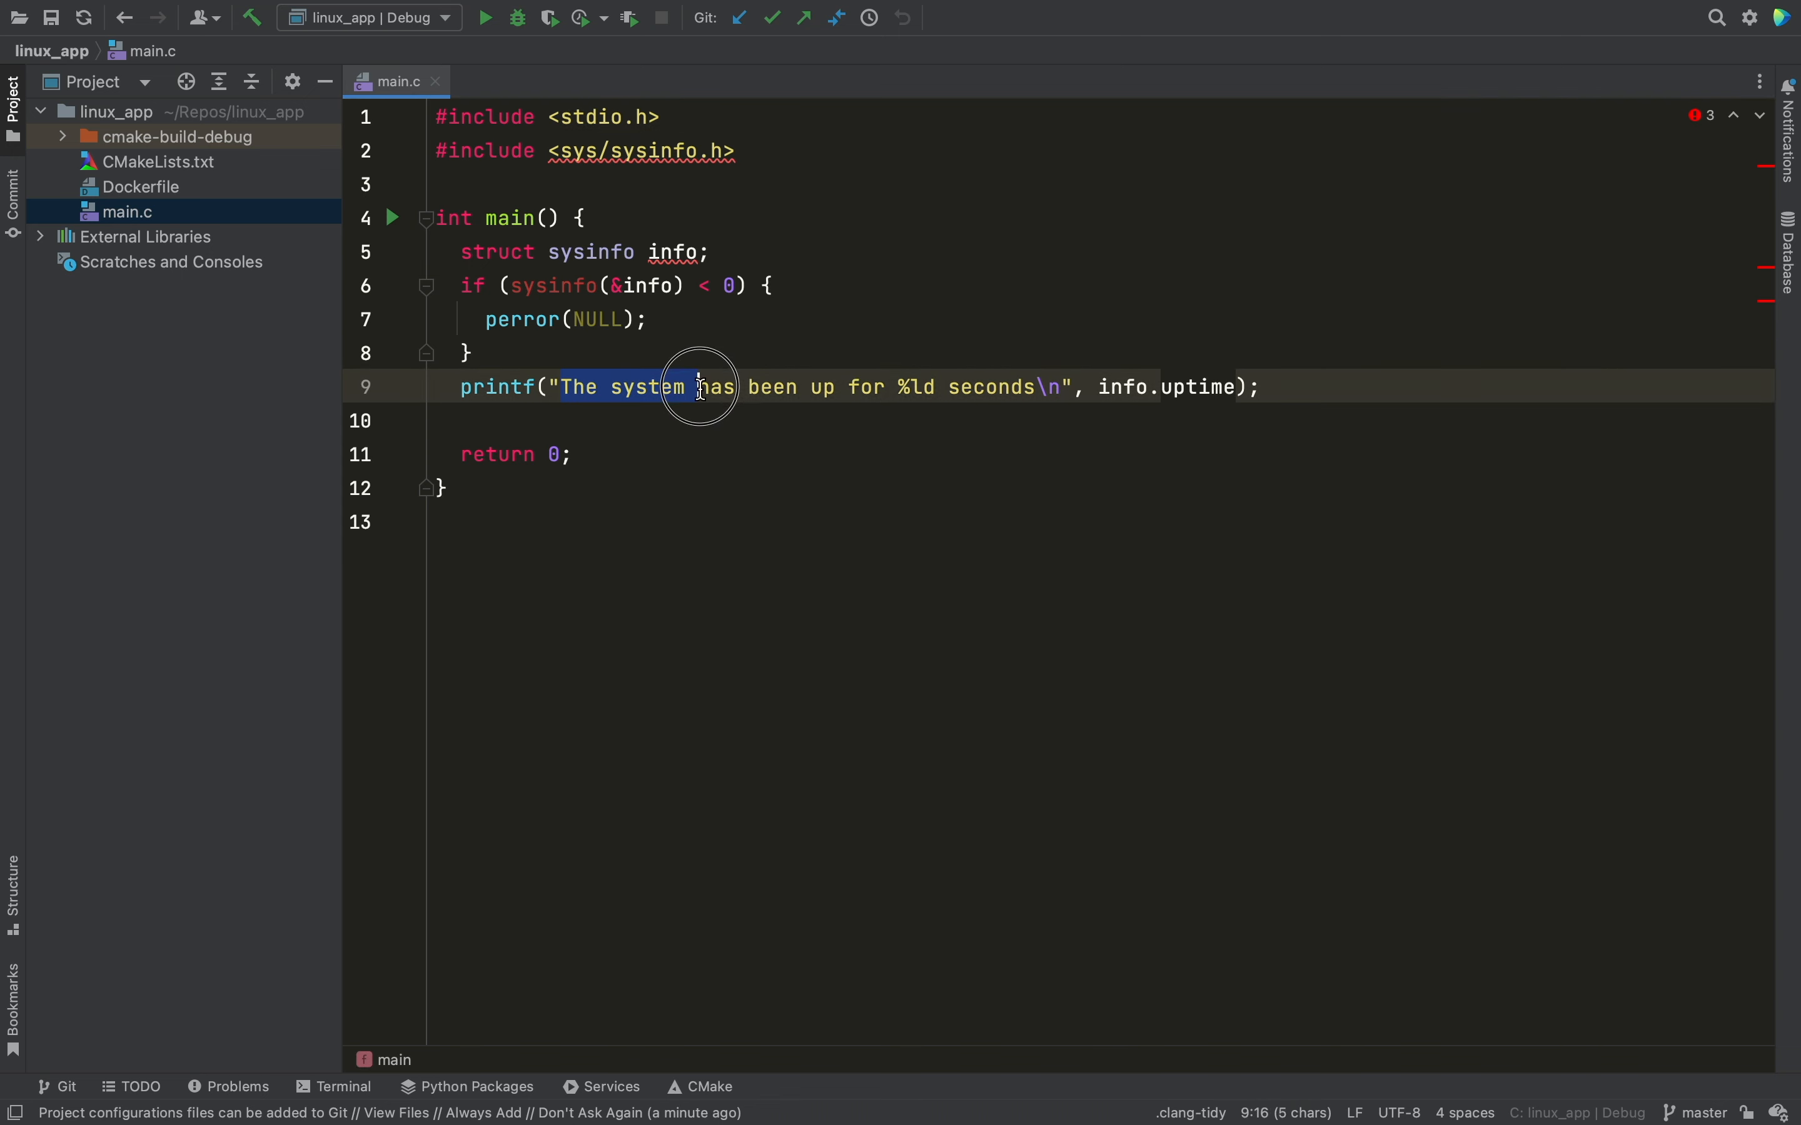
# Review main.c and its sysinfo usage, with CMakeLists.txt, Dockerfile and a terminal ready
pyautogui.click(1026, 388)
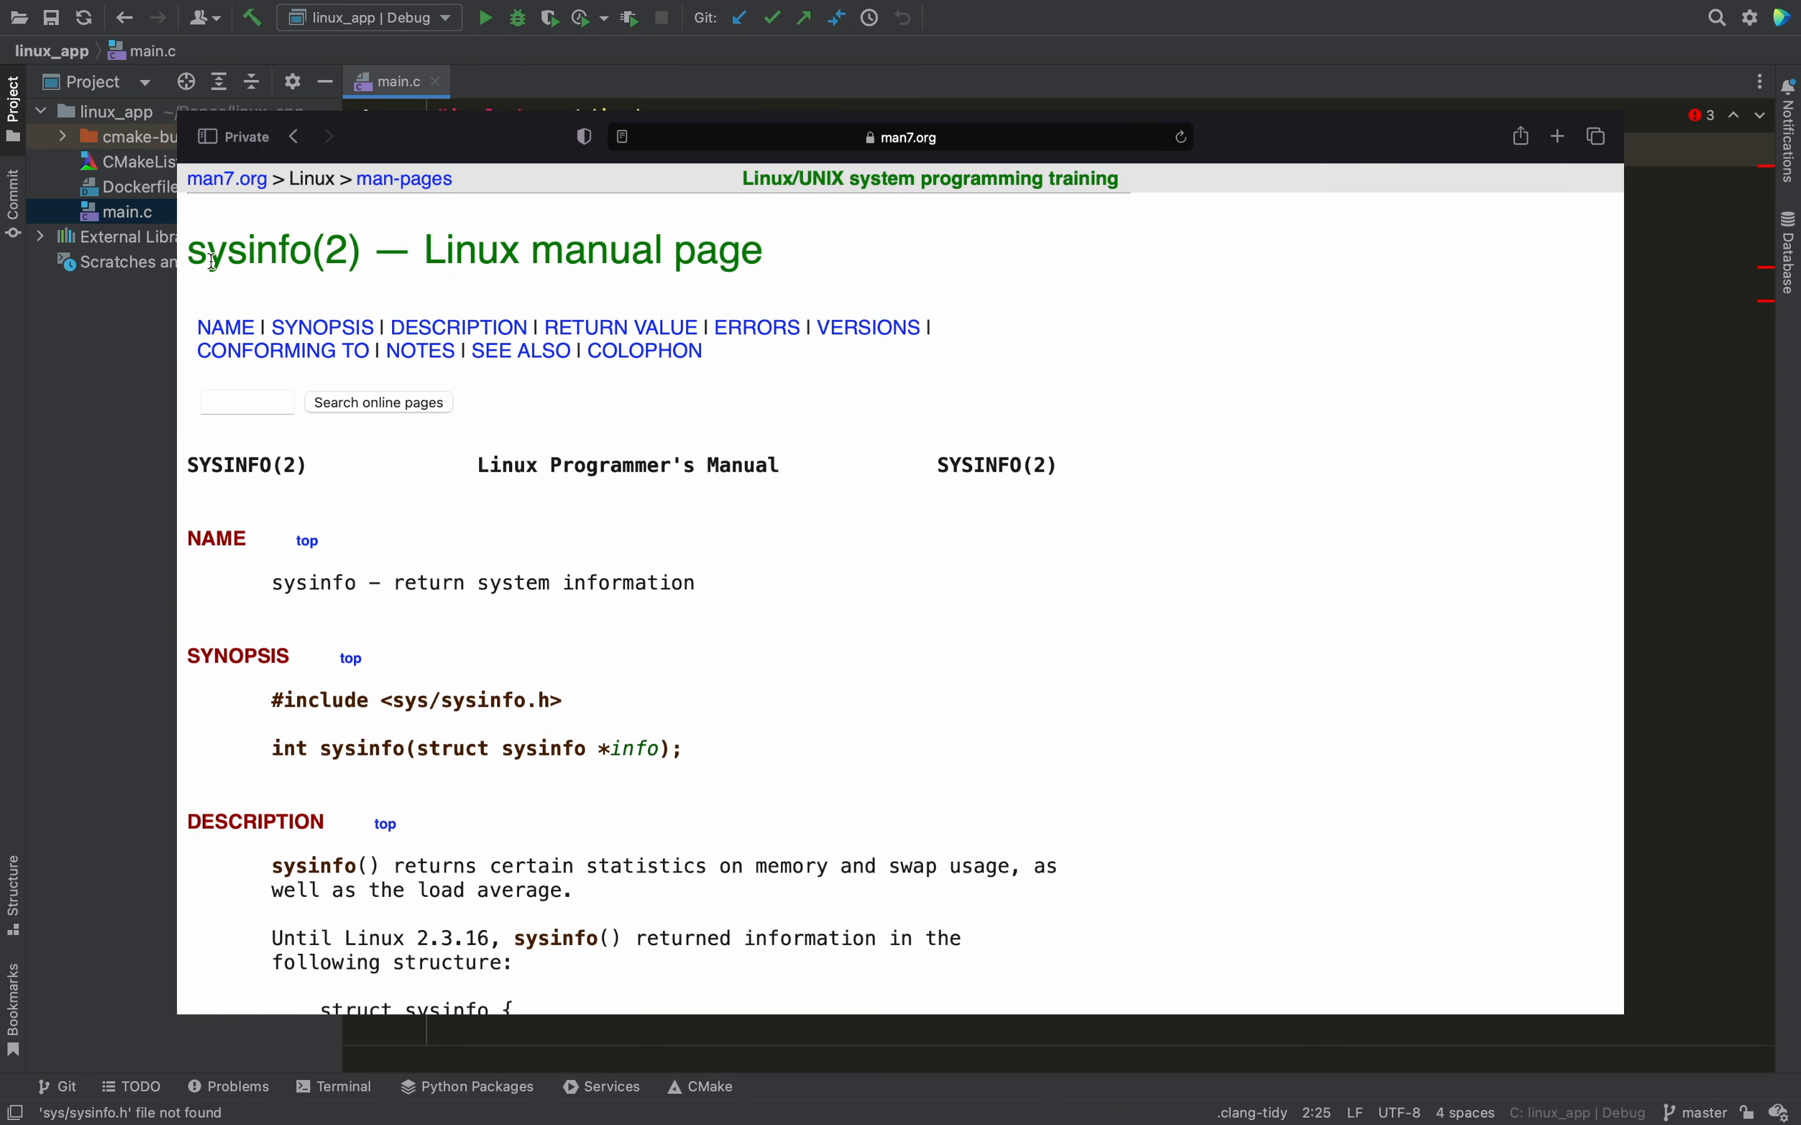
pyautogui.scroll(-3)
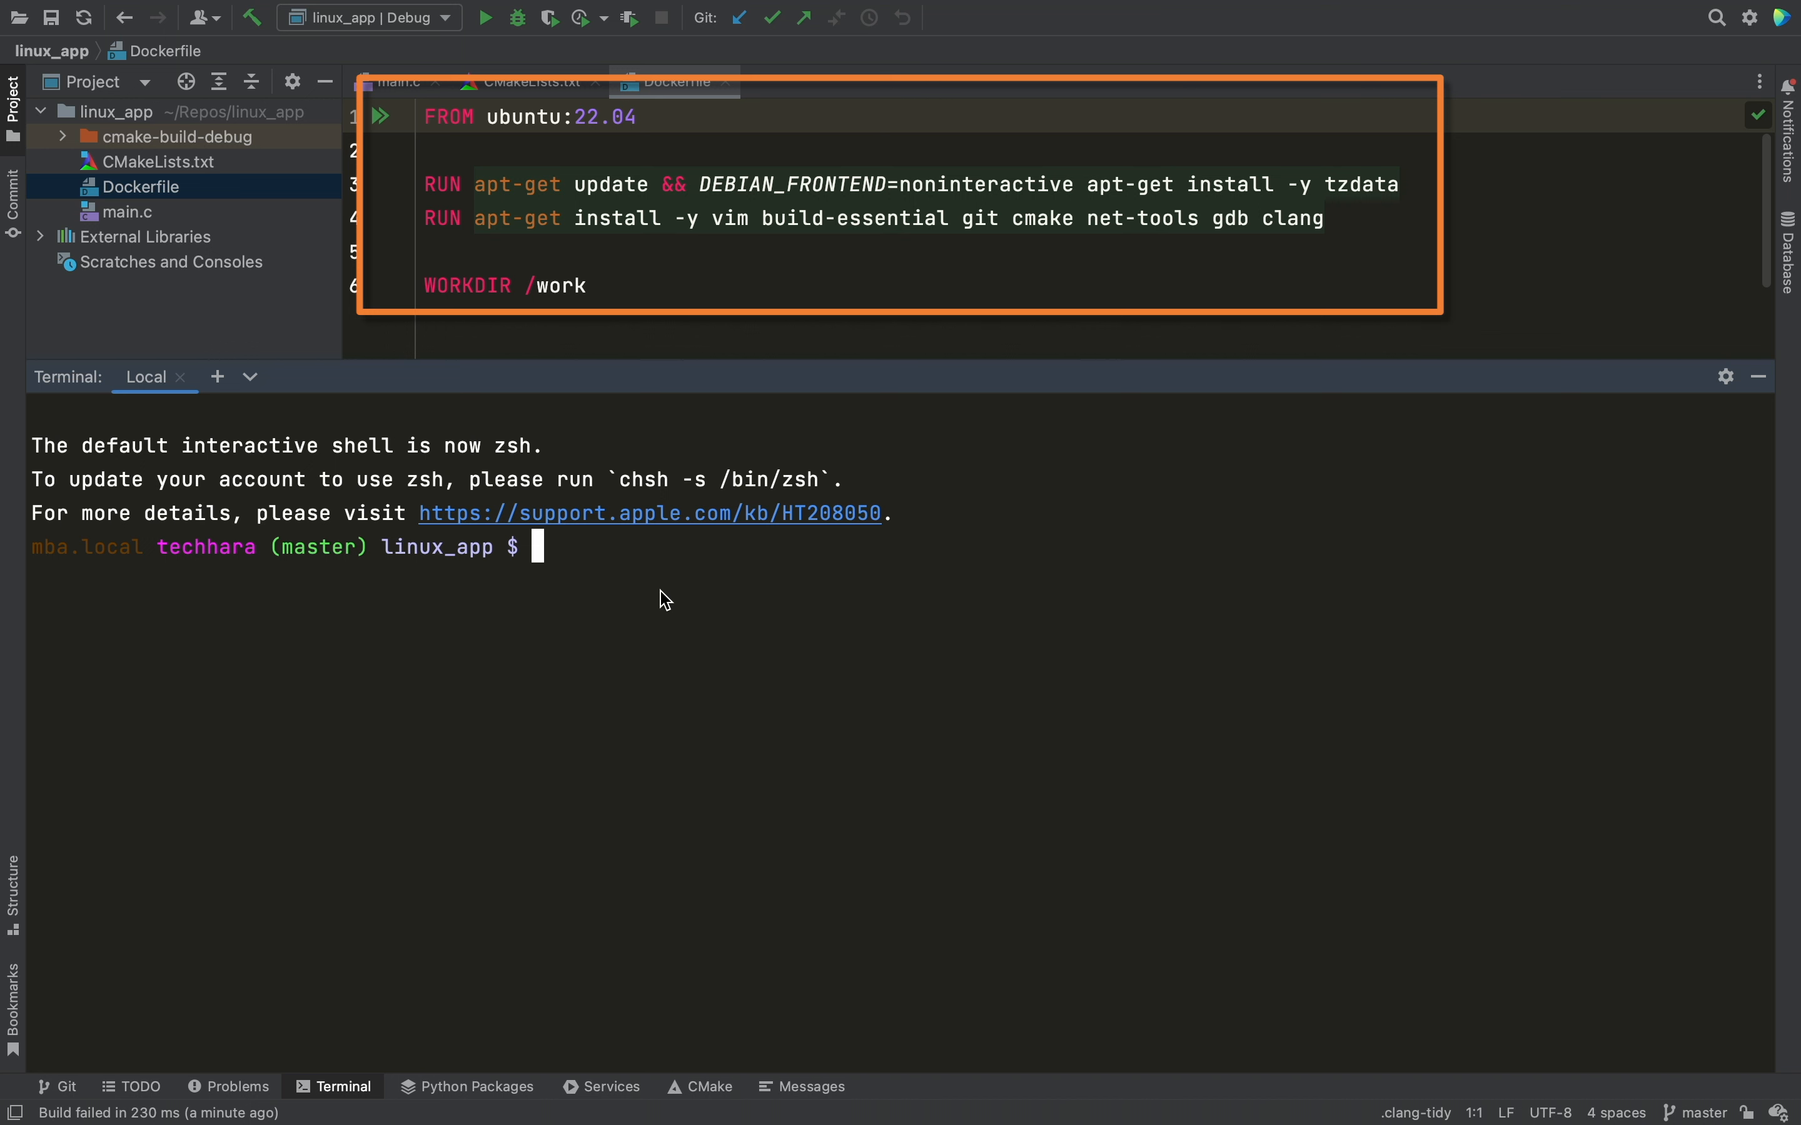
# List existing images, then build linux_cpp_dev_env with 'docker build -t linux_cpp_dev_env .'
pyautogui.write('docker image ls')
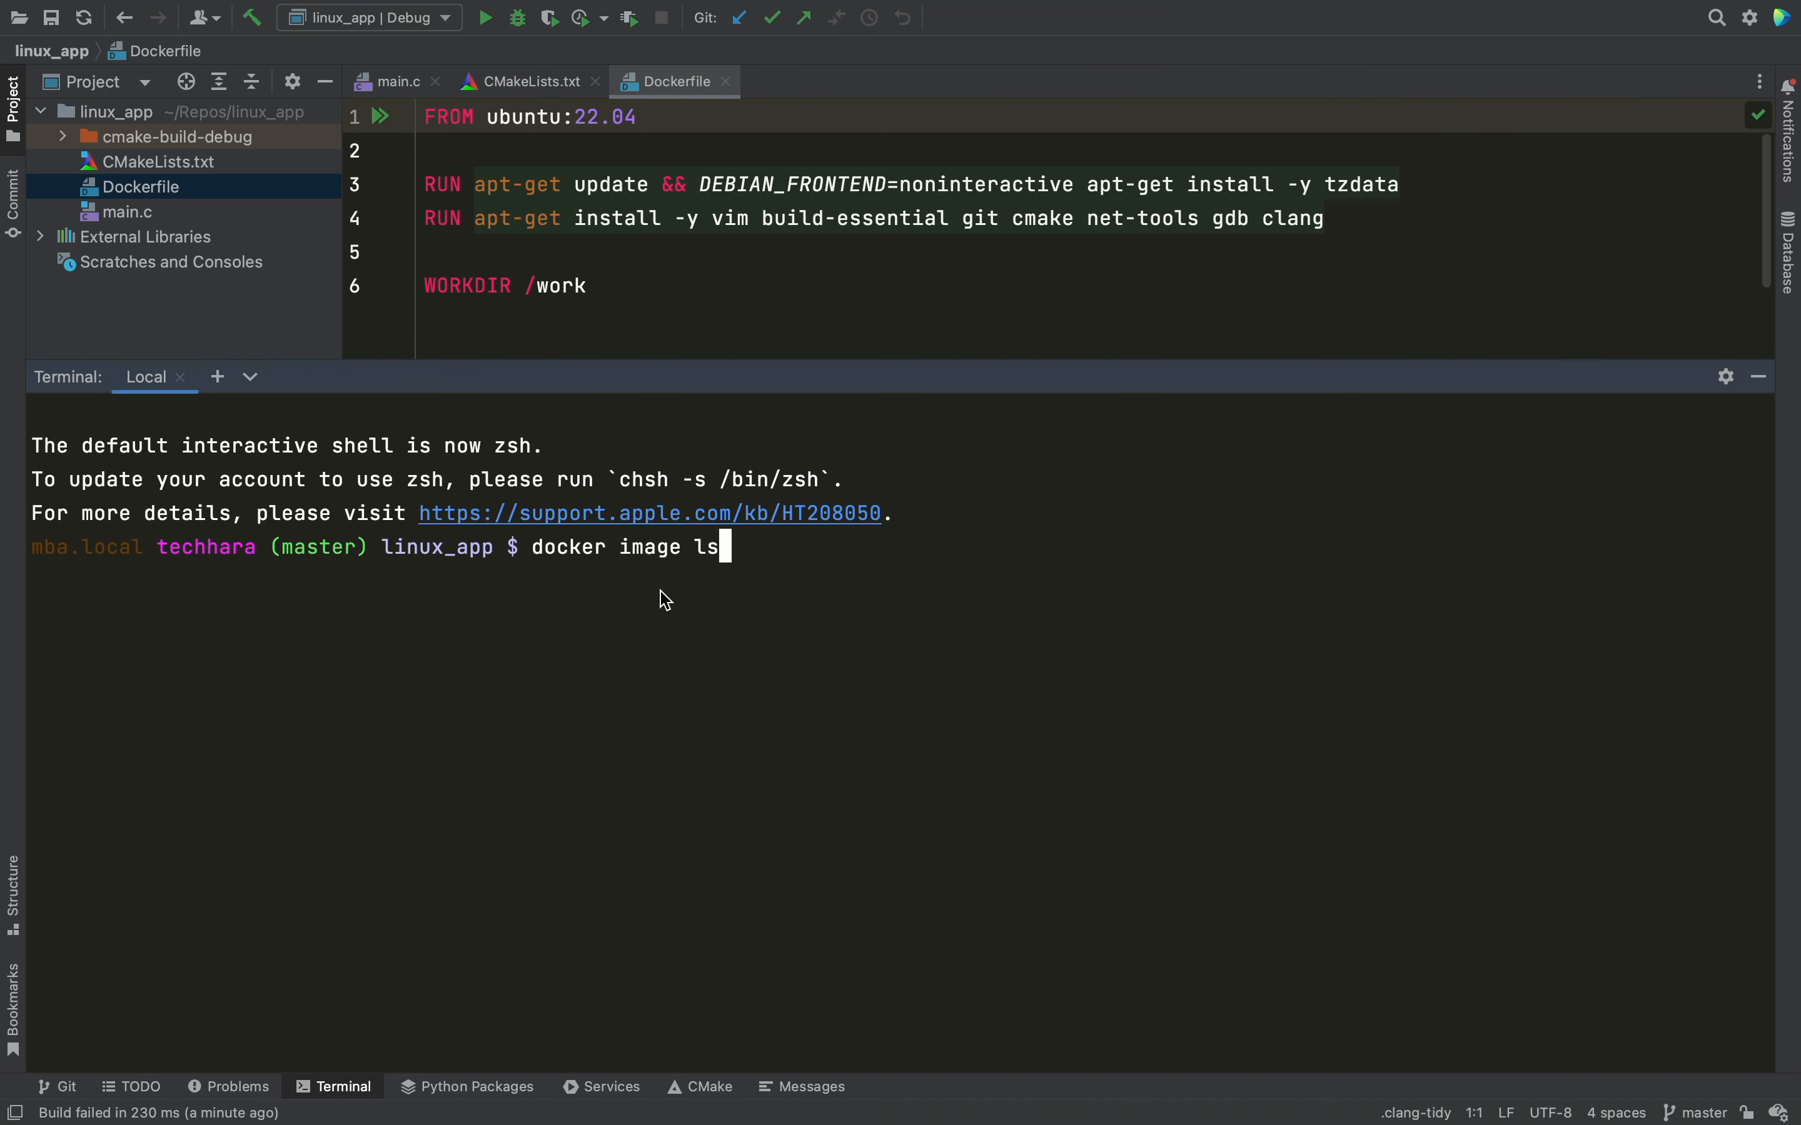
pyautogui.press('Enter')
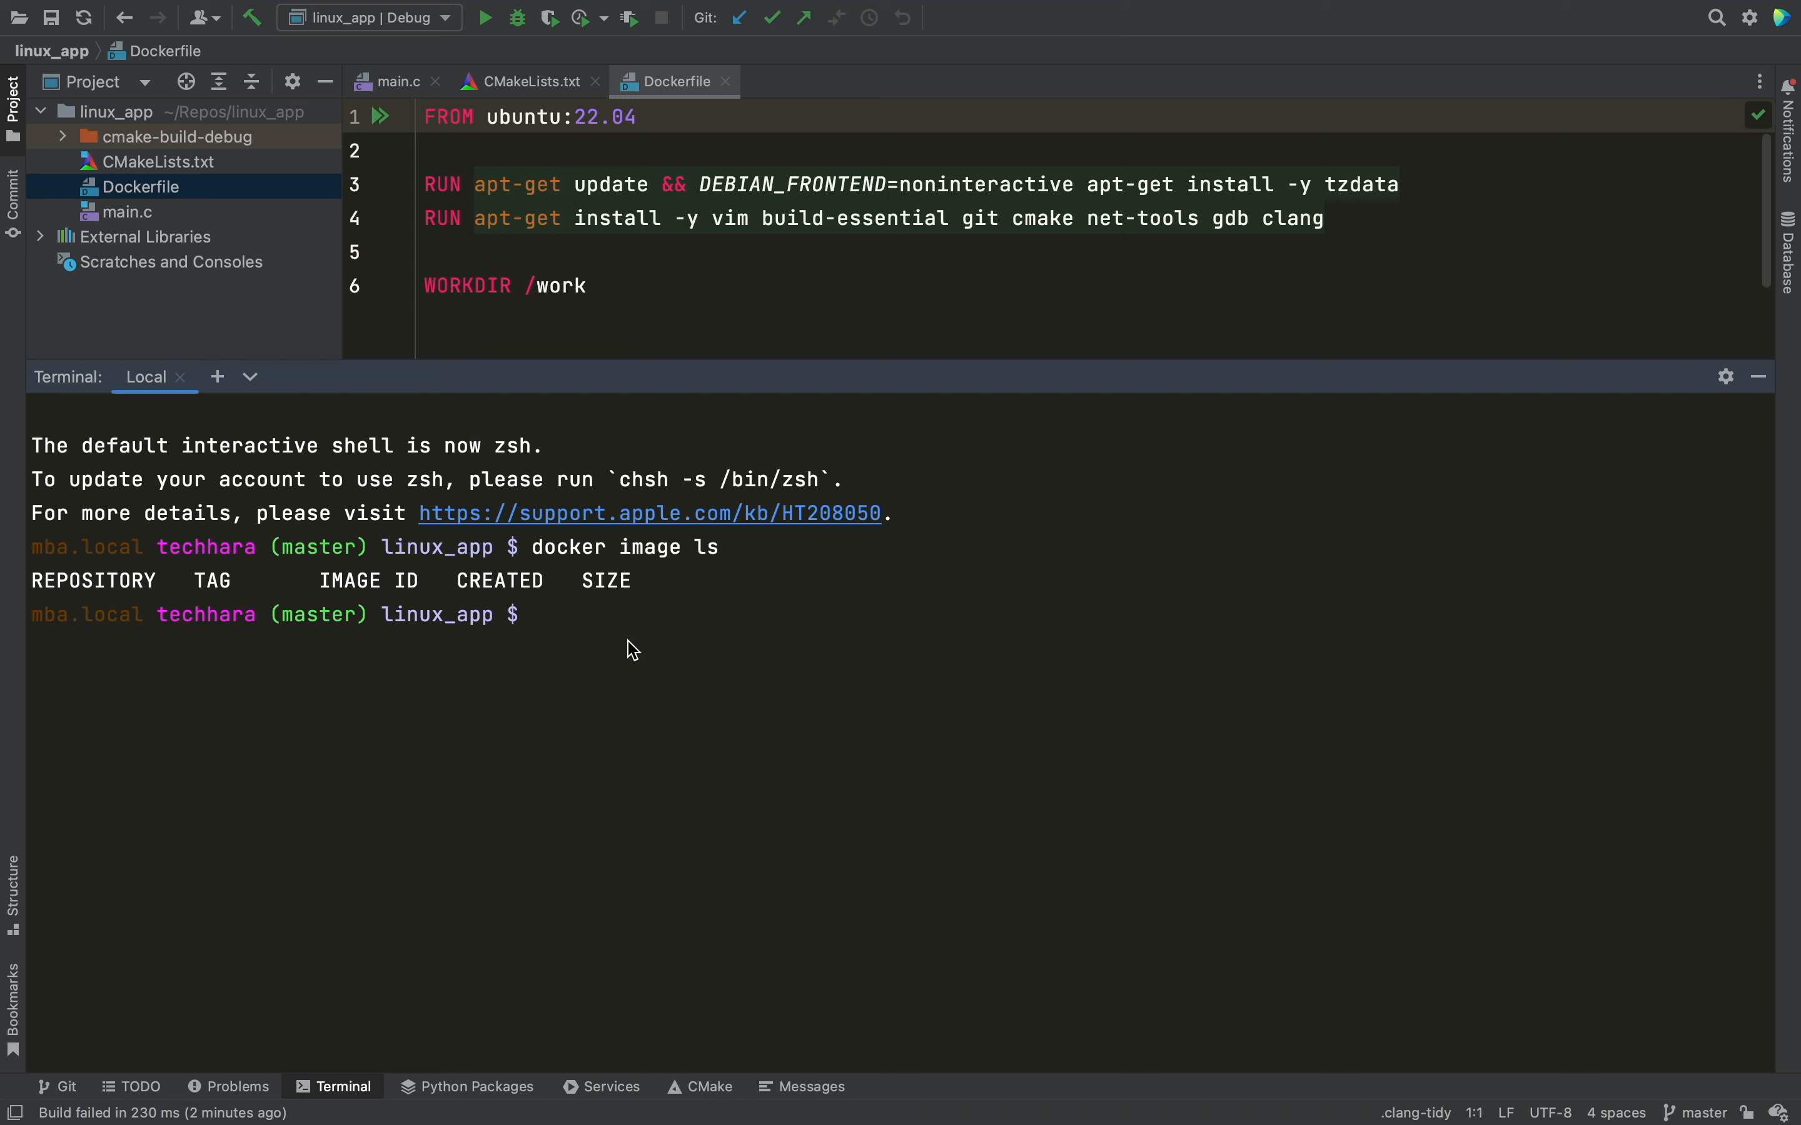
pyautogui.write('docker build -t')
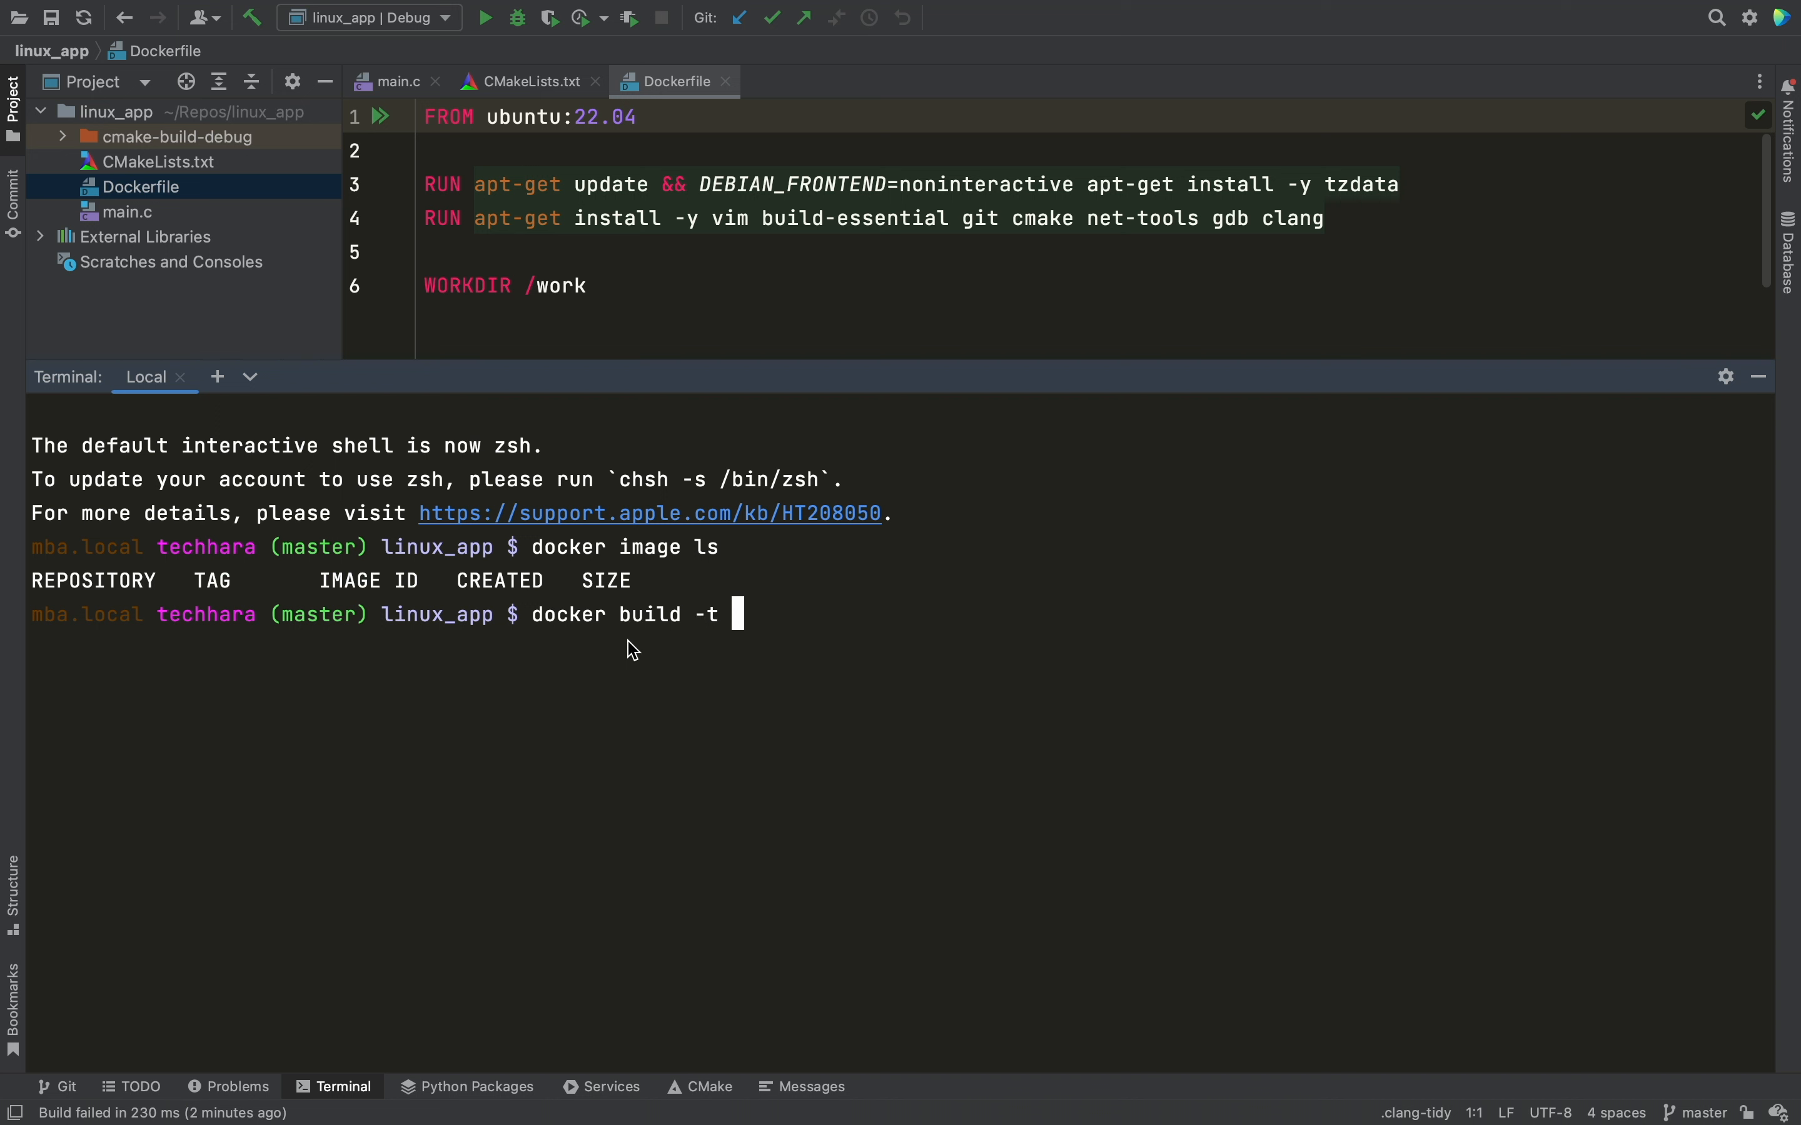
pyautogui.write('linux_')
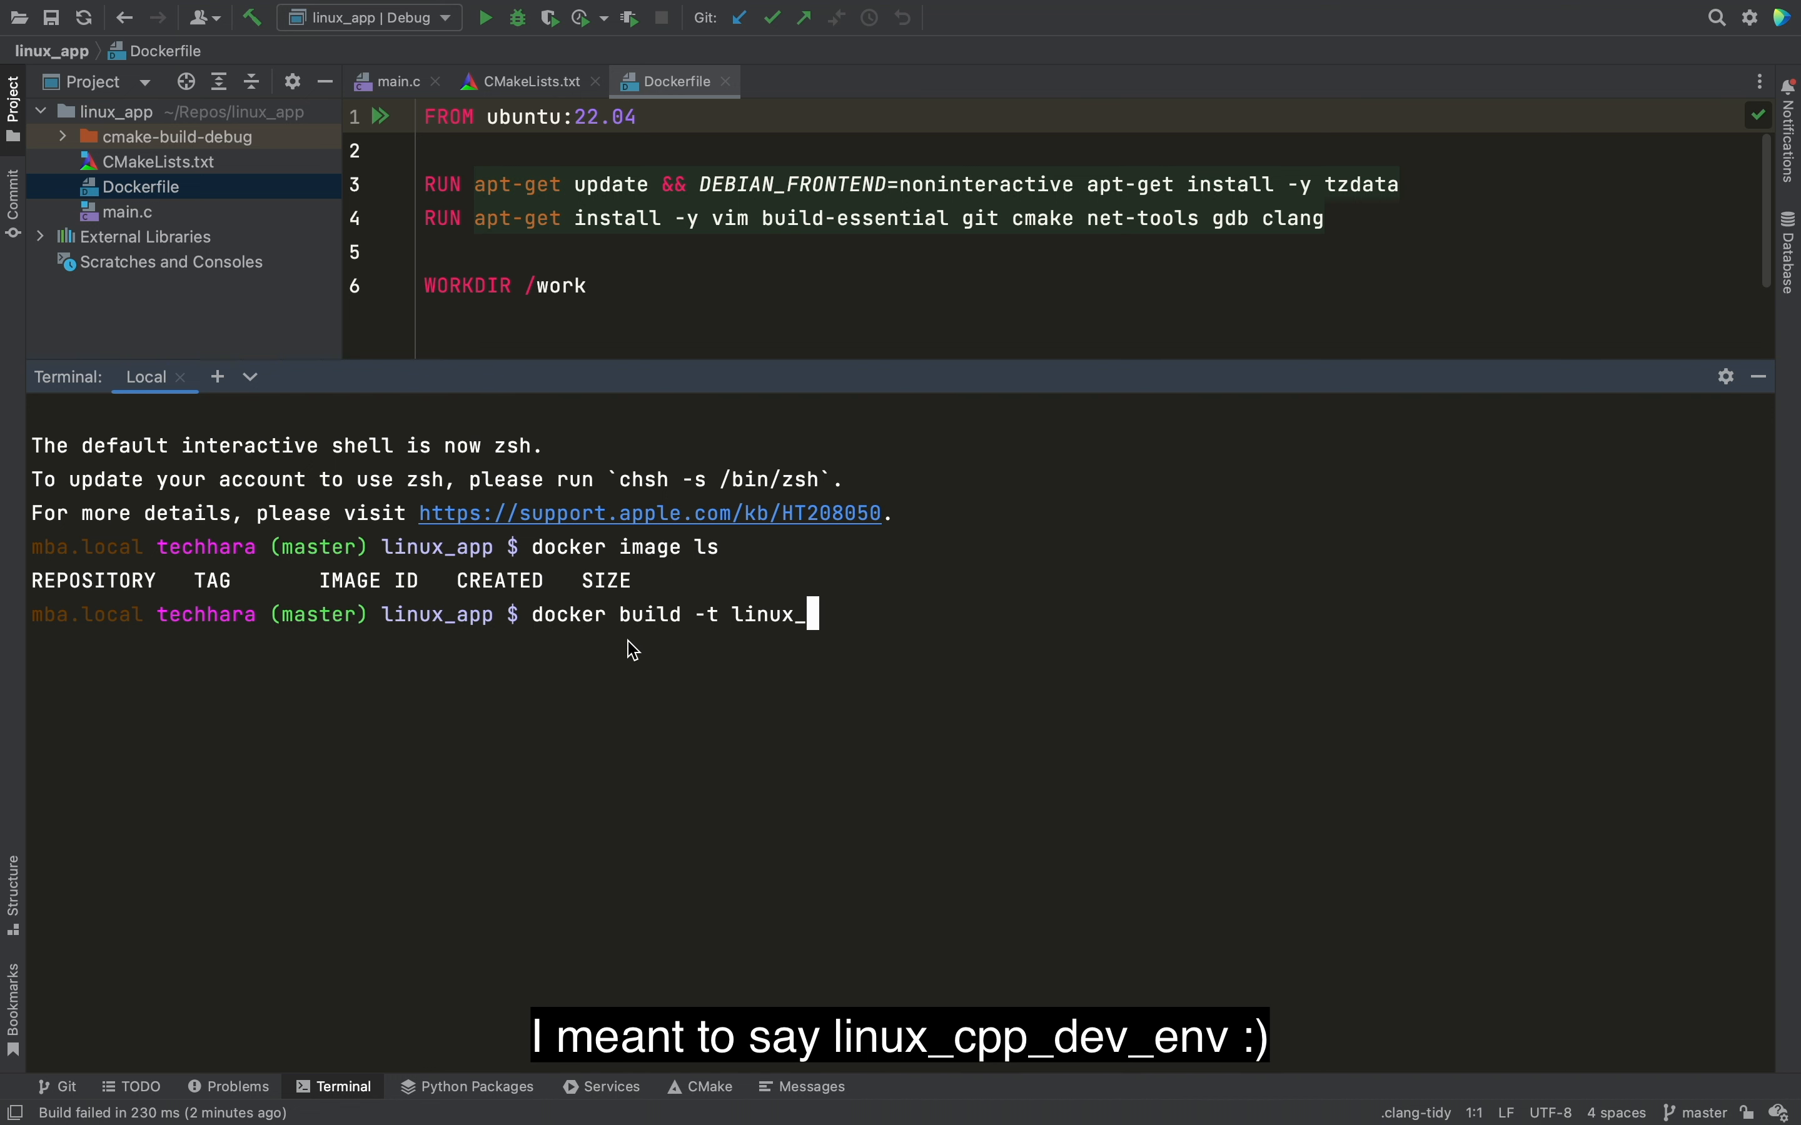
pyautogui.write('cpp_dev_en')
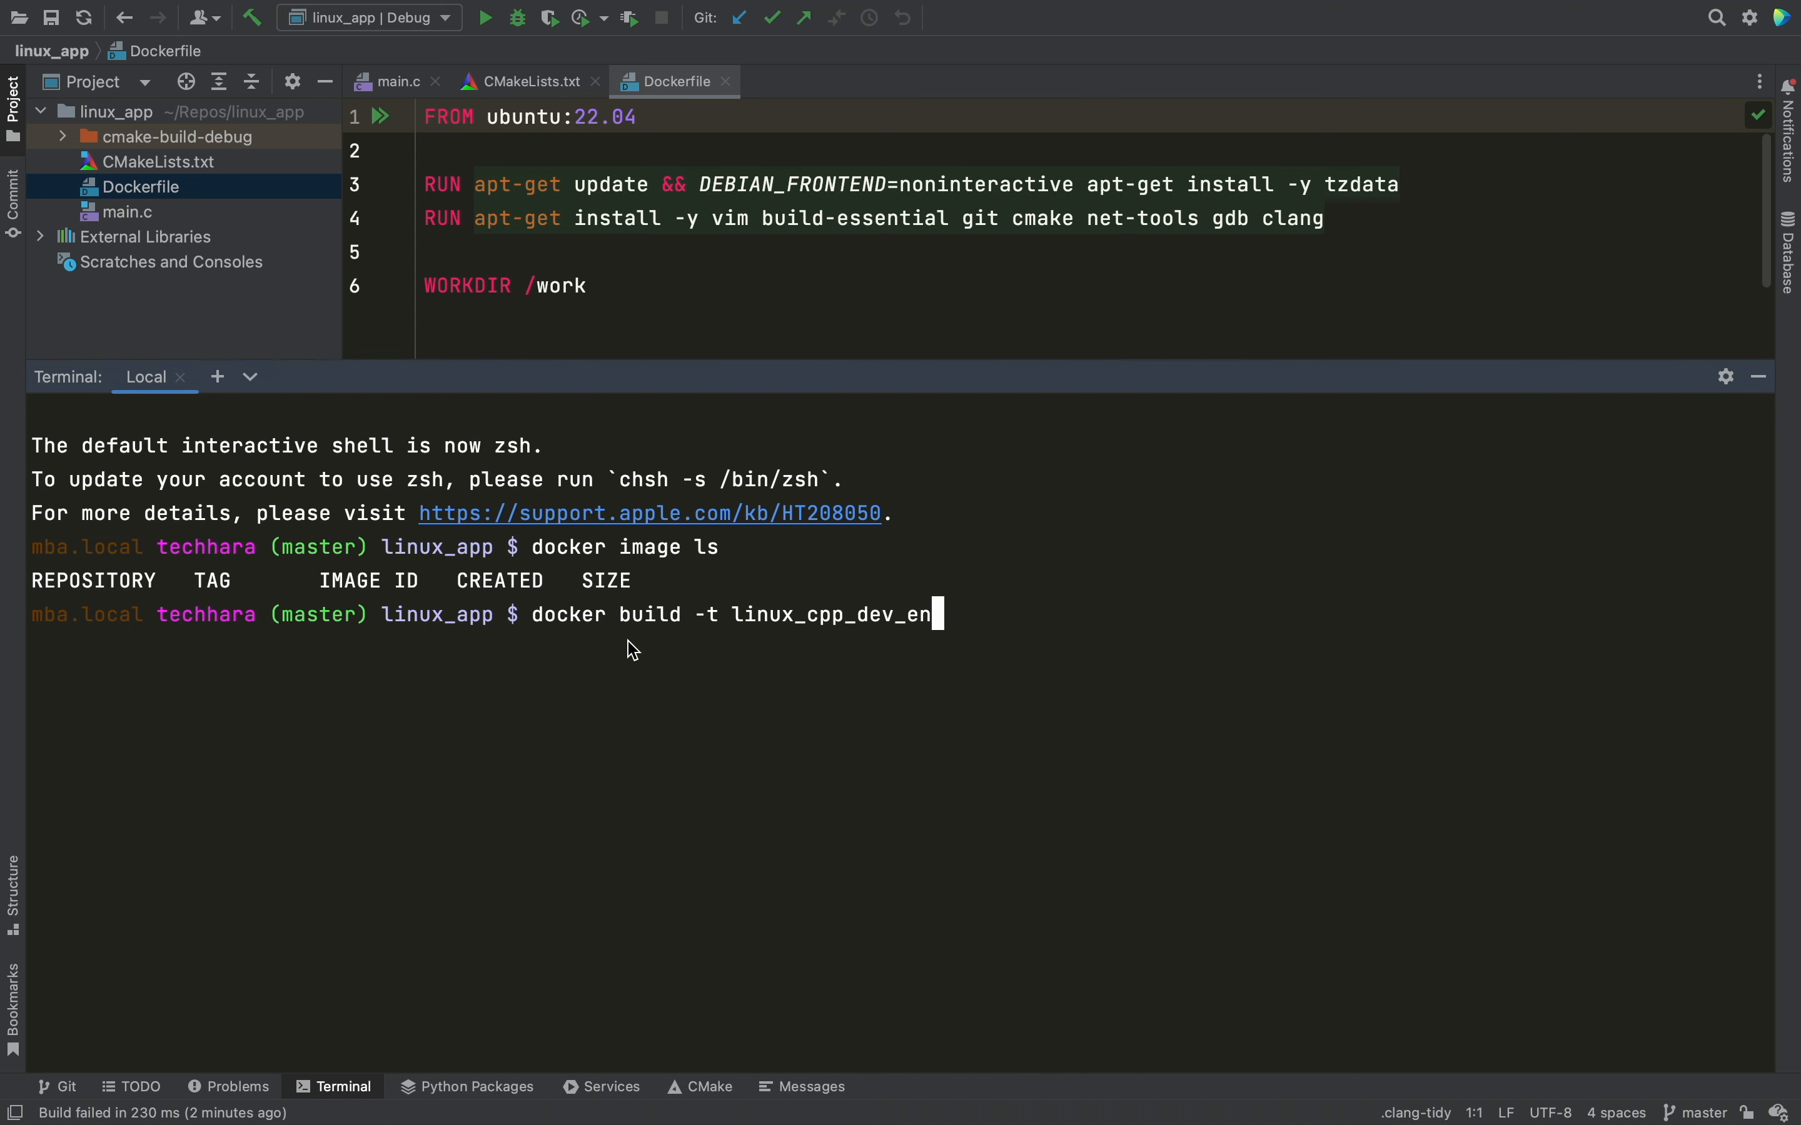
pyautogui.press('Enter')
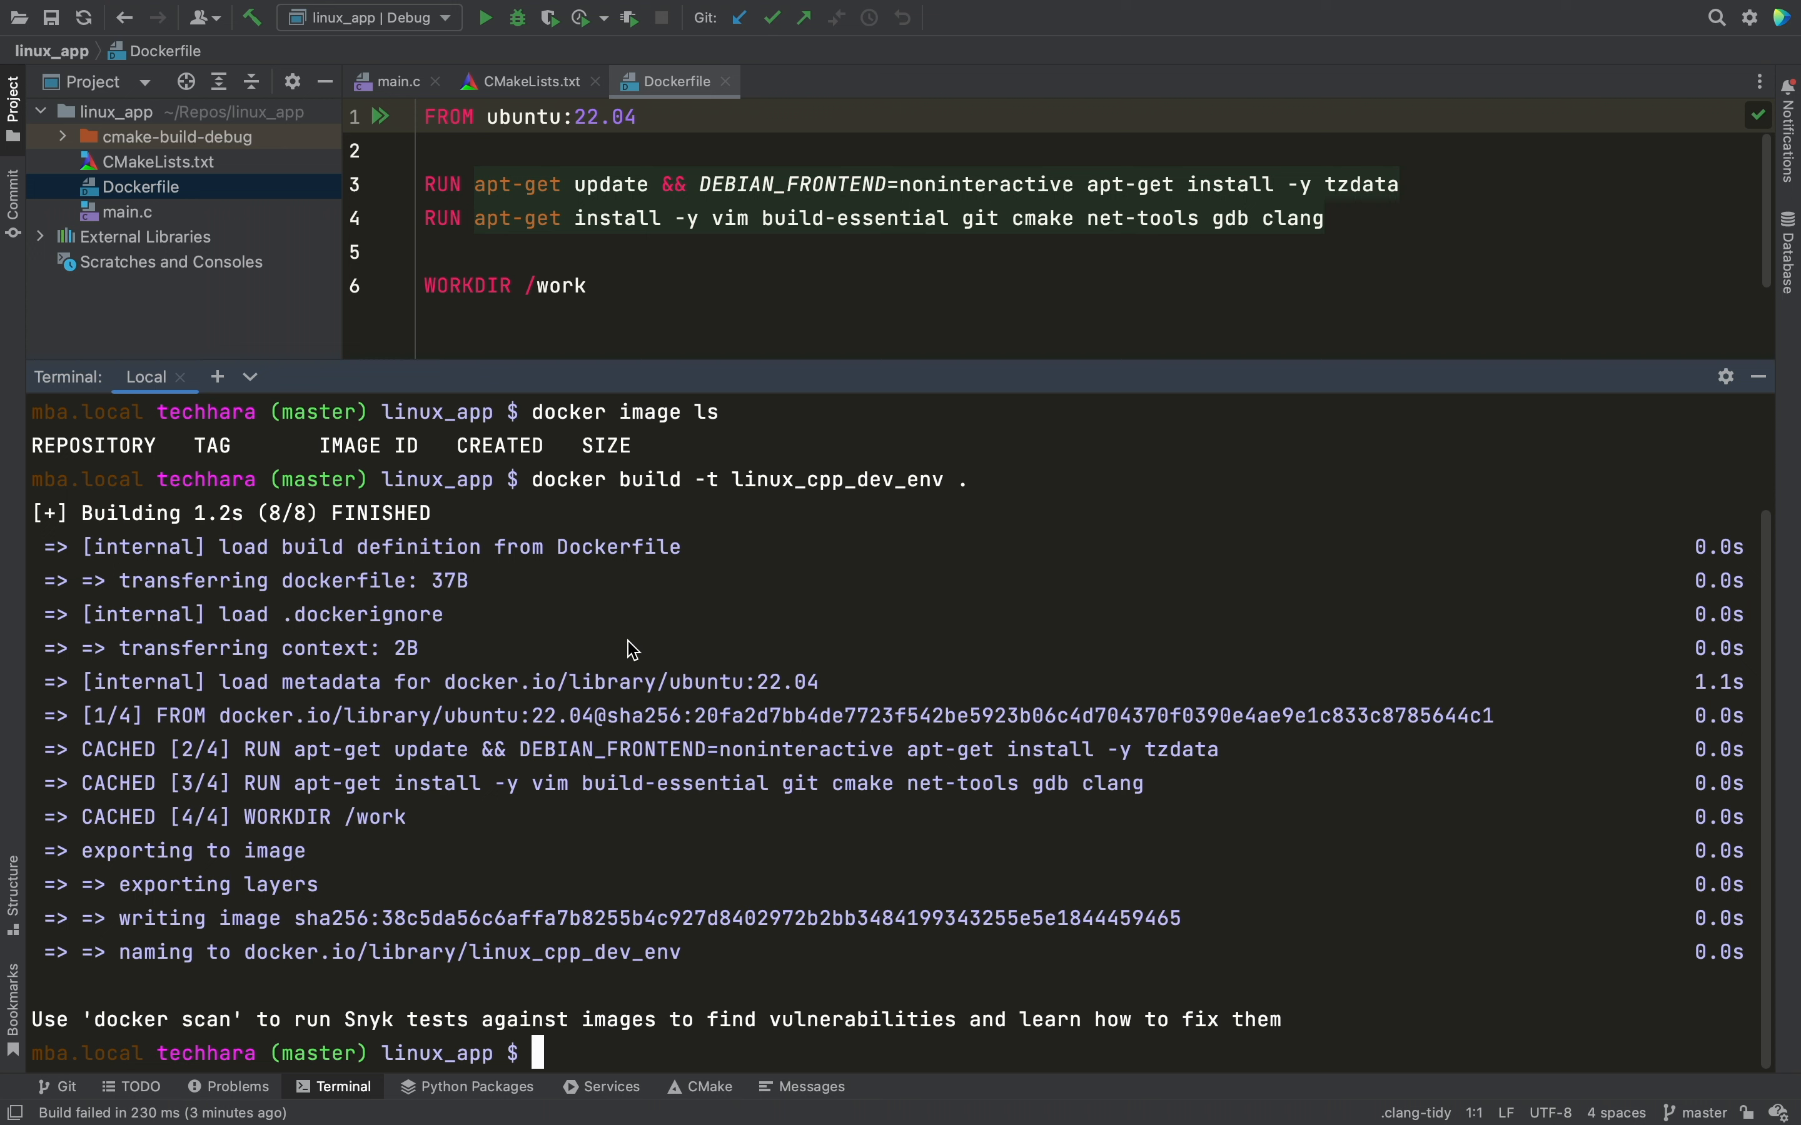
# Start an interactive linux_cpp_dev_env container with the project mounted at /work and list it
pyautogui.write('docker run -it')
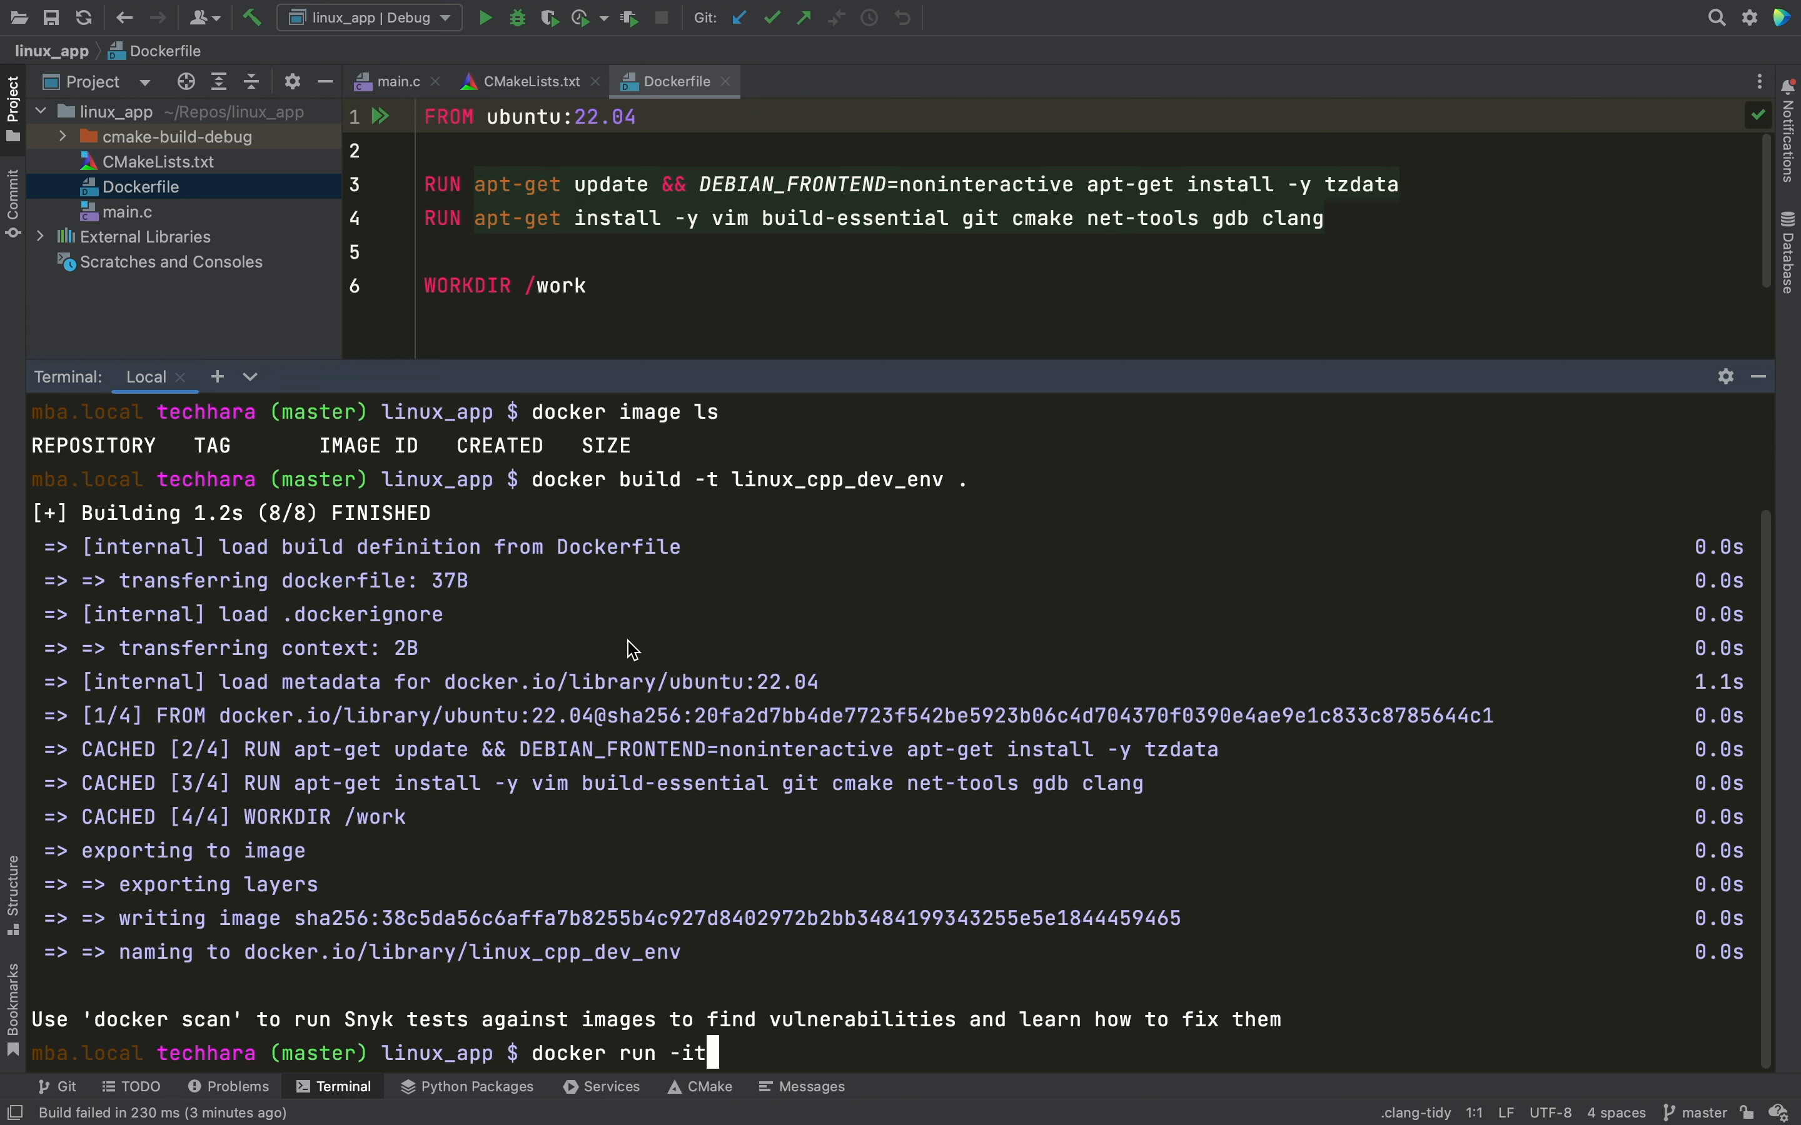
pyautogui.write('-v $(pwd):/work --rm linux_cpp')
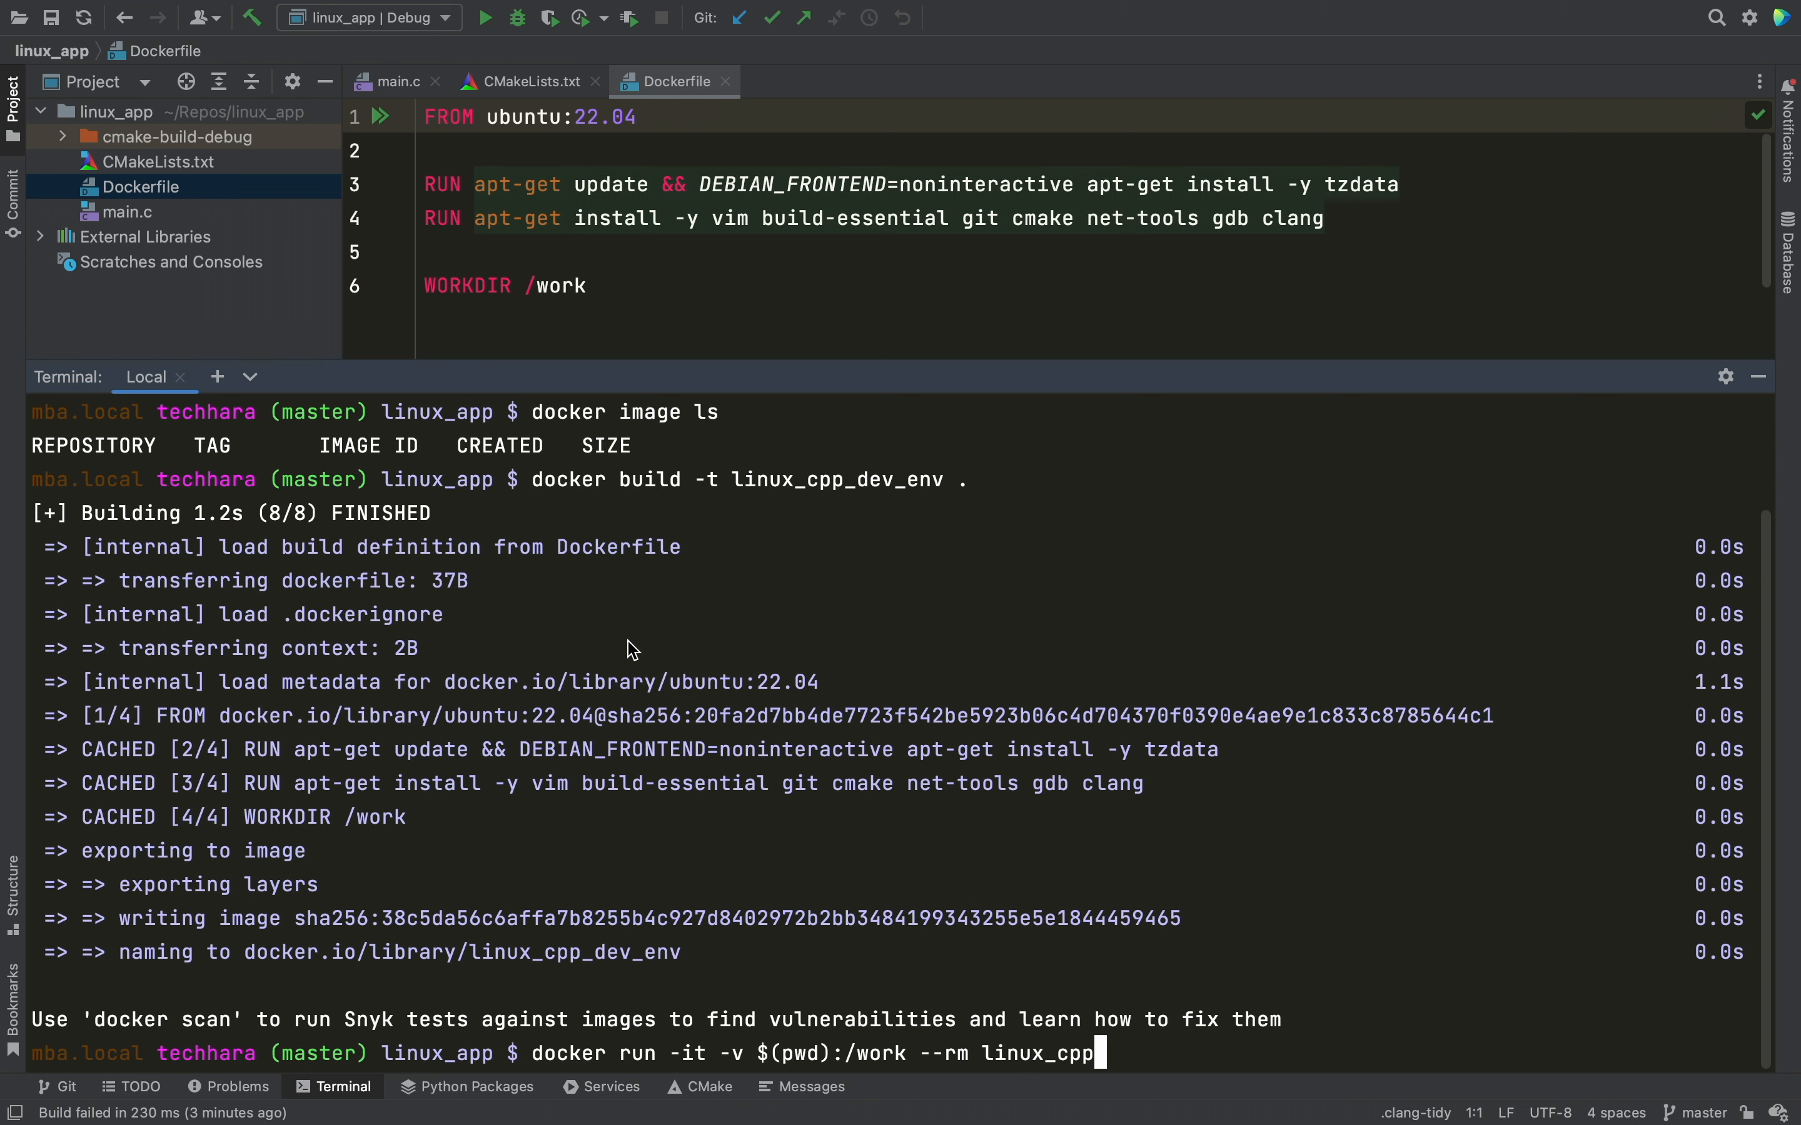
pyautogui.press('Enter')
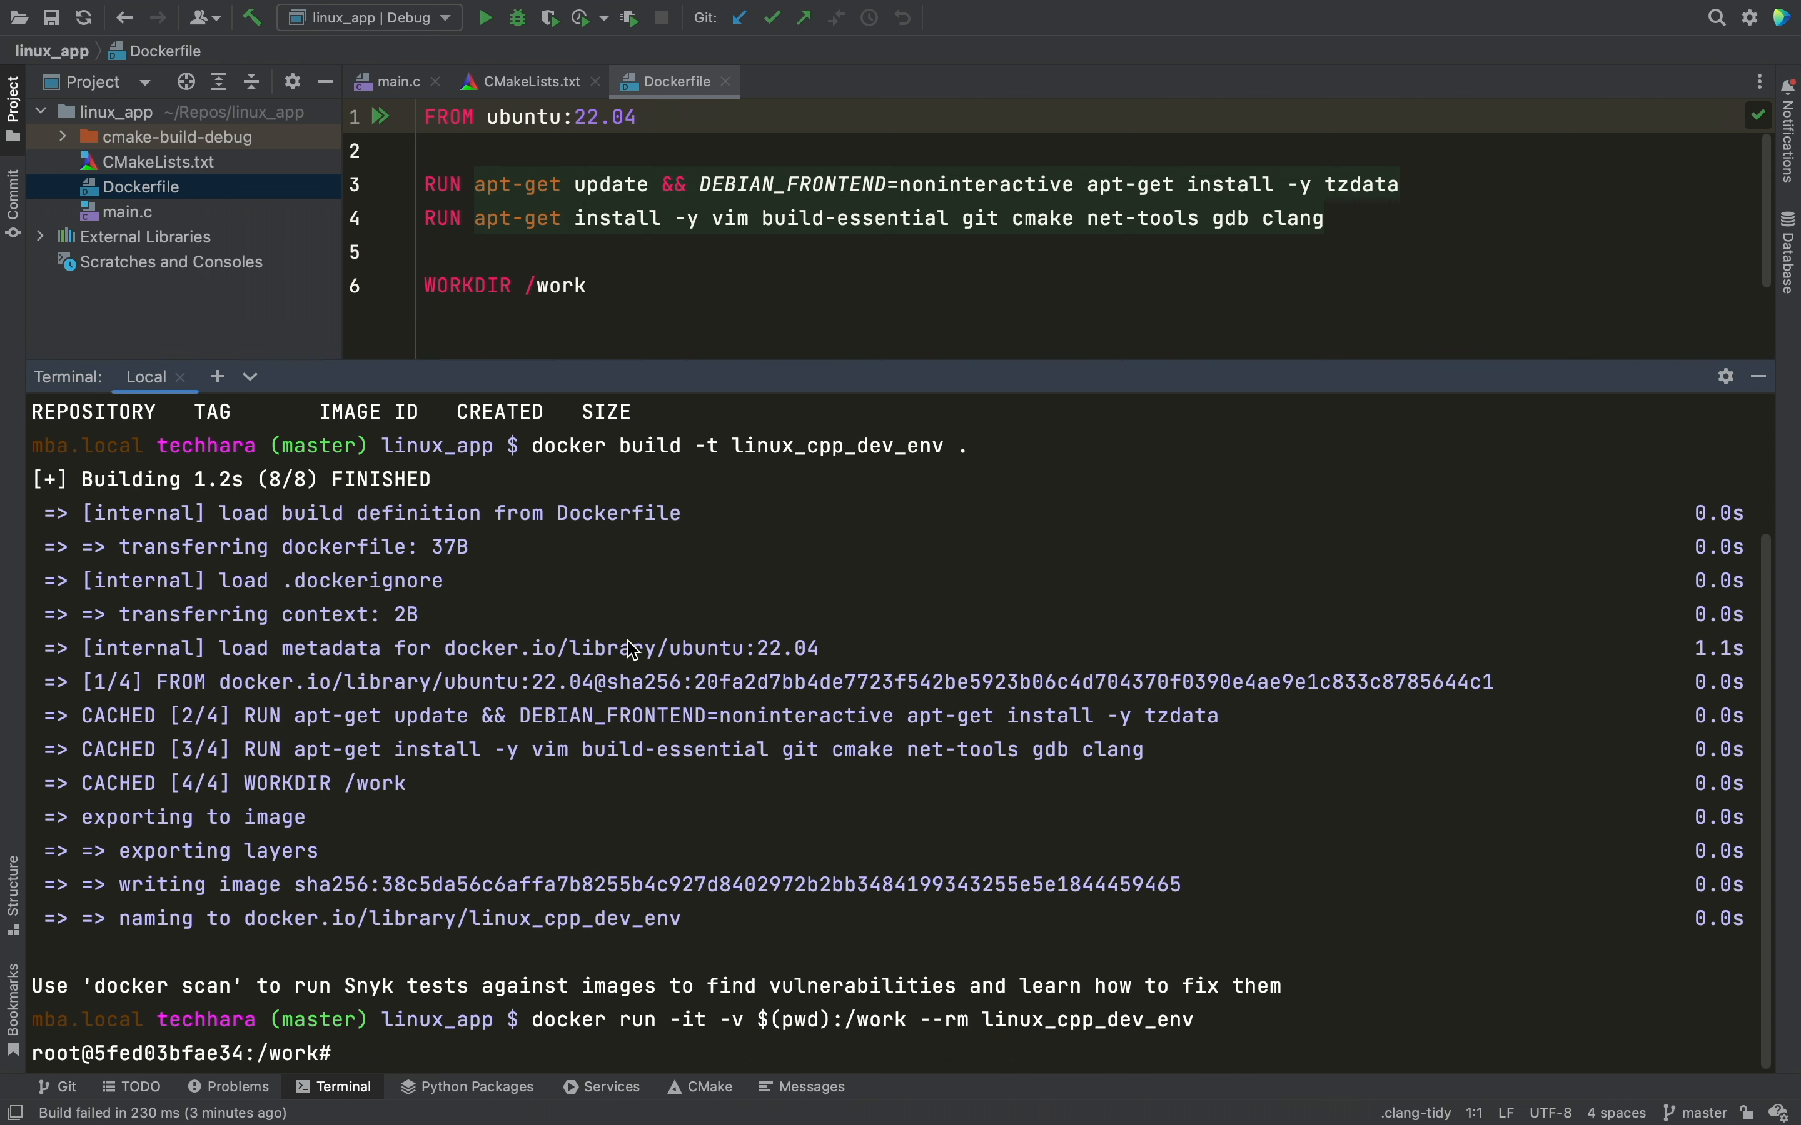
pyautogui.write('ls')
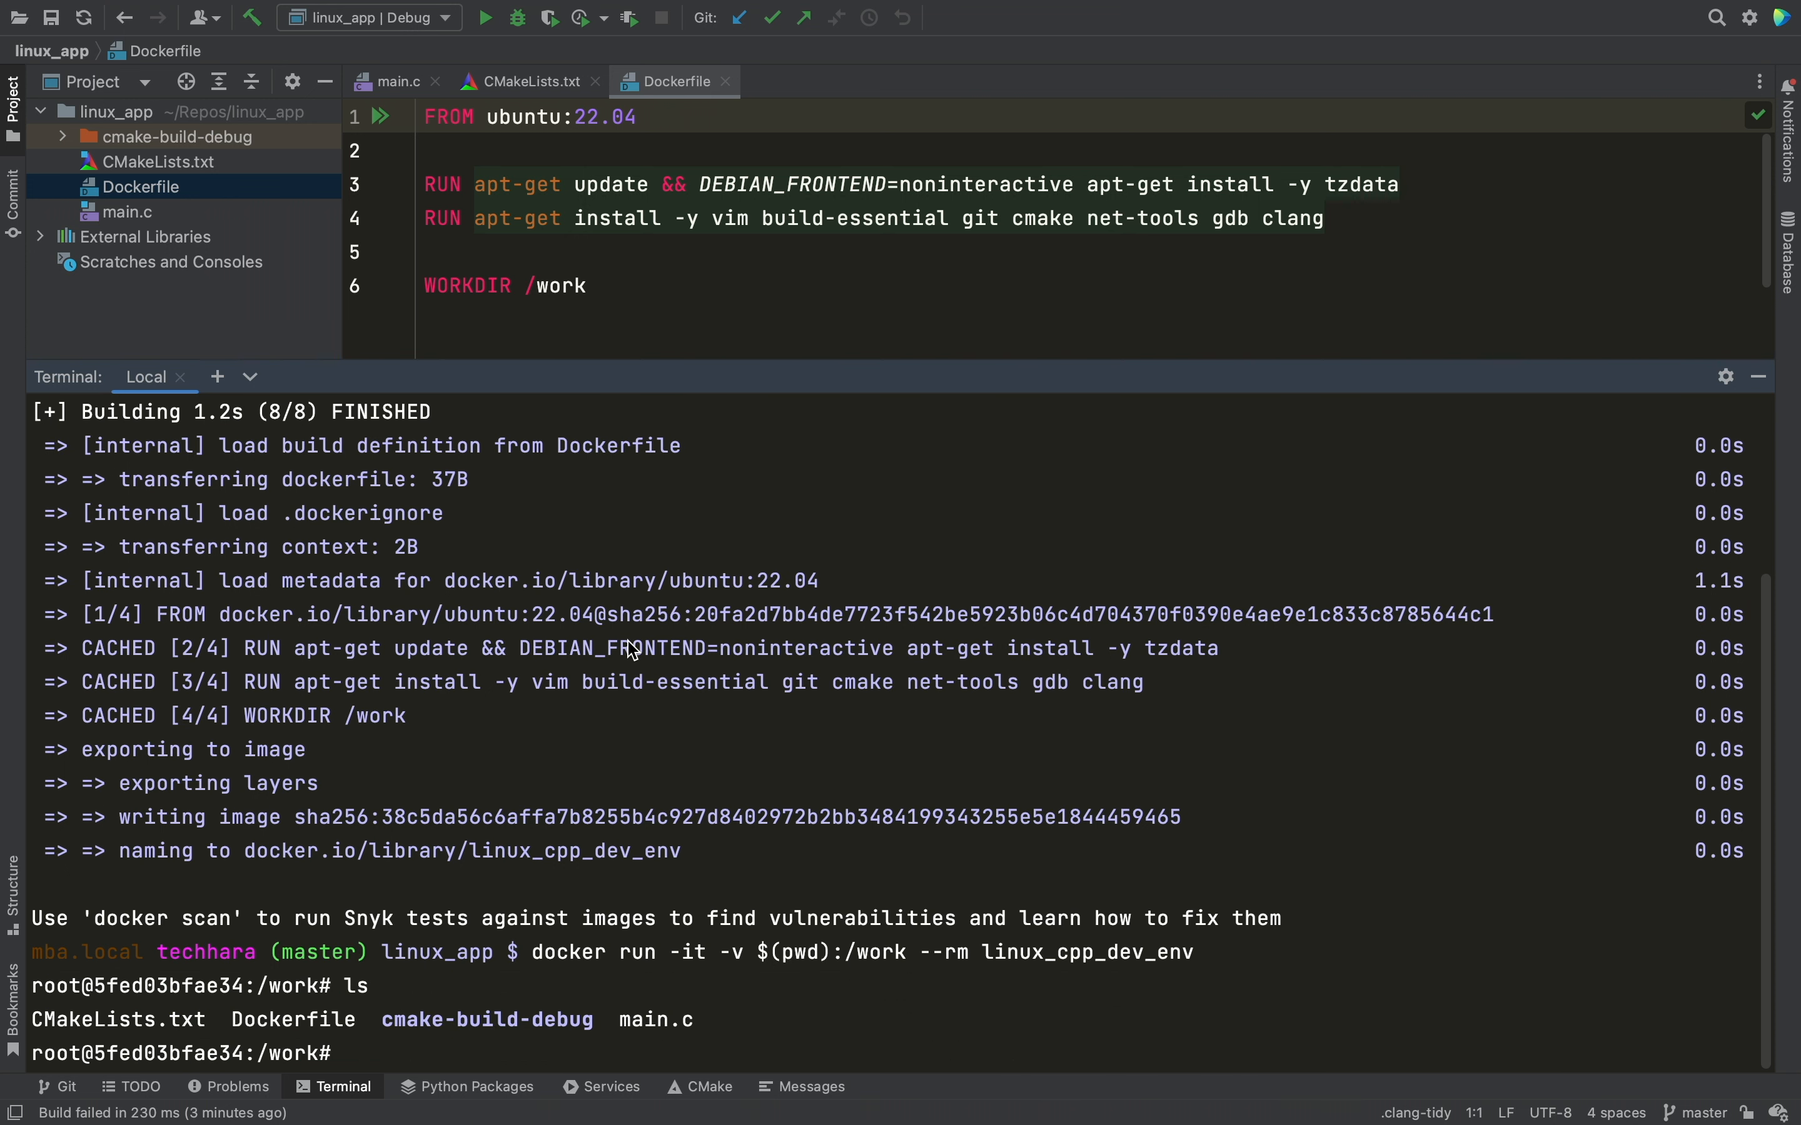
# Build with 'cmake -Bbuild && make -Cbuild', run build/linux_app showing uptime, then exit
pyautogui.write('cmake -Bbuild && make -Cbuild')
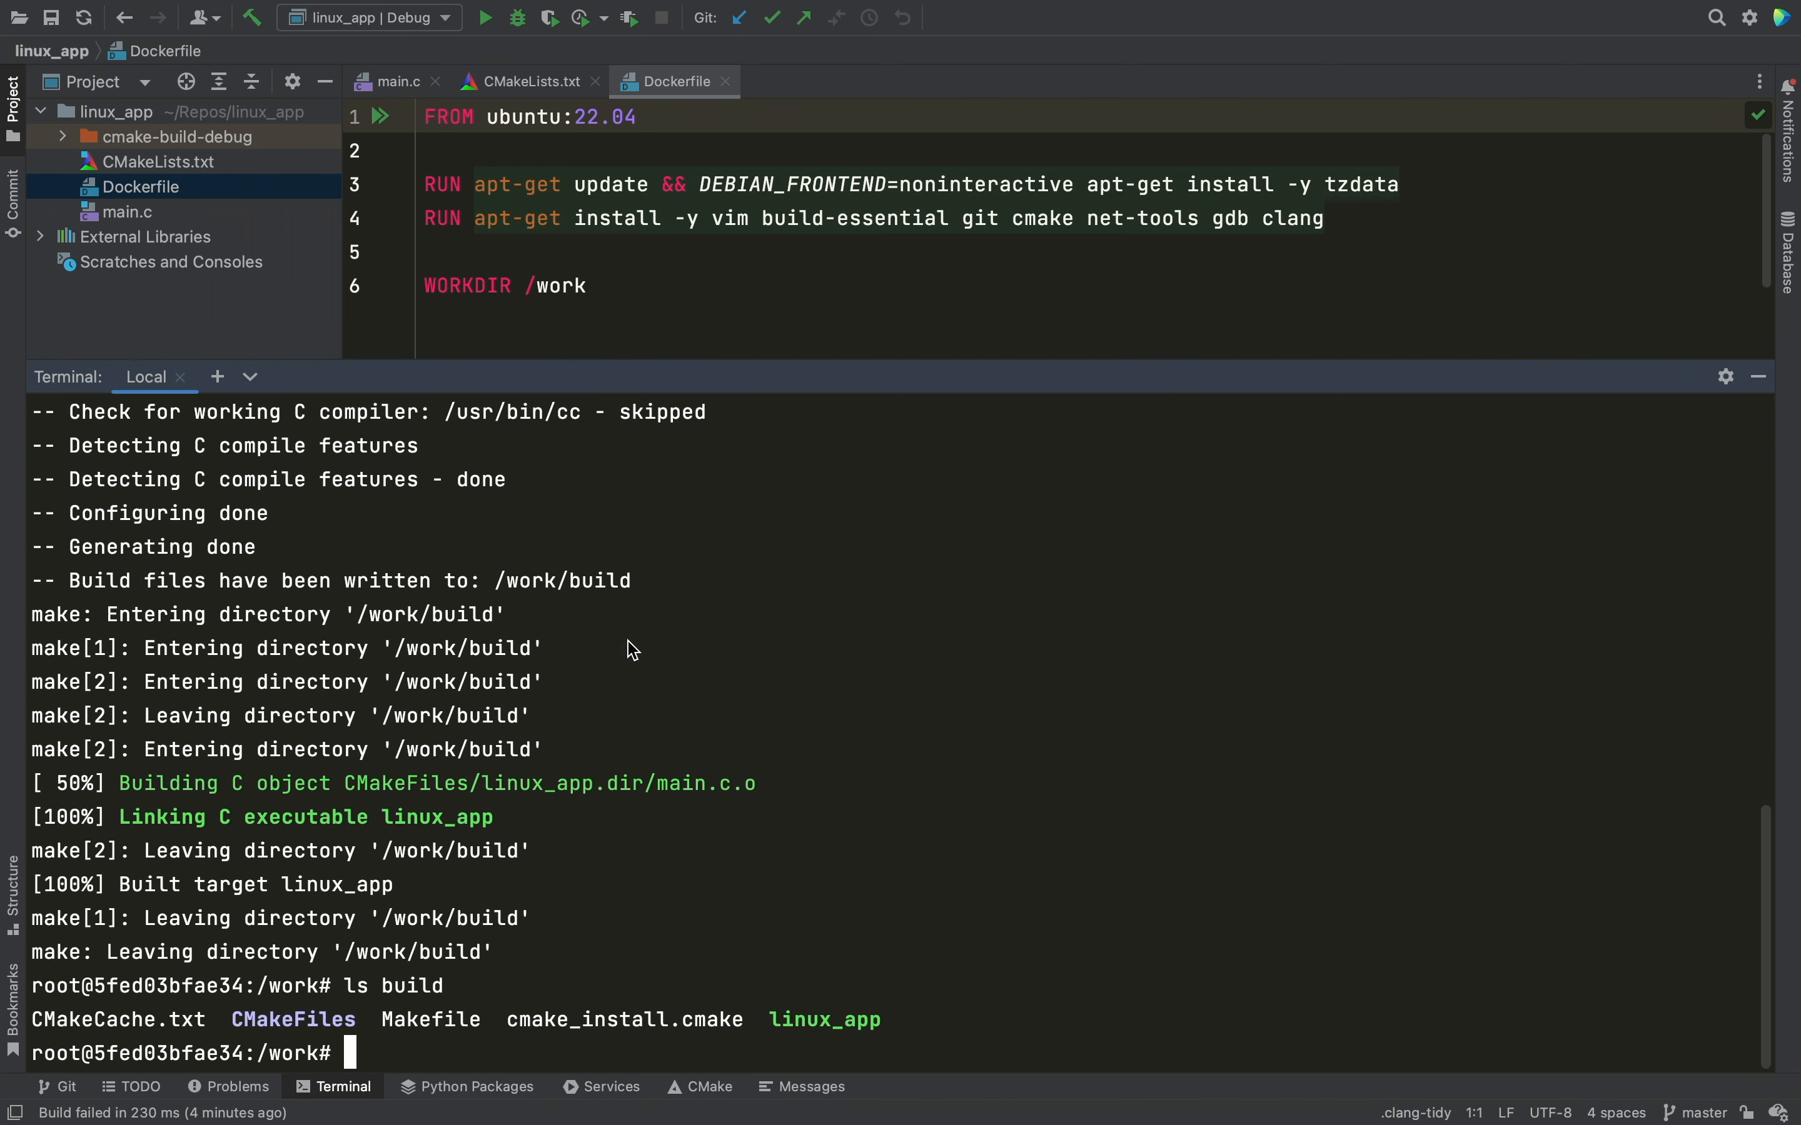
pyautogui.write('build')
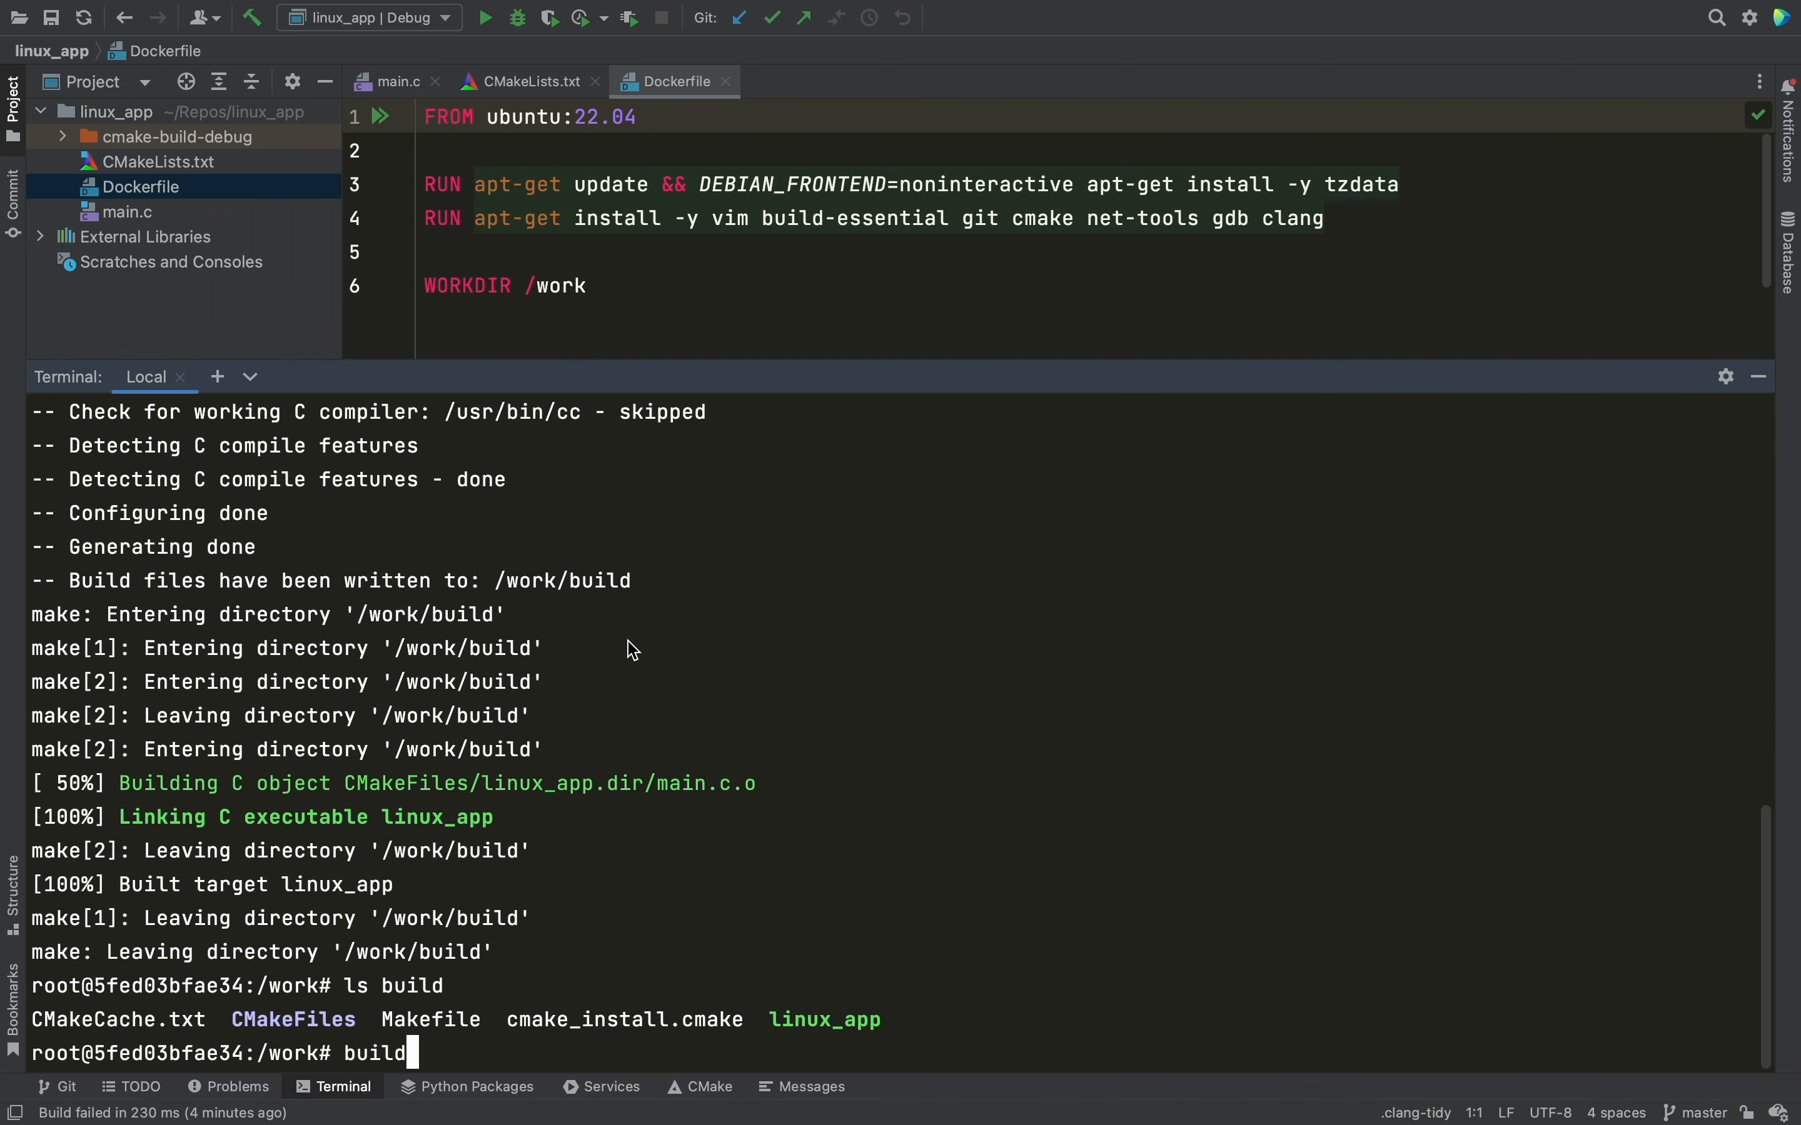
pyautogui.write('/linux_app')
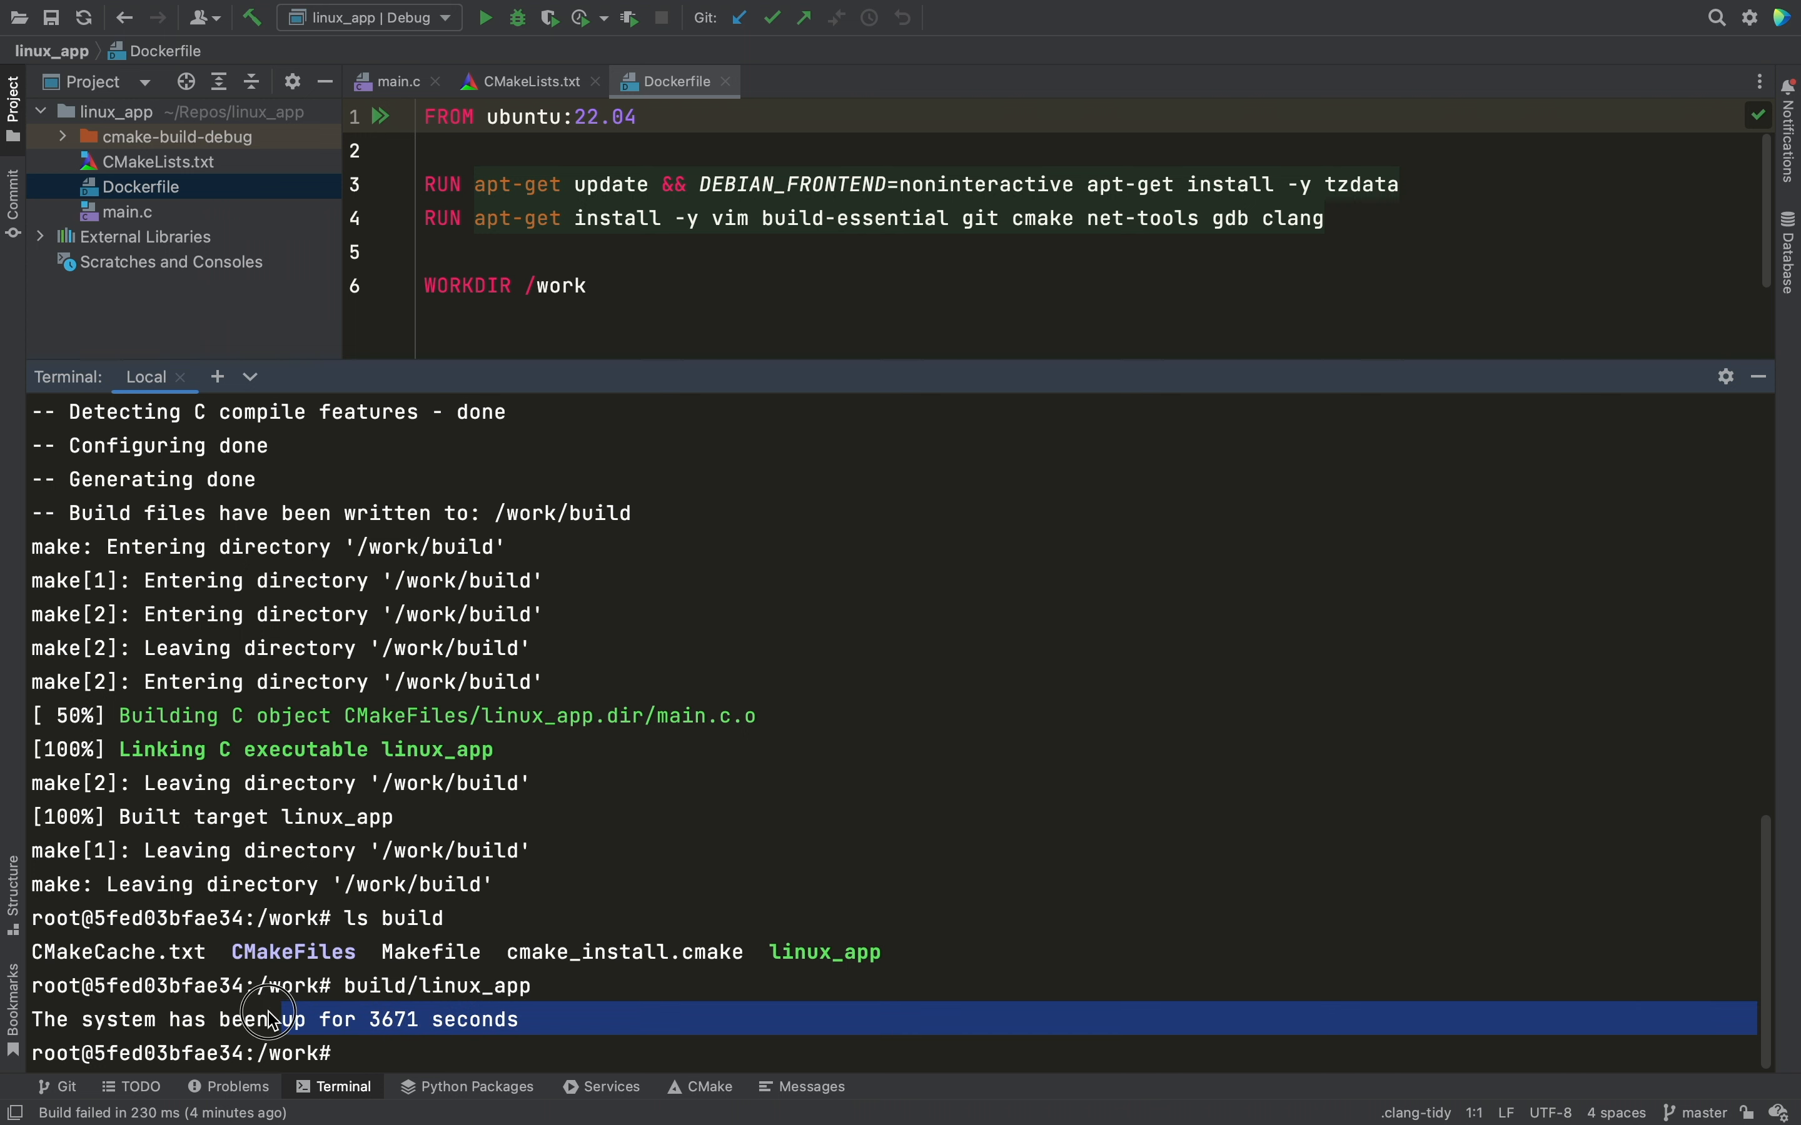
pyautogui.moveTo(52, 1030)
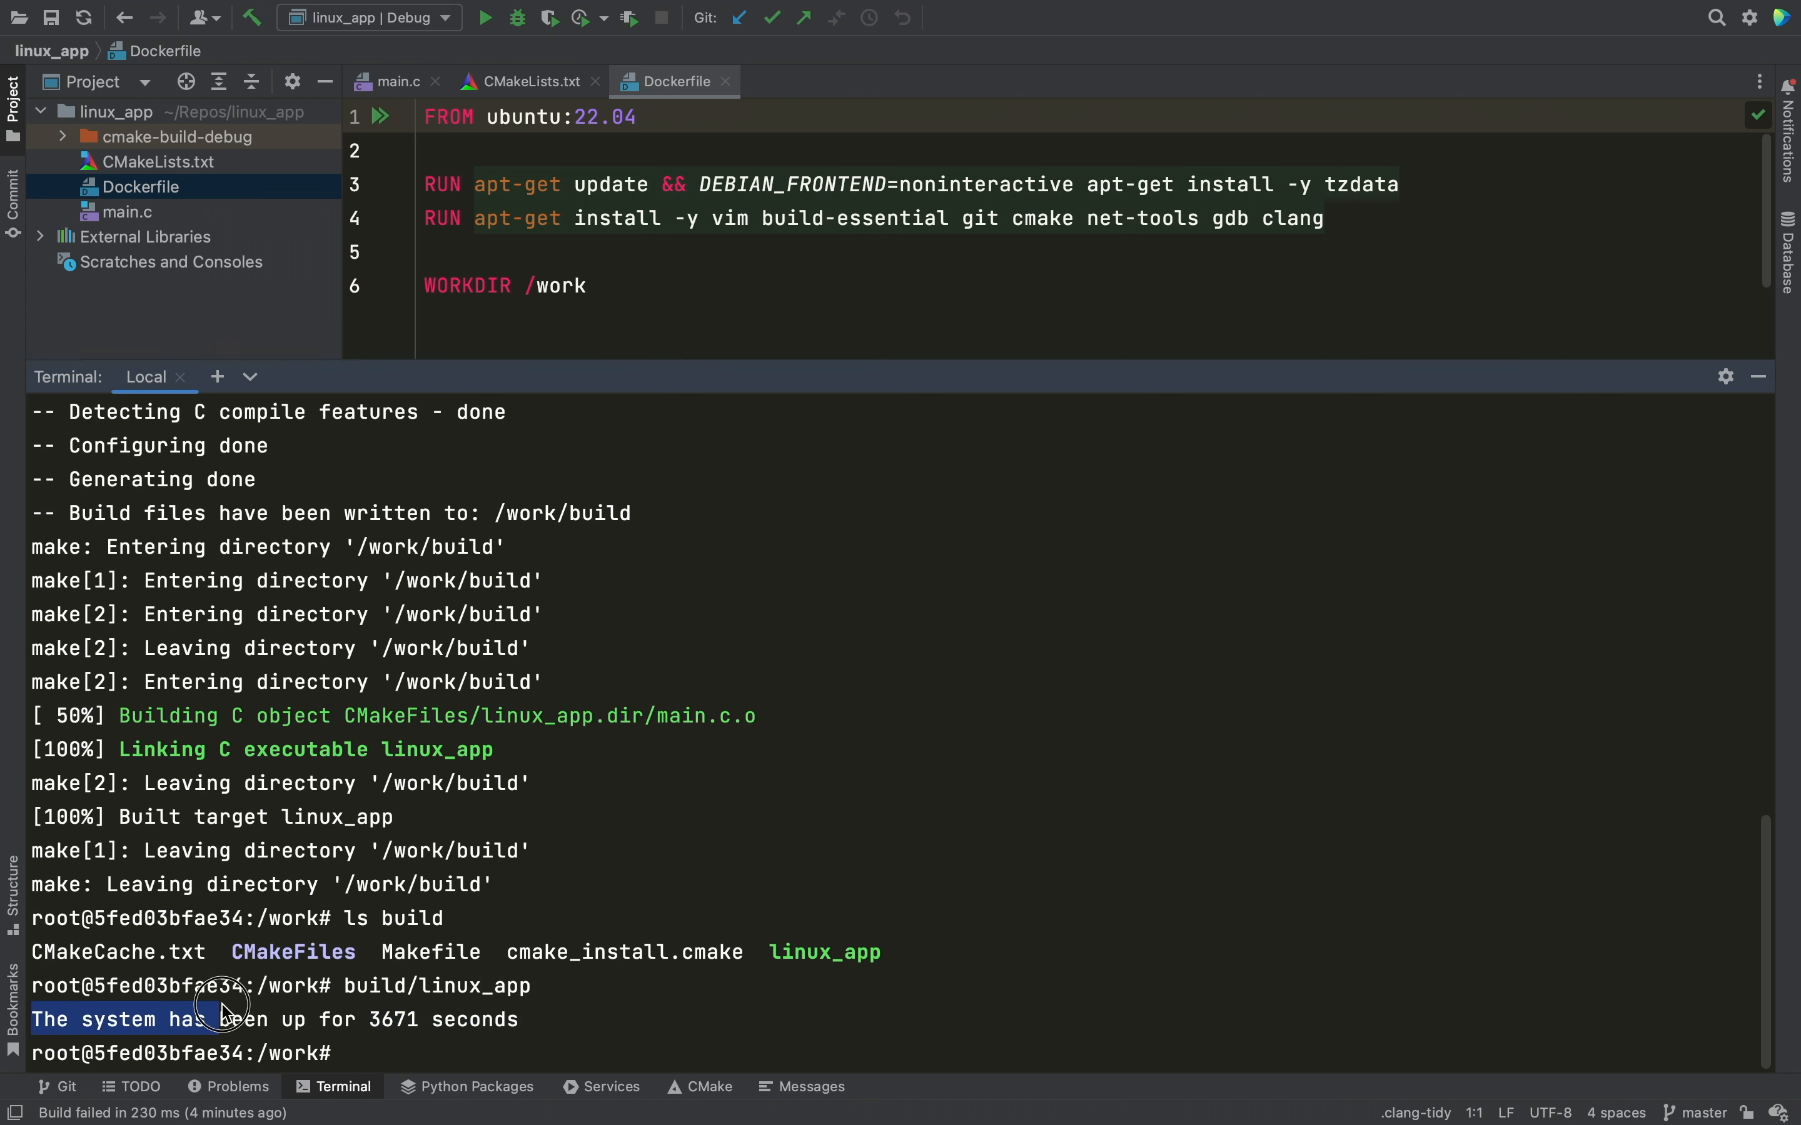
pyautogui.moveTo(223, 1021); pyautogui.dragTo(521, 1021)
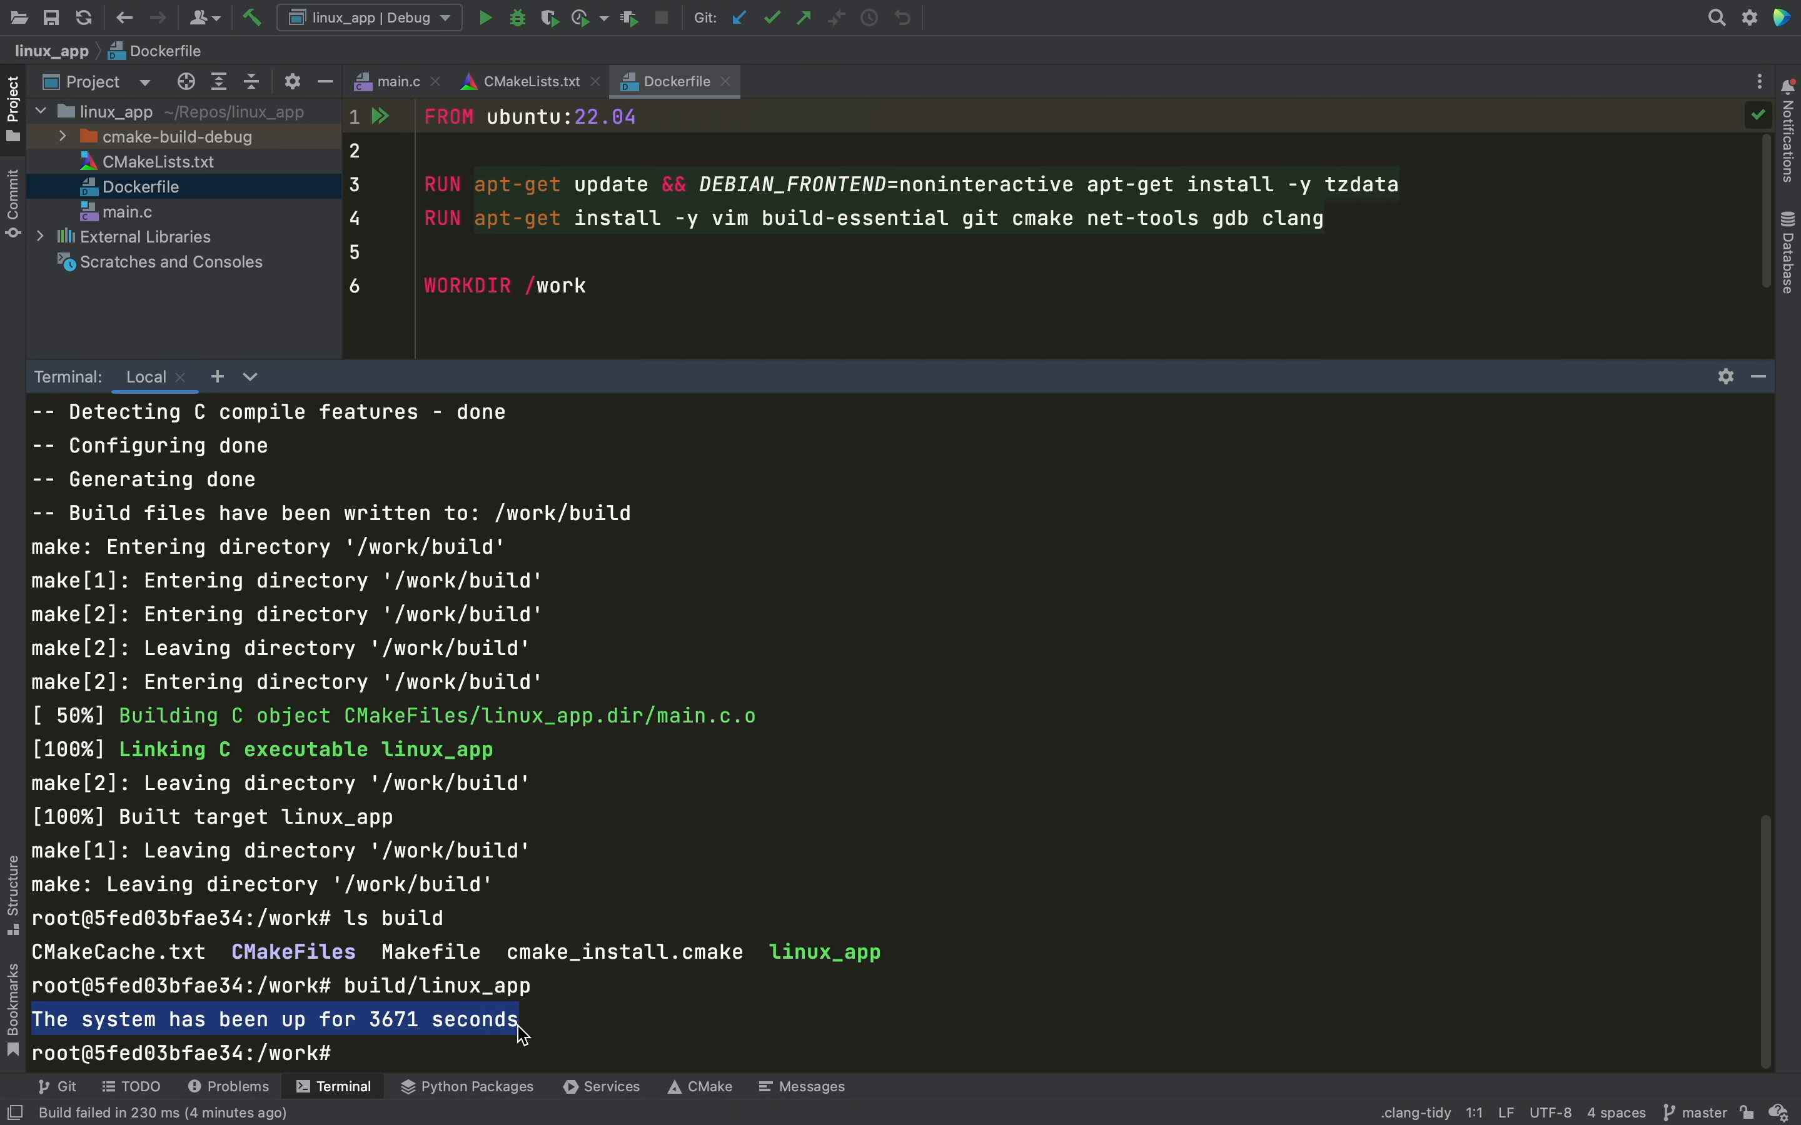
pyautogui.click(552, 1053)
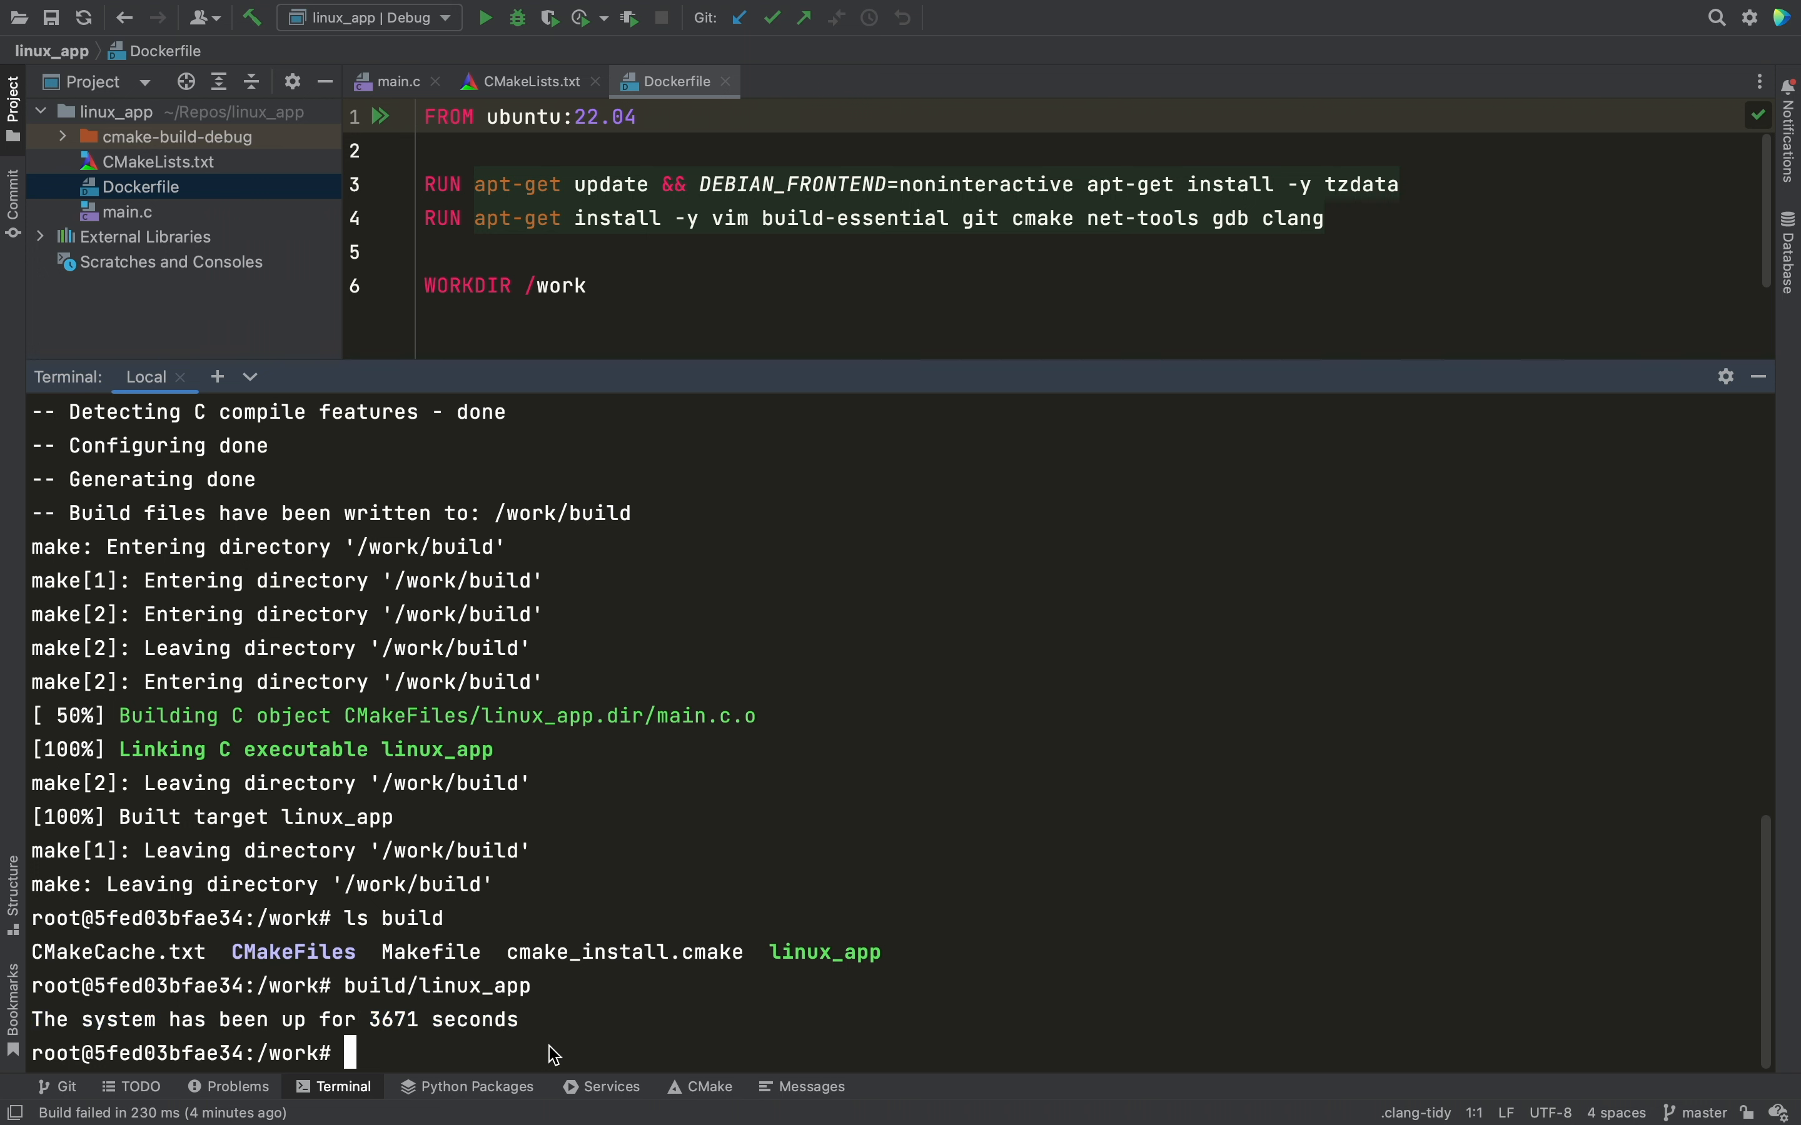
pyautogui.write('exit')
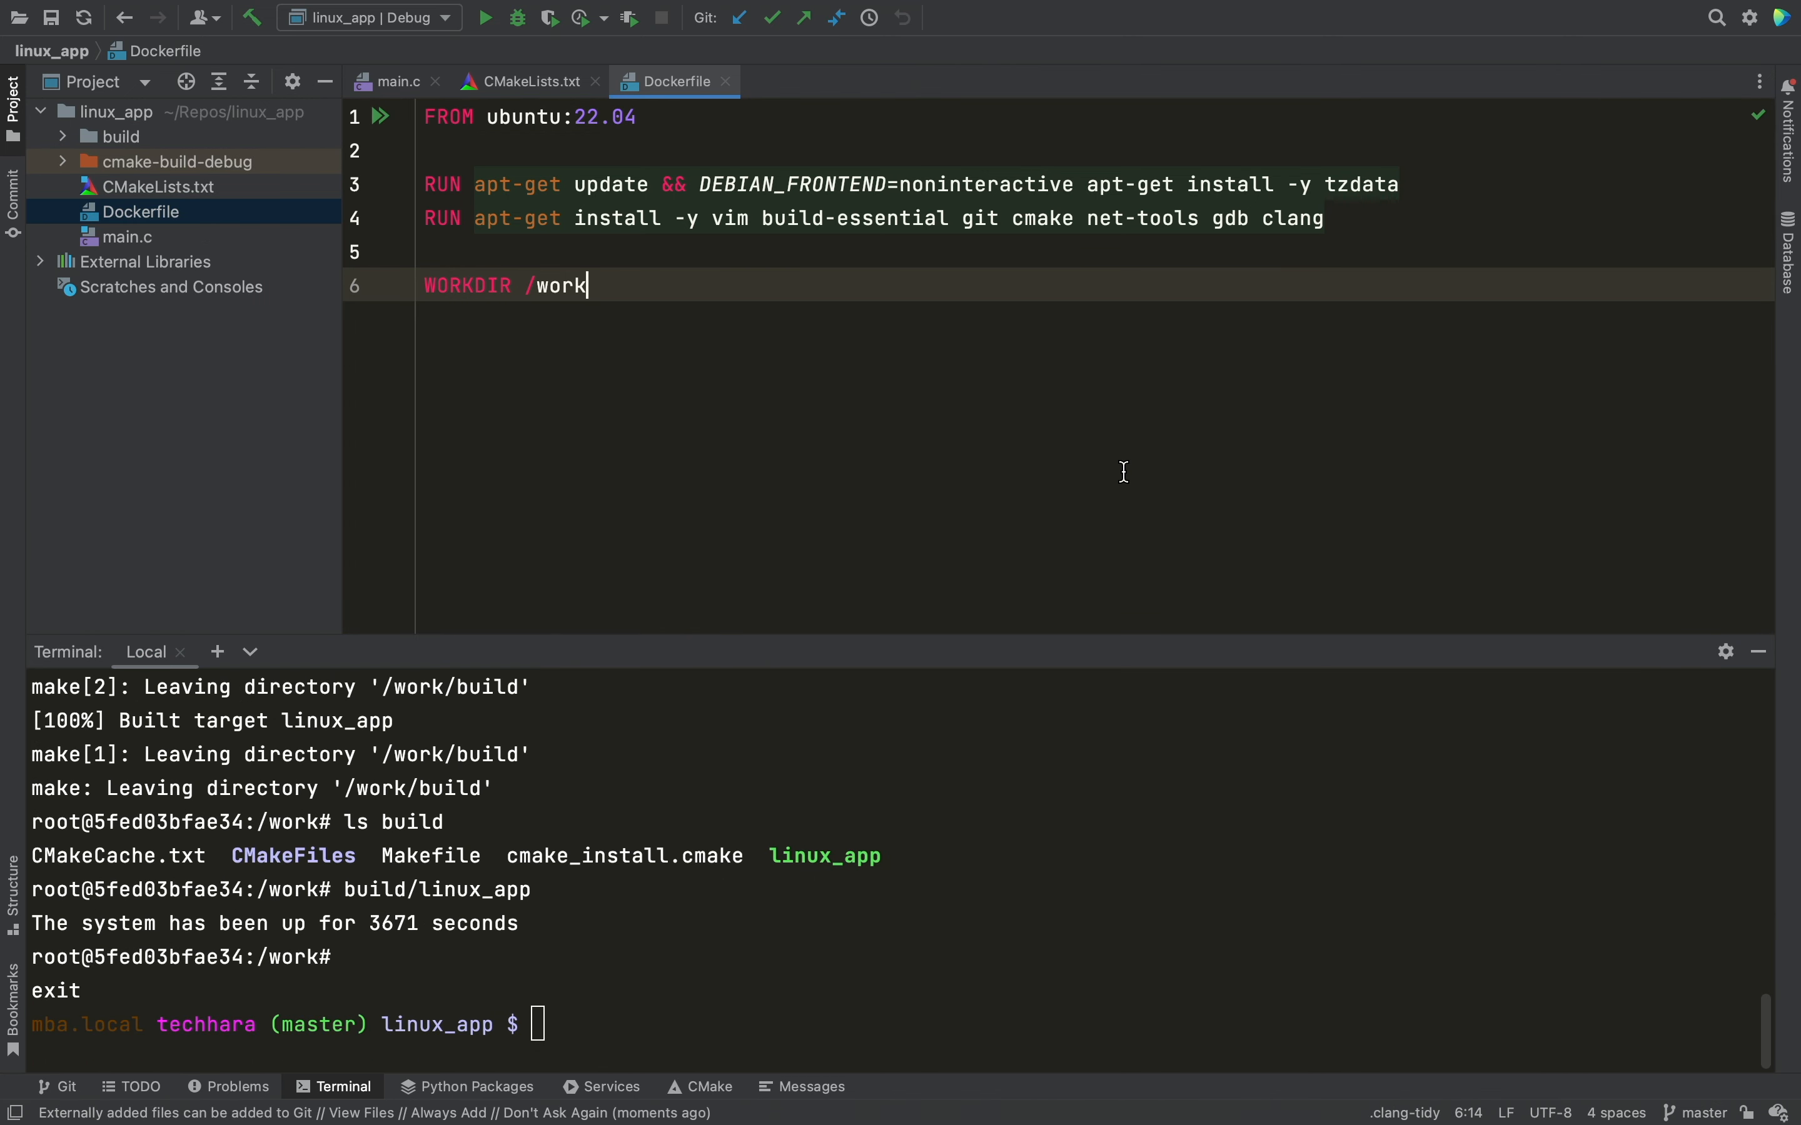
# Show the Default toolchain's details under Preferences > Build, Execution, Deployment > Toolchains
pyautogui.click(150, 15)
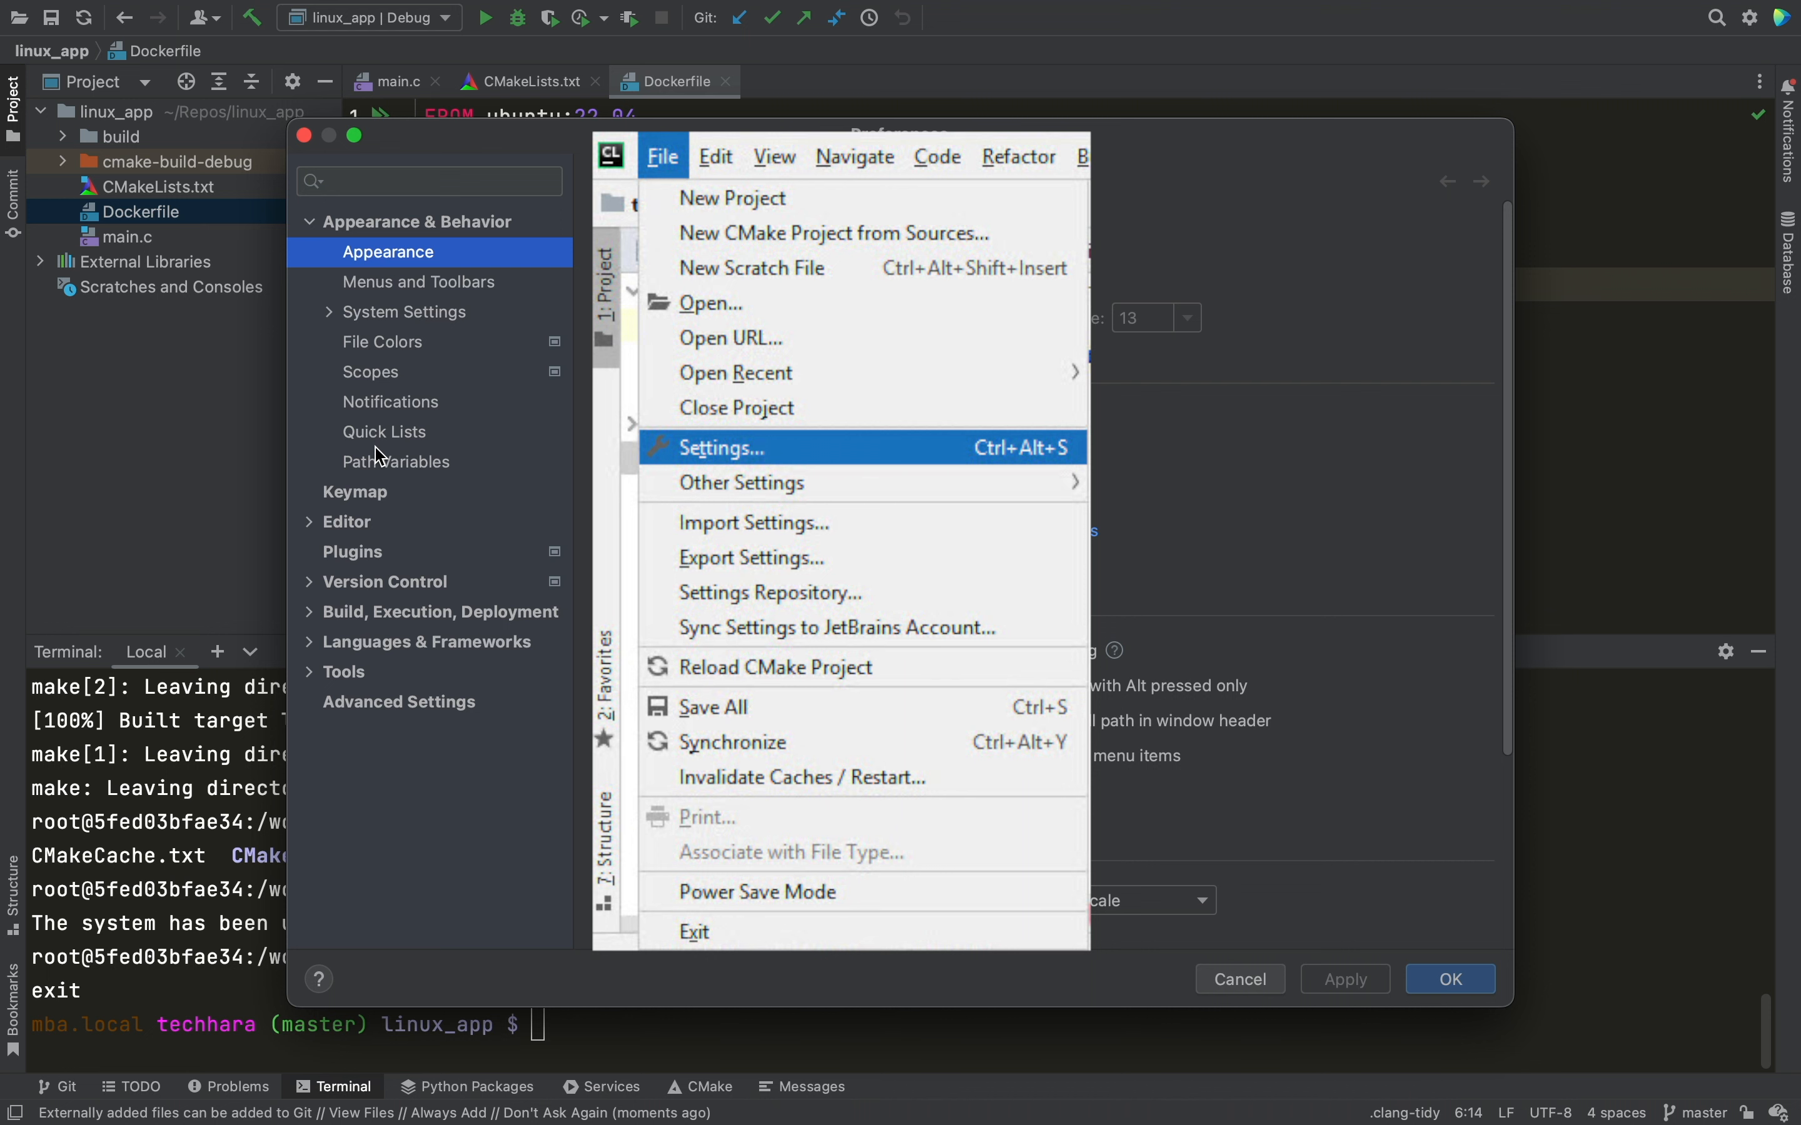
pyautogui.click(720, 448)
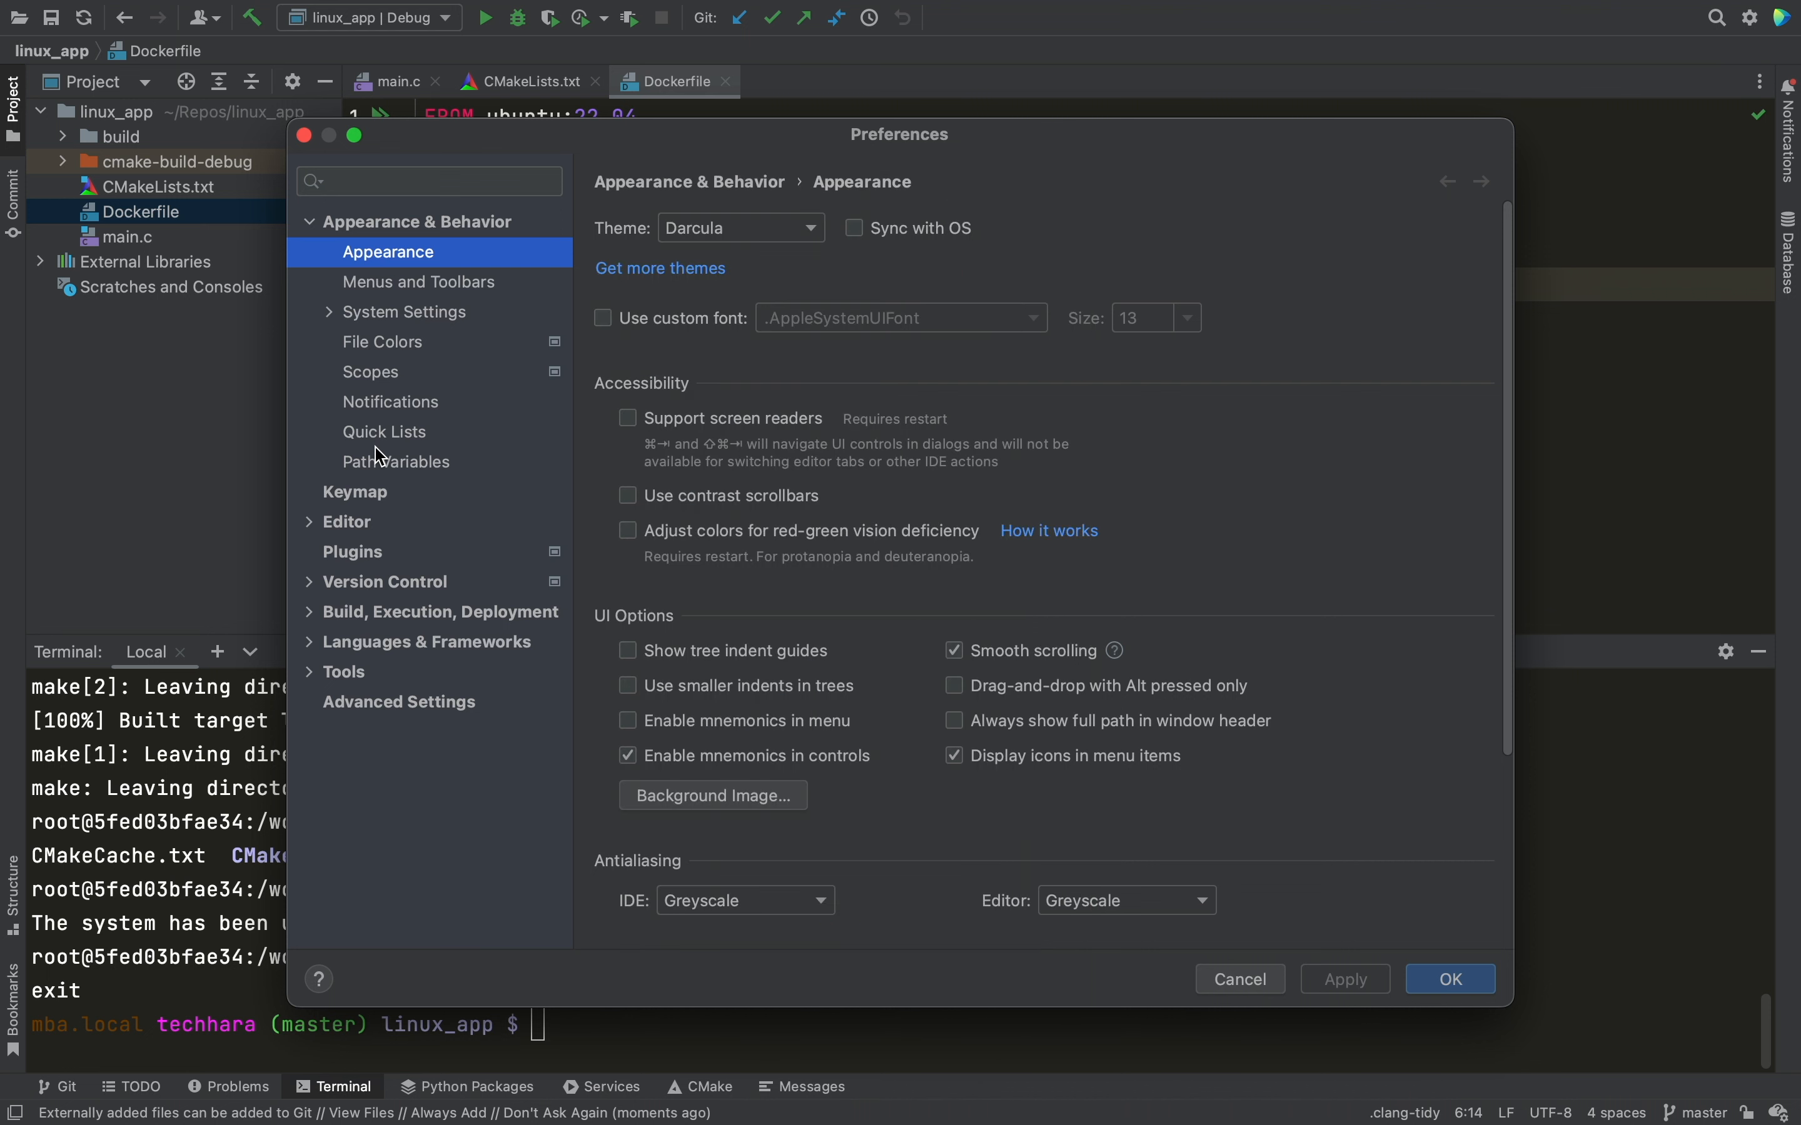
pyautogui.click(439, 613)
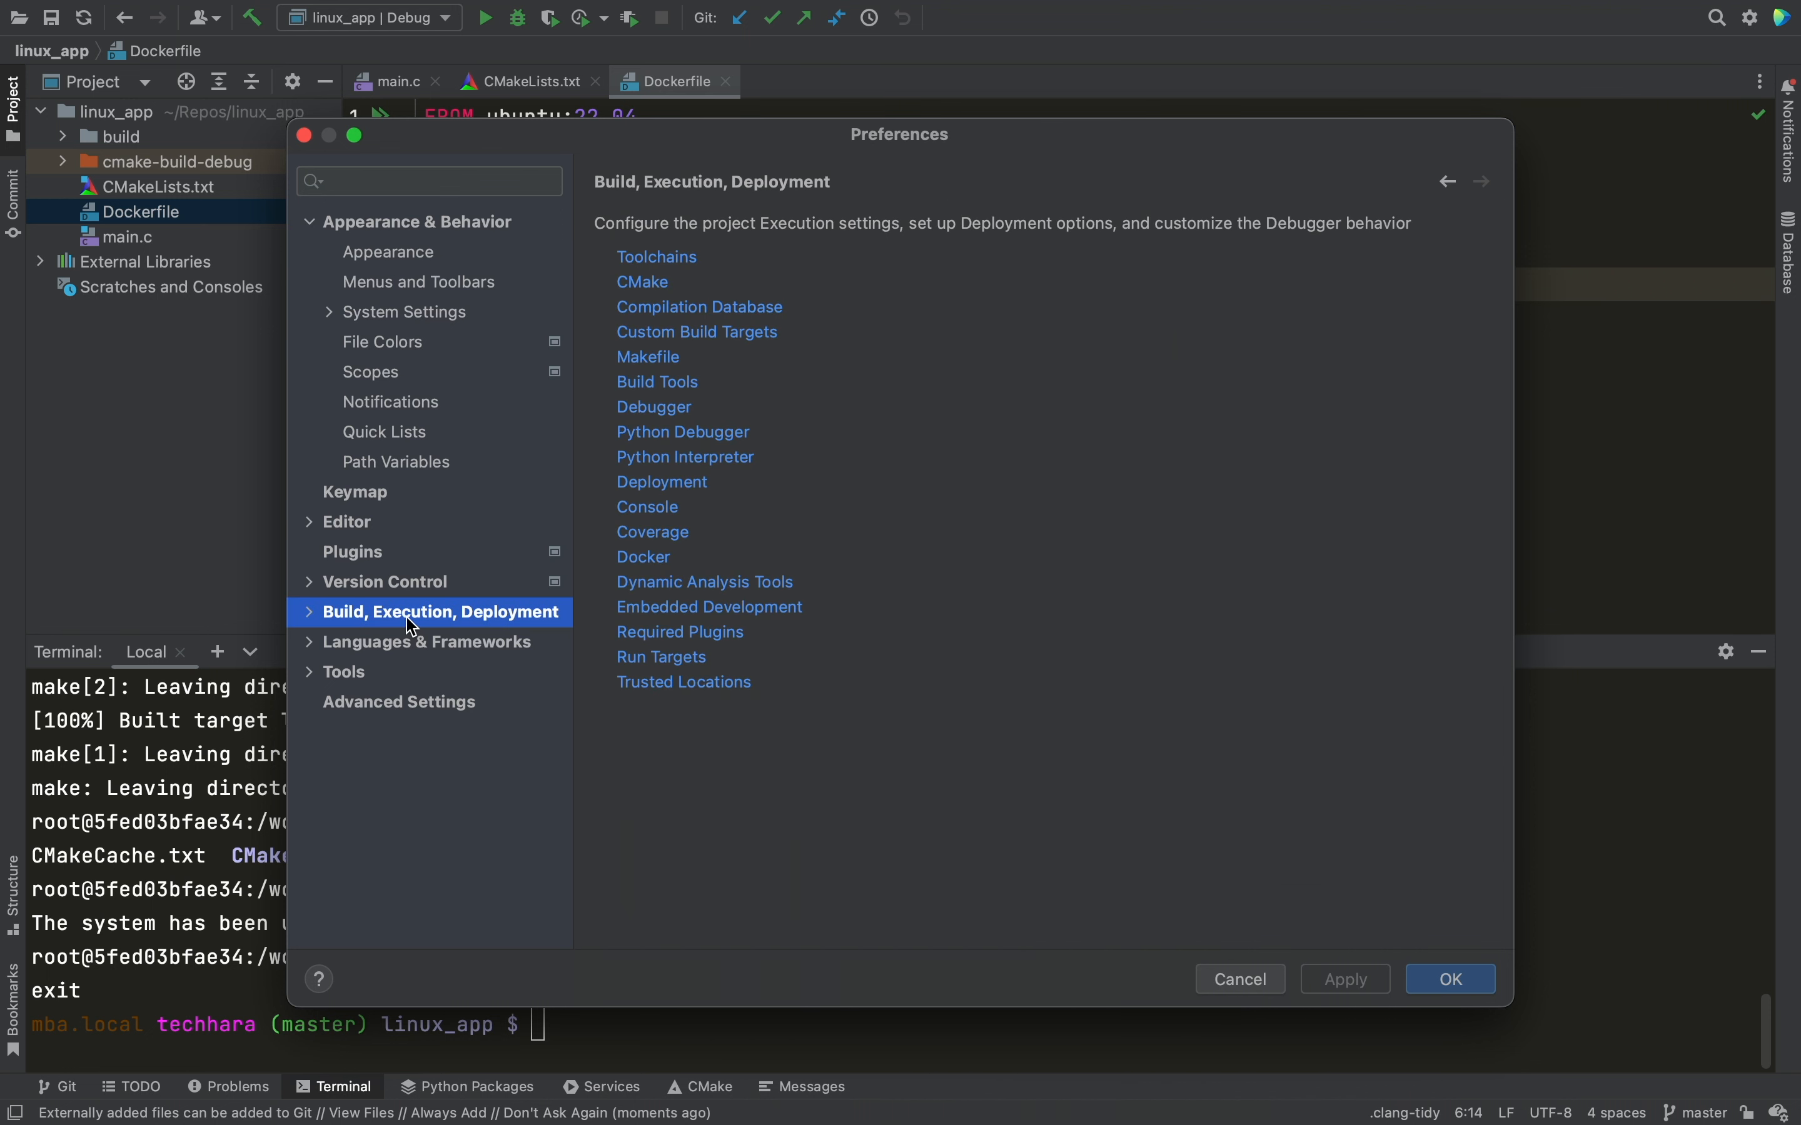
pyautogui.click(655, 256)
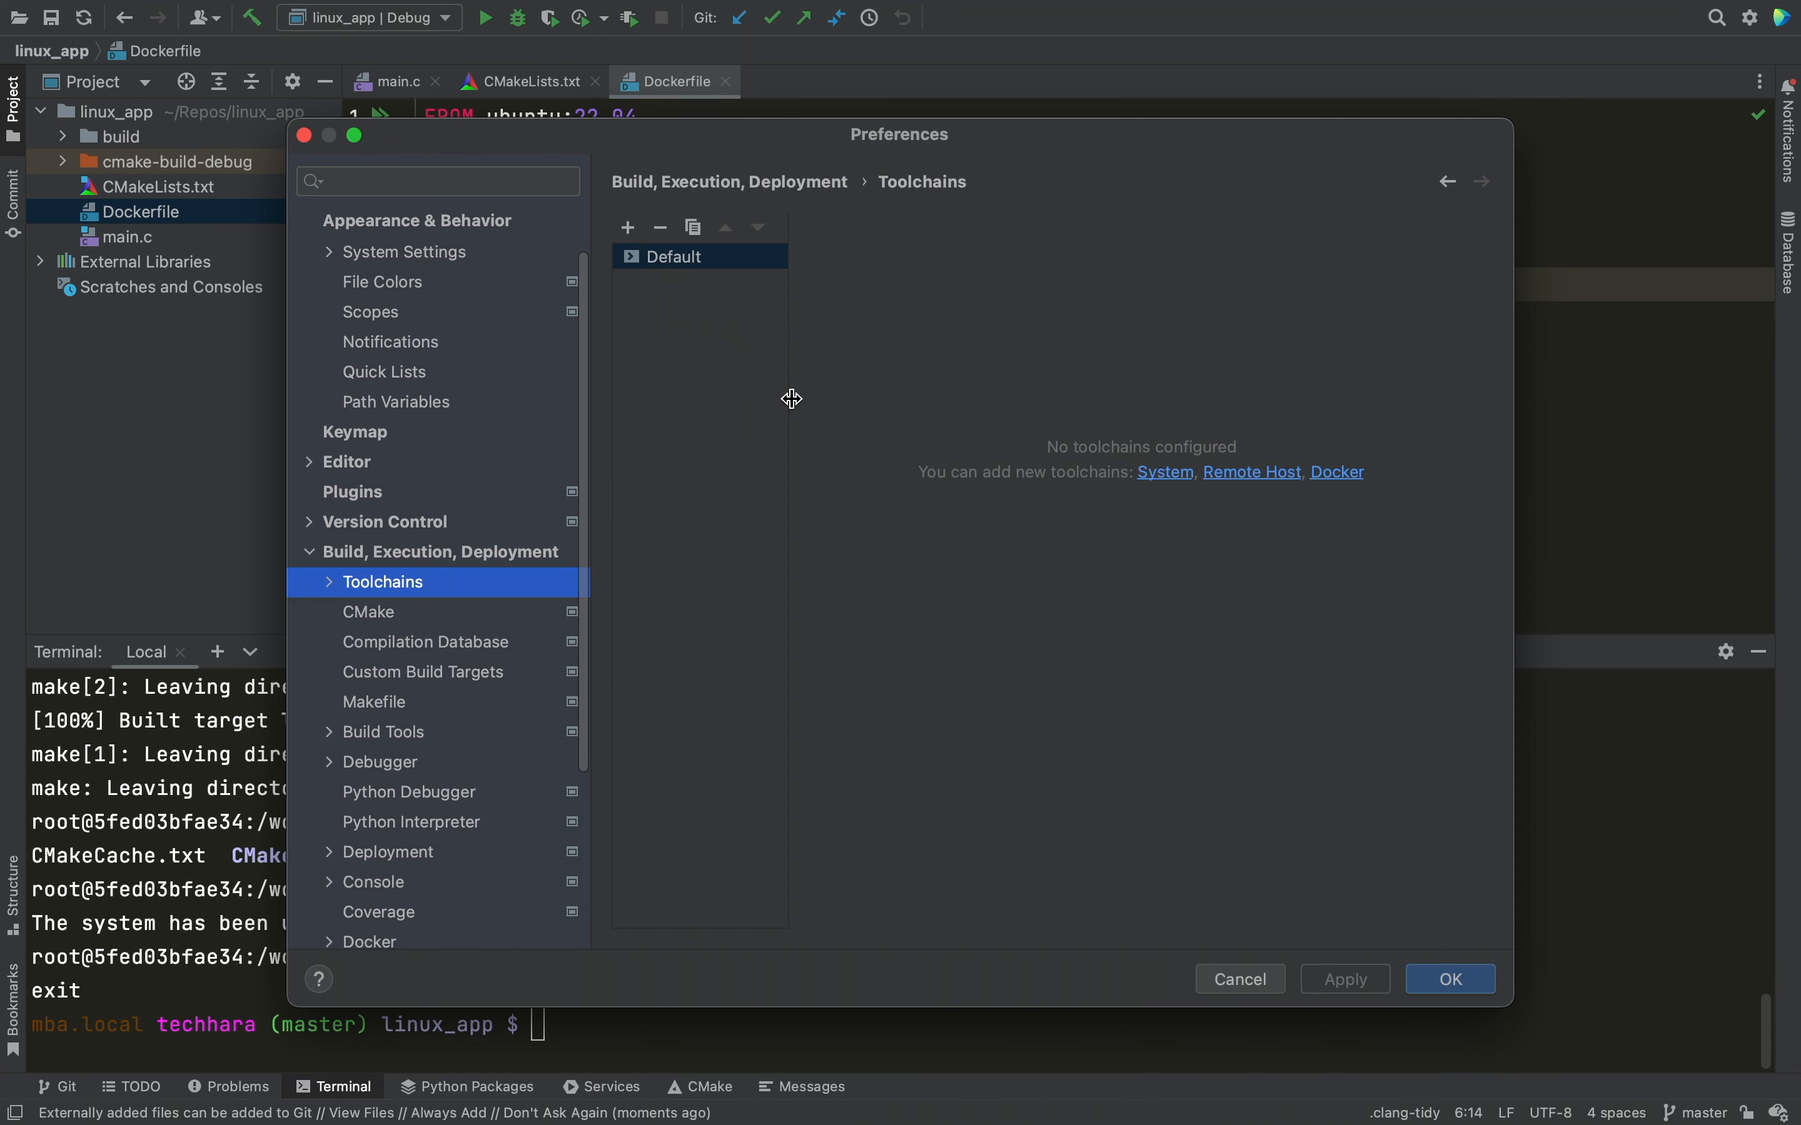
pyautogui.click(673, 256)
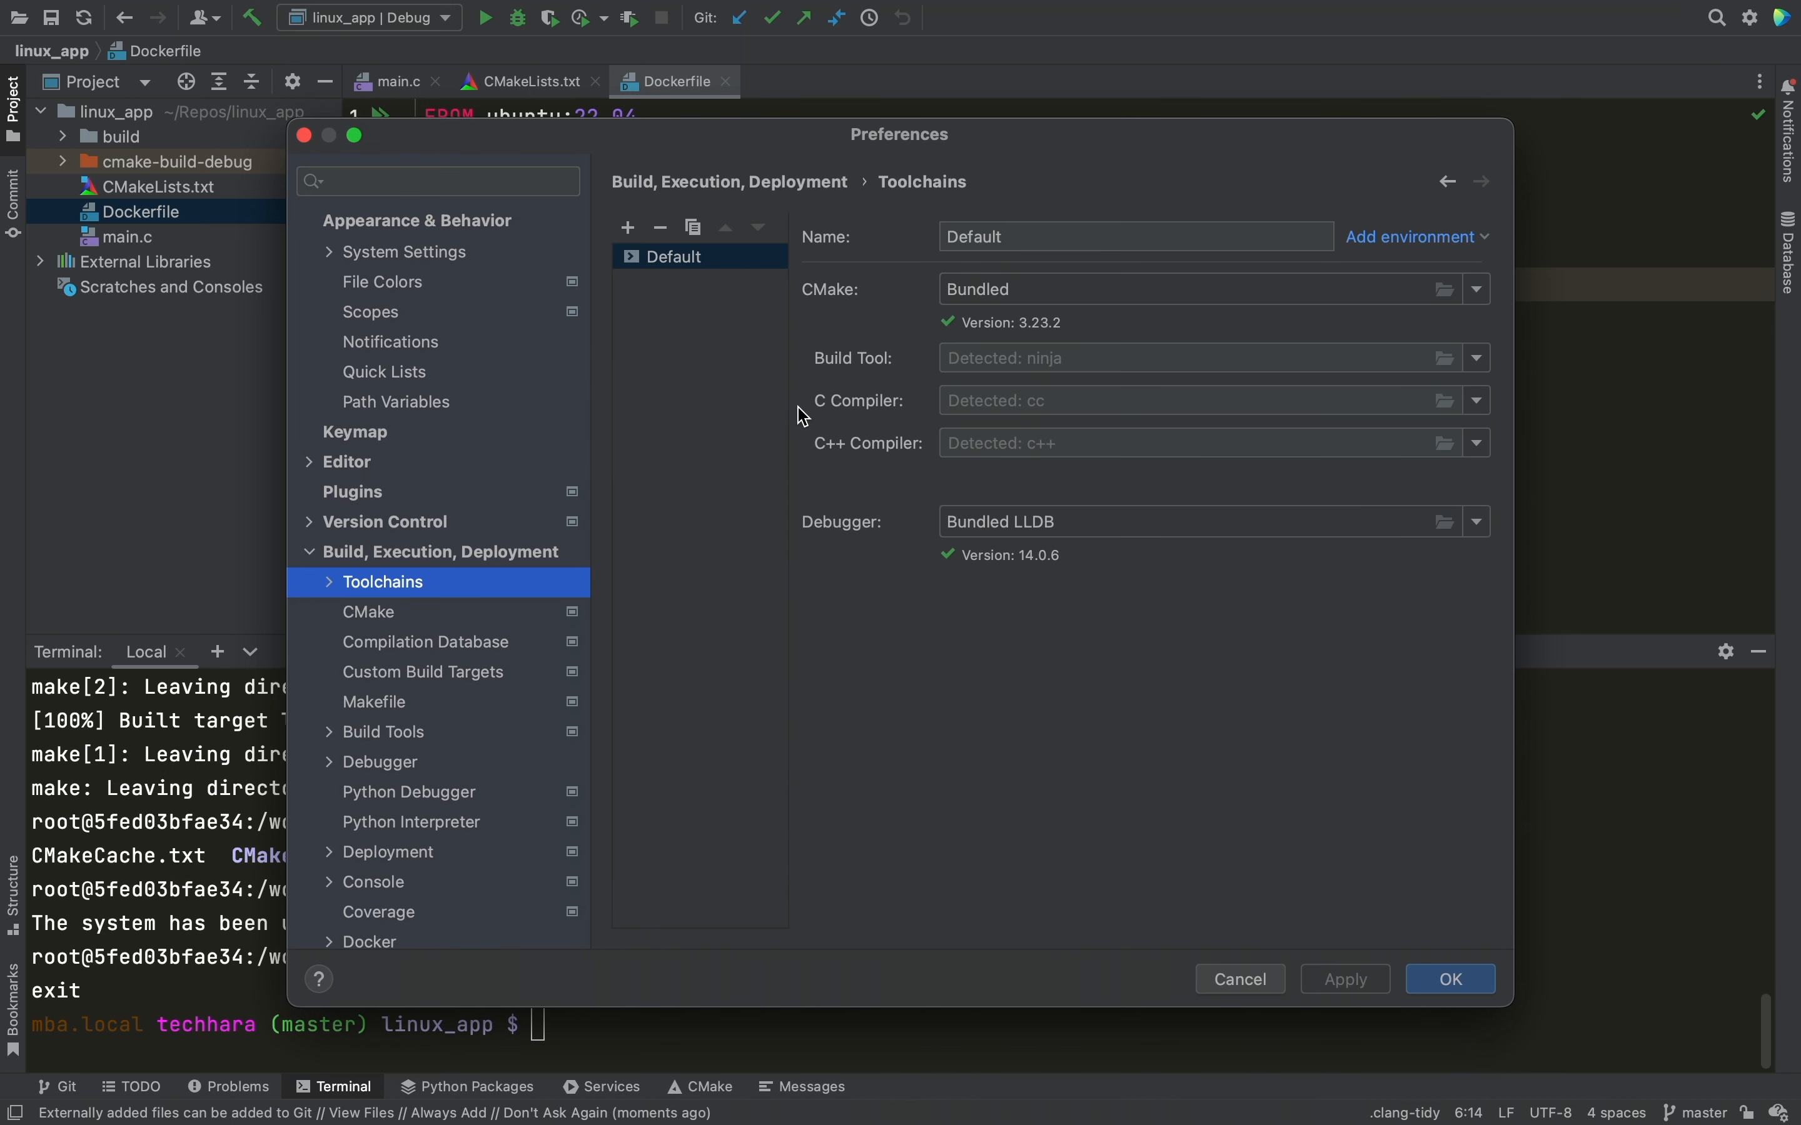
pyautogui.moveTo(1045, 446)
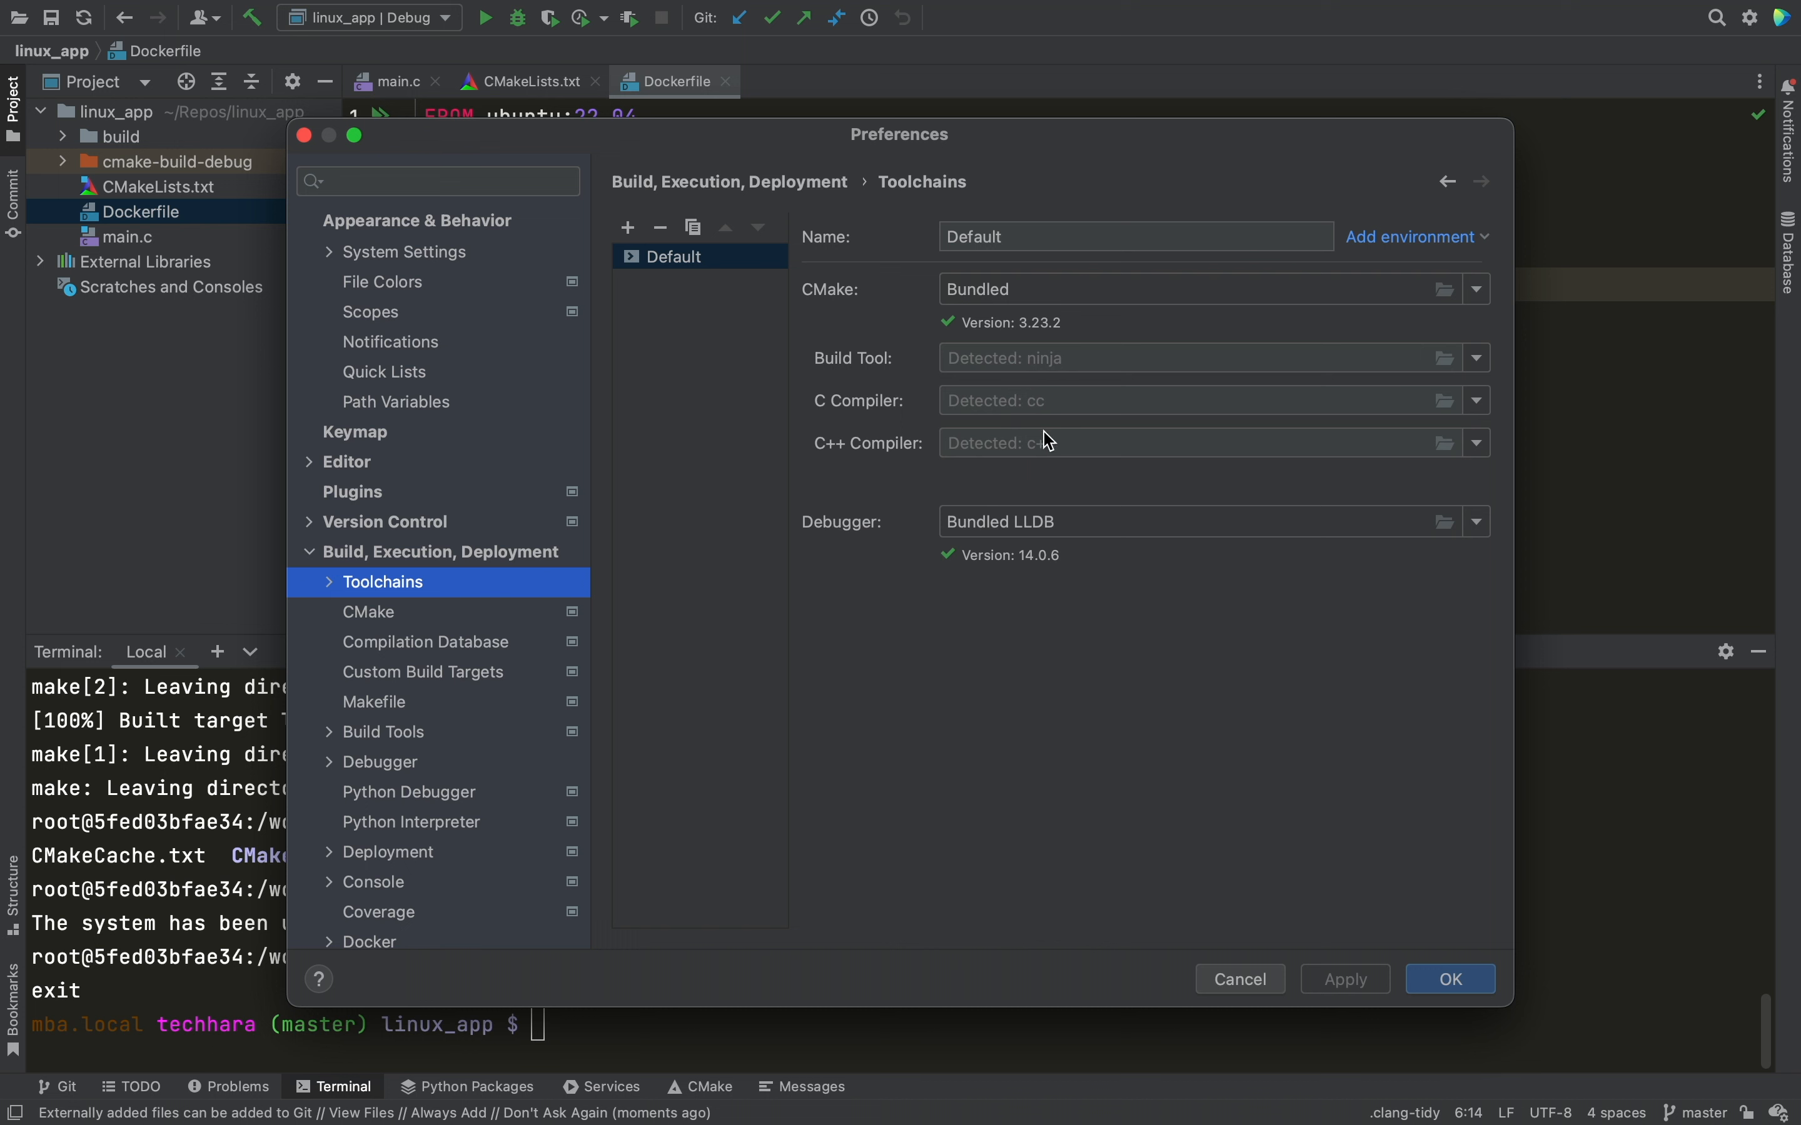
pyautogui.moveTo(1055, 429)
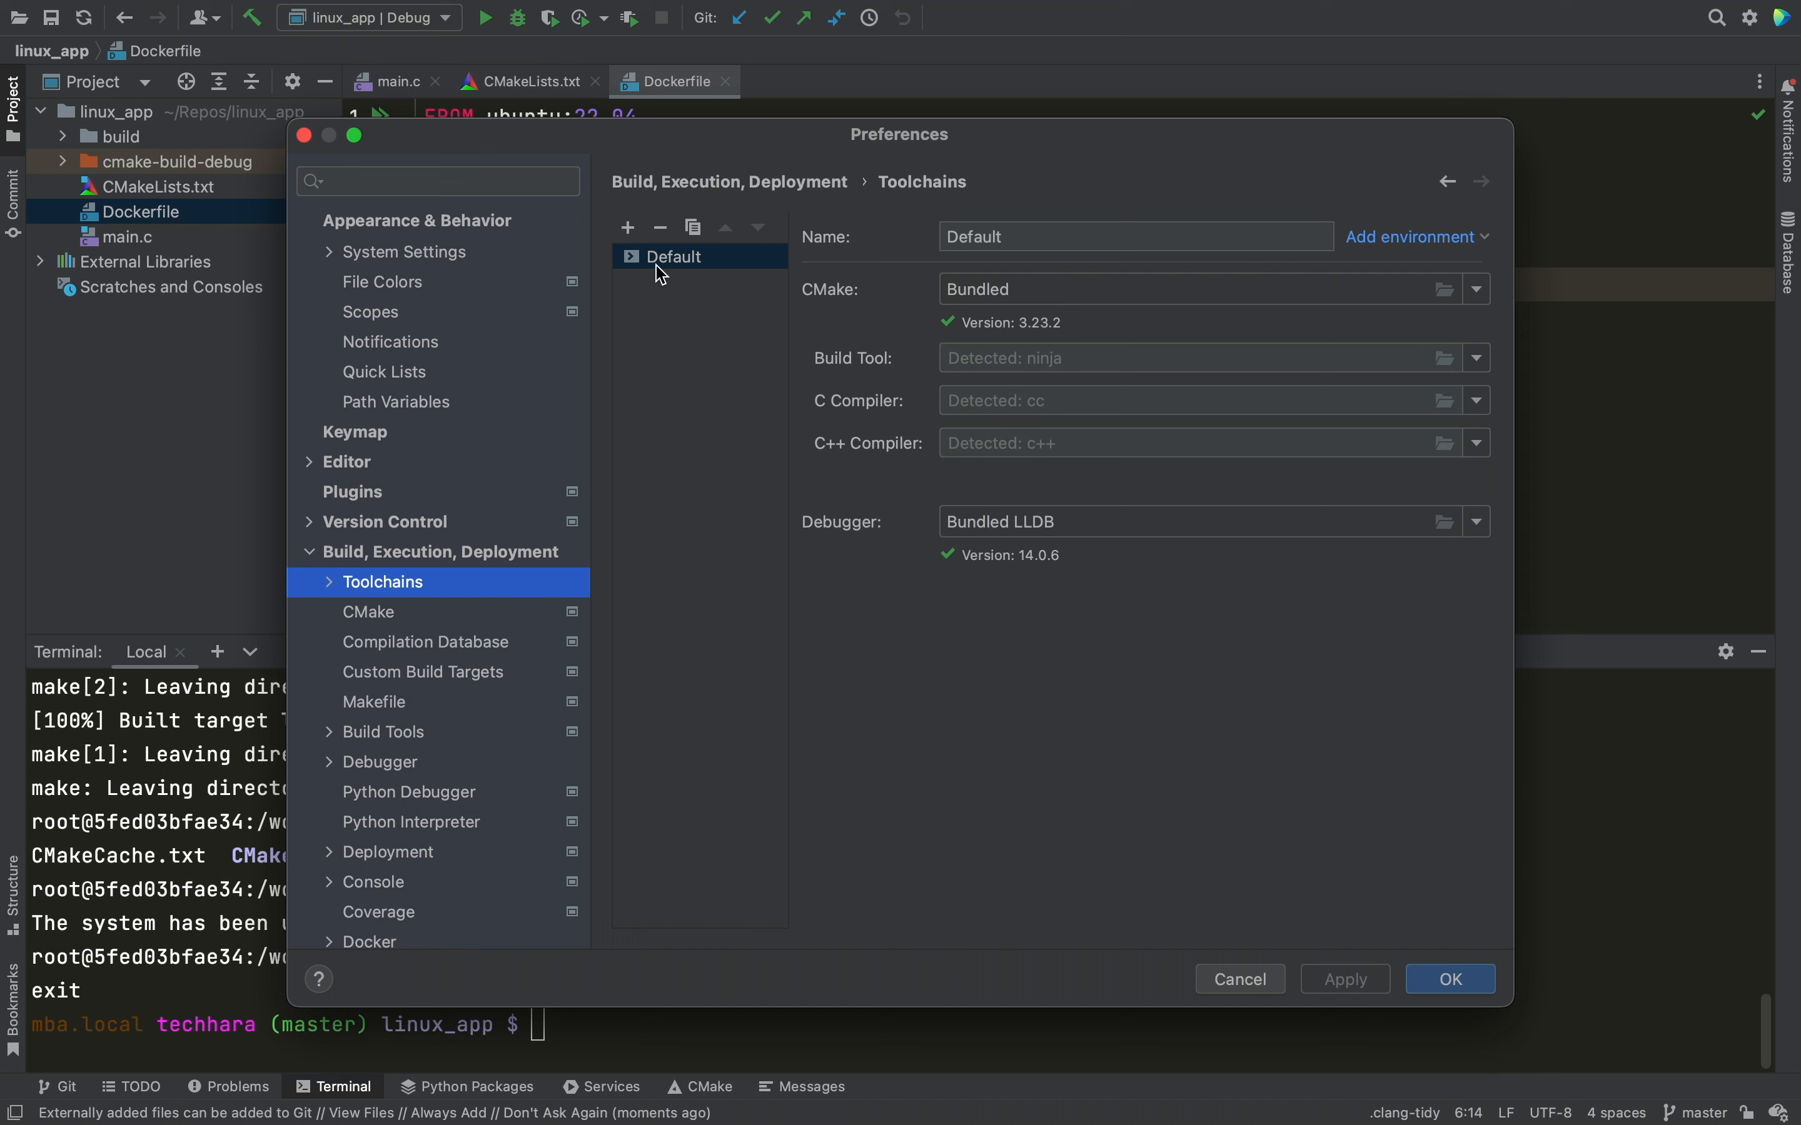
# Add a Docker toolchain on linux_cpp_dev_env:latest with Docker CMake and GDB detected, and apply it
pyautogui.click(628, 228)
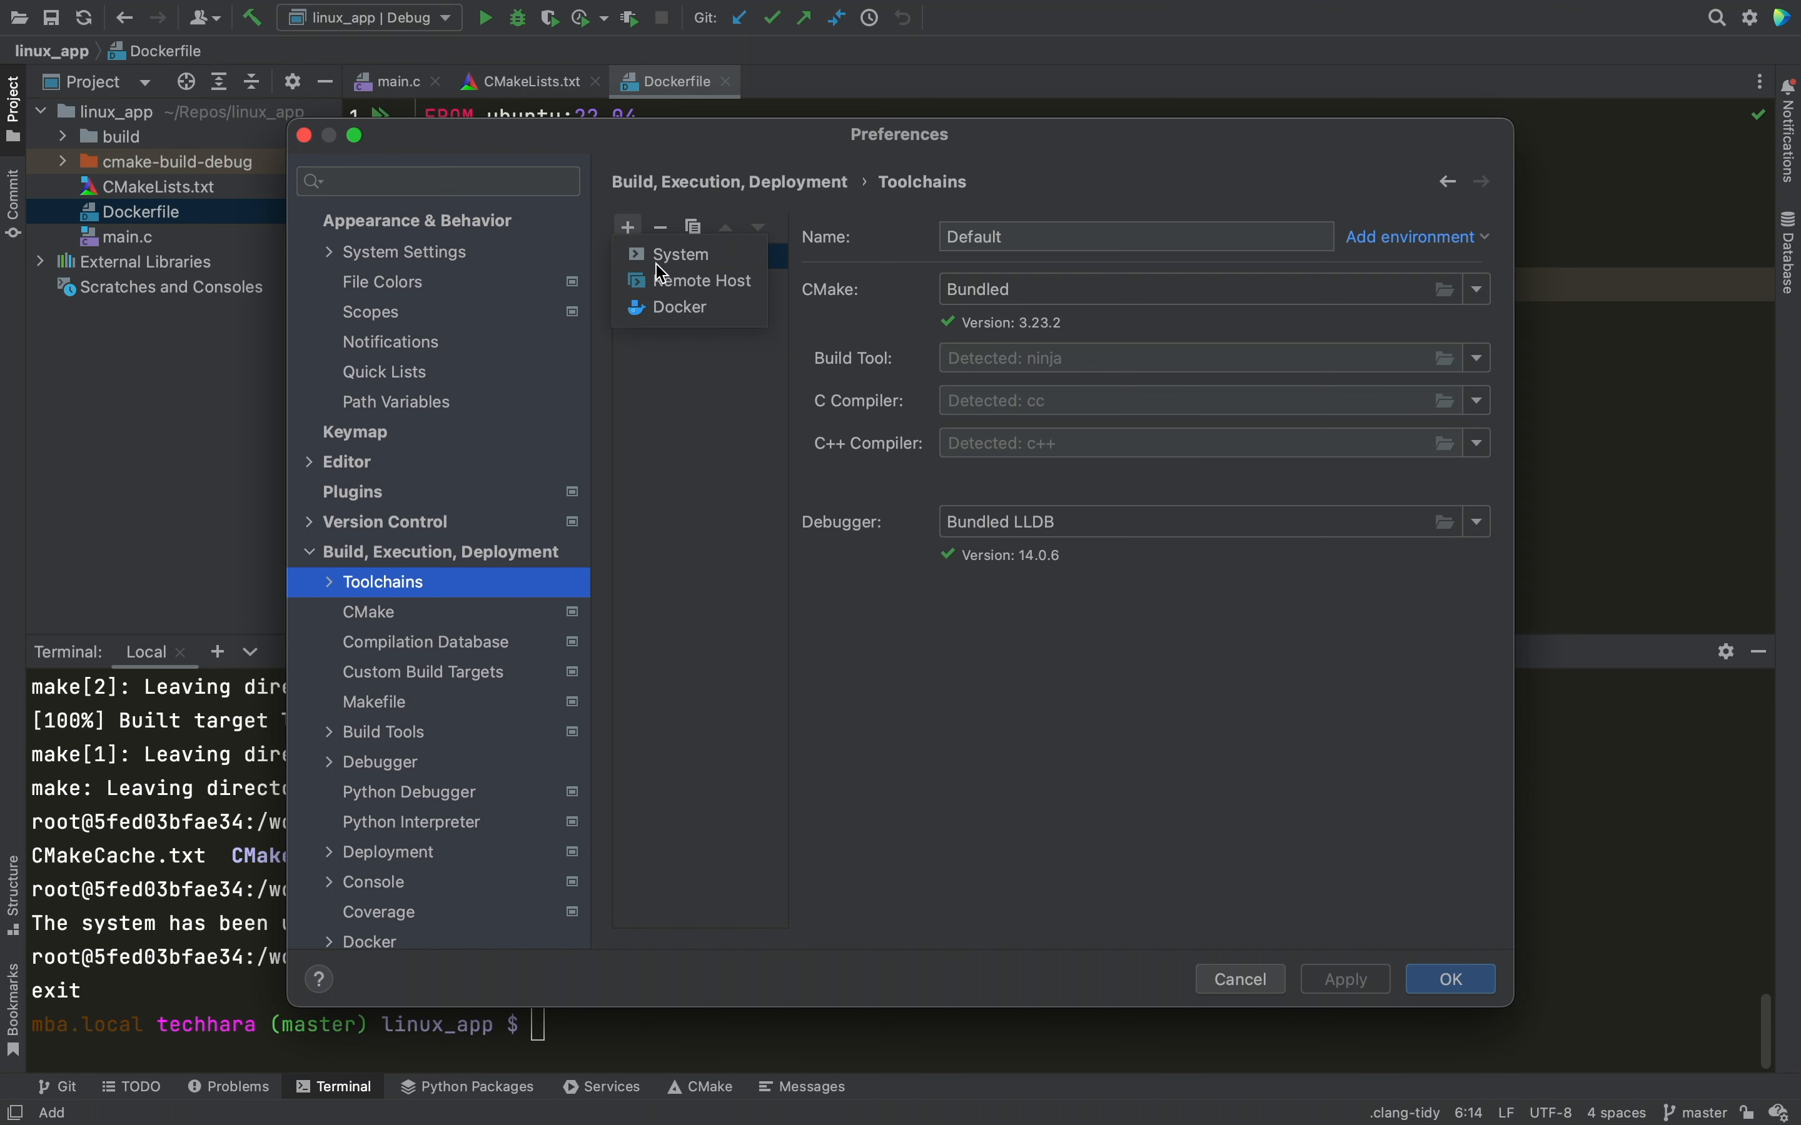
pyautogui.click(679, 307)
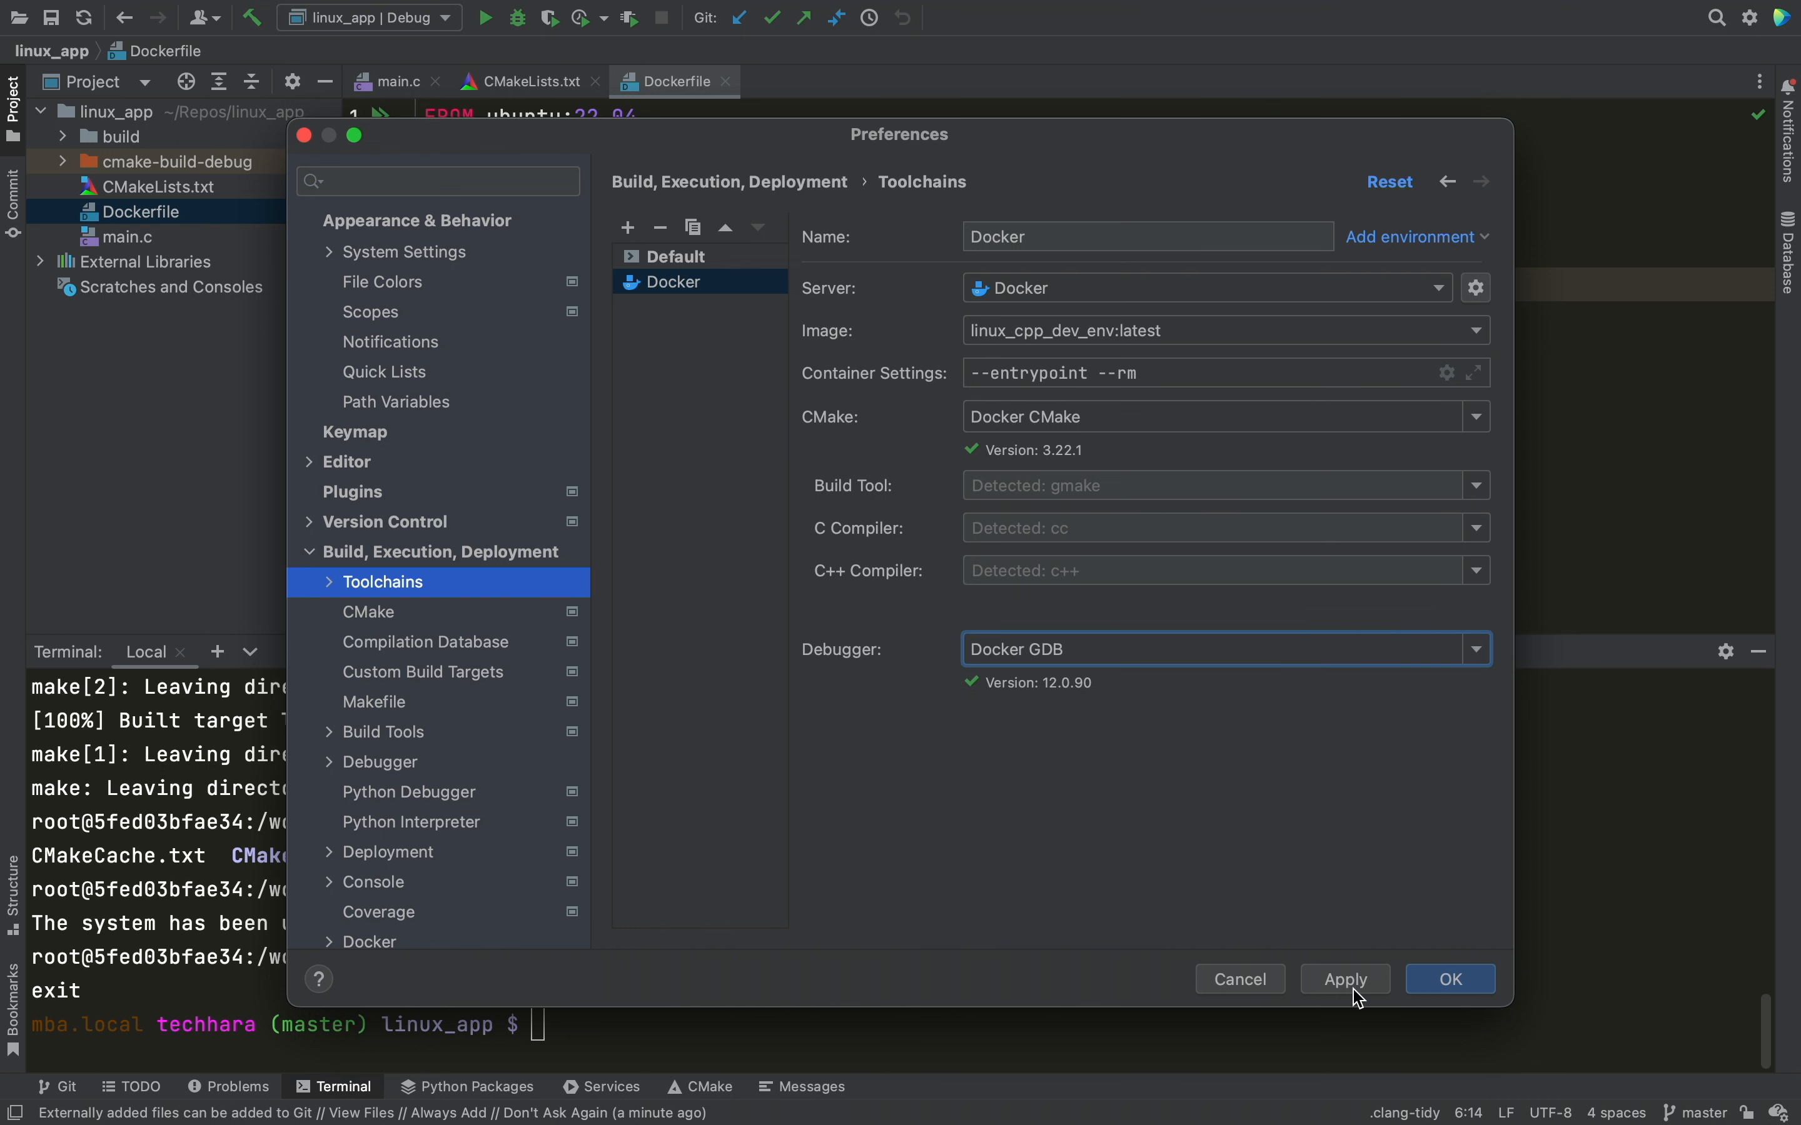
pyautogui.click(1346, 980)
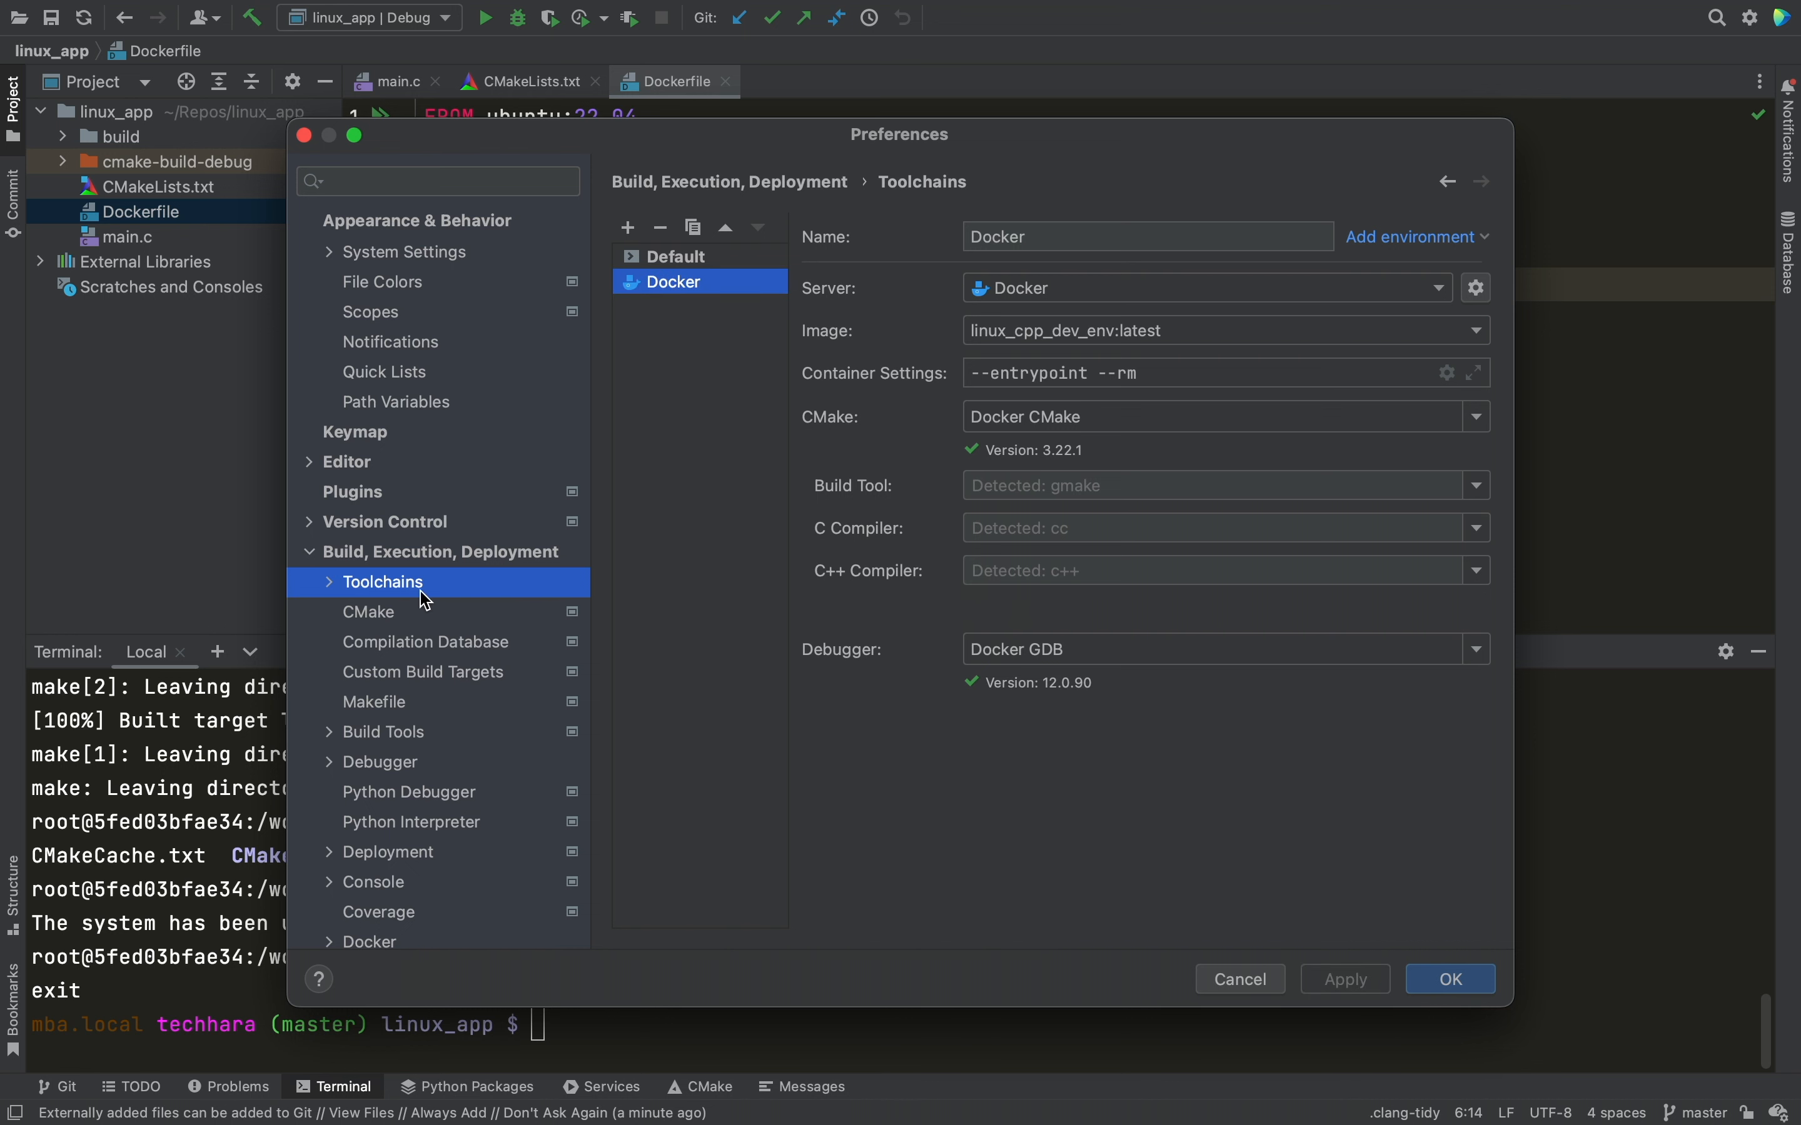
# Switch the Debug CMake profile to the Docker toolchain, making it Debug-Docker, and save with OK
pyautogui.click(368, 612)
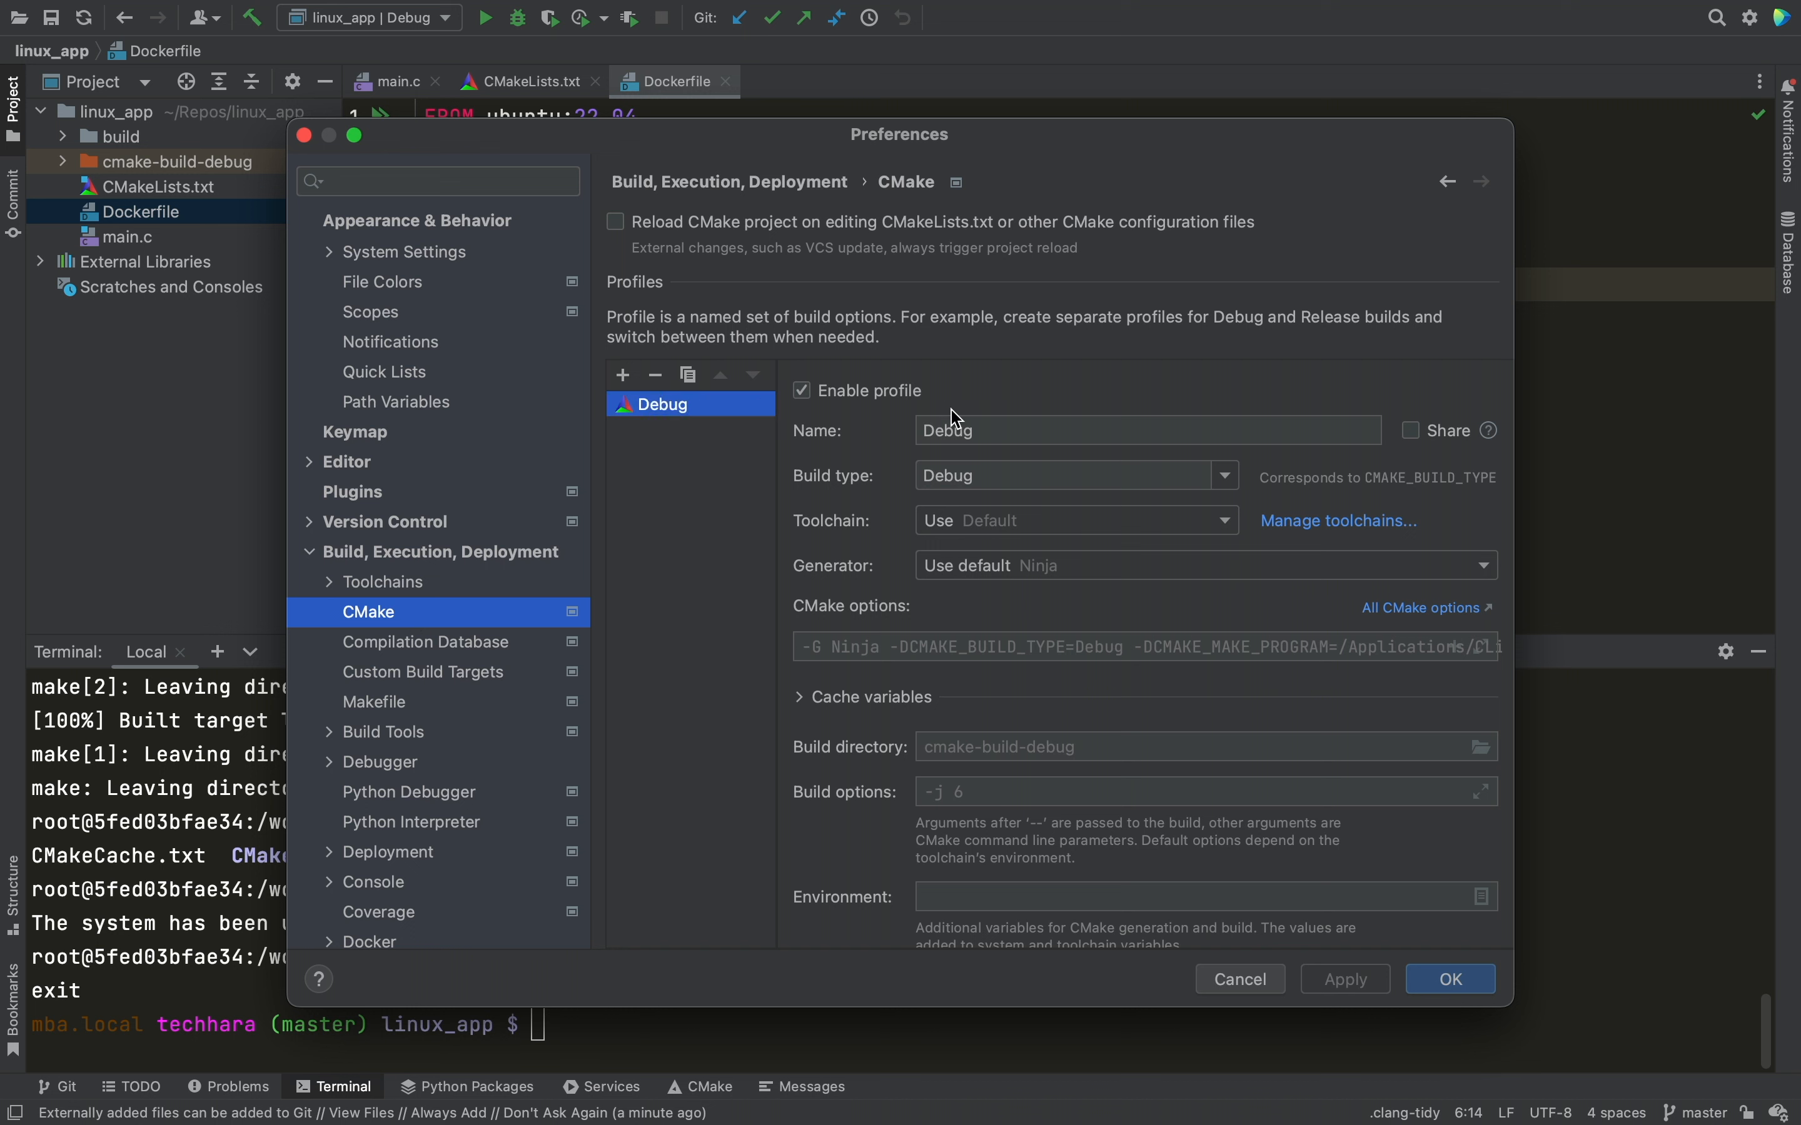
pyautogui.click(1226, 520)
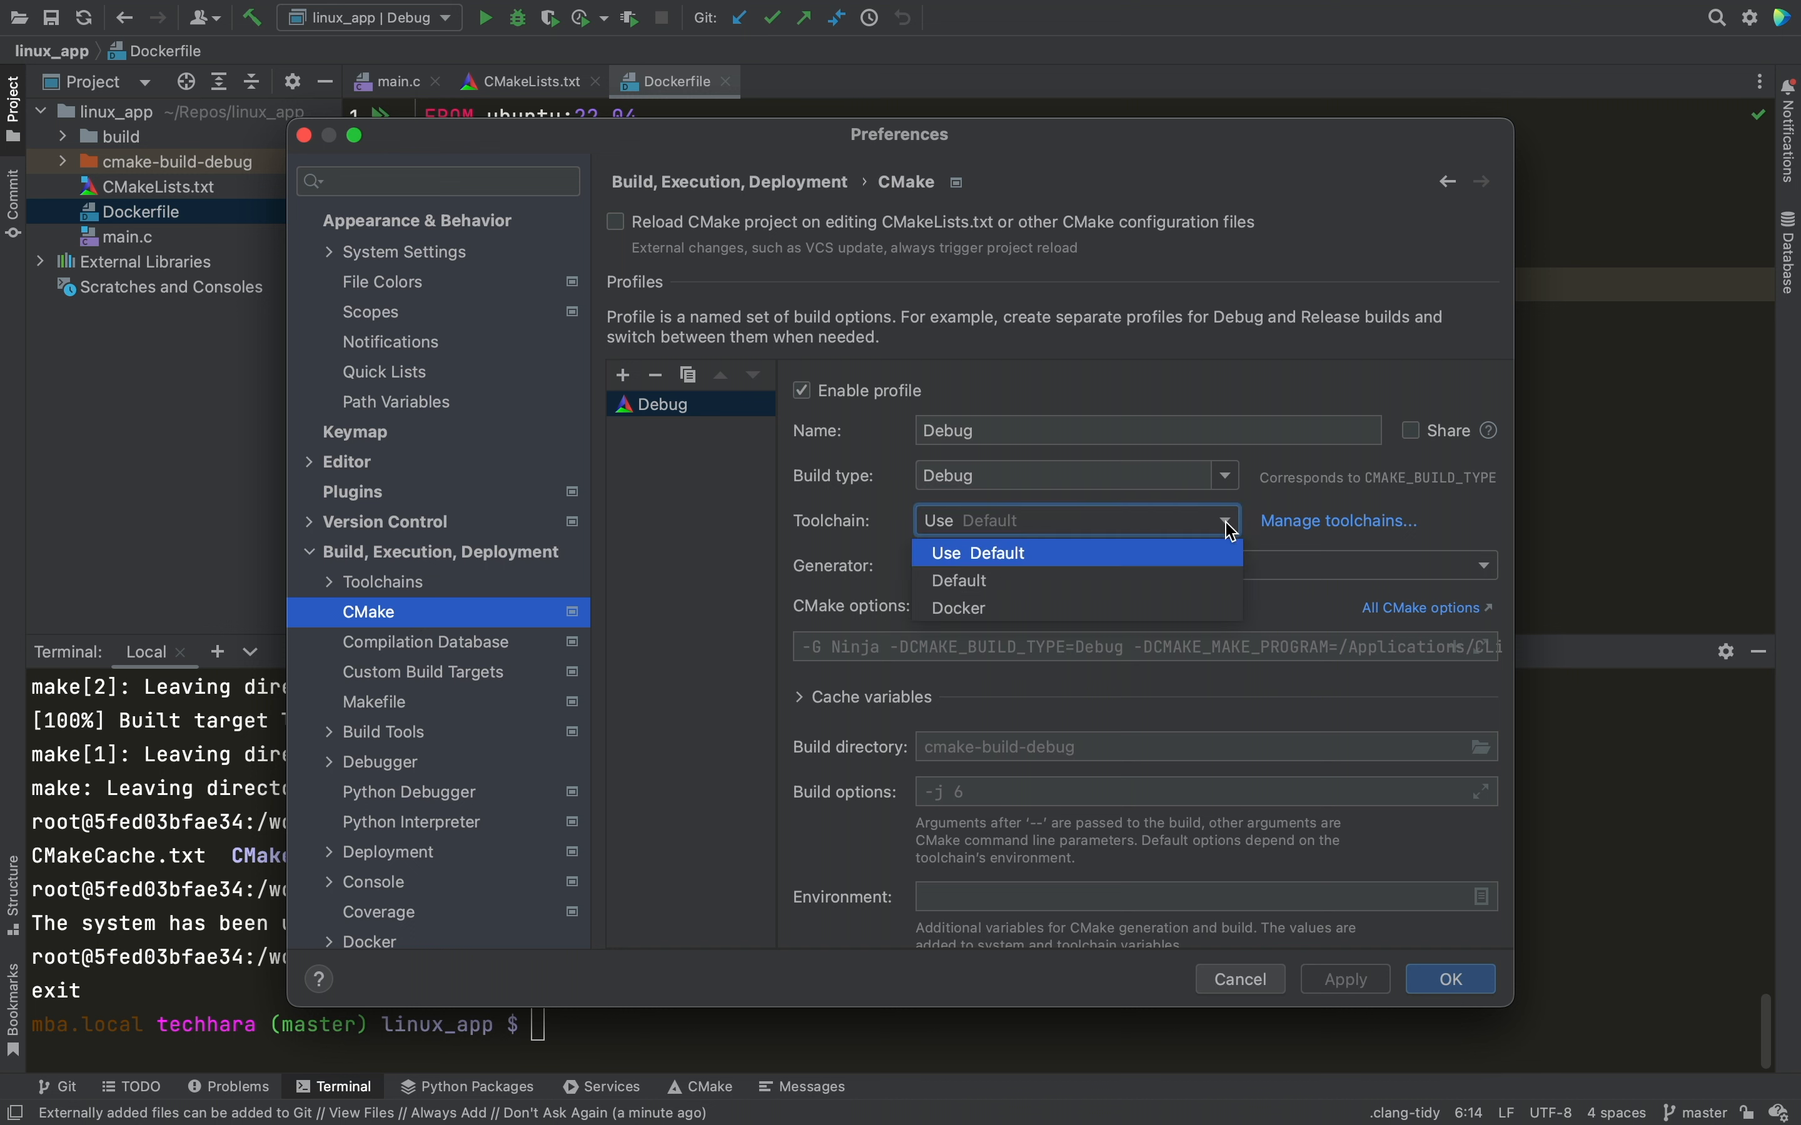
pyautogui.click(958, 608)
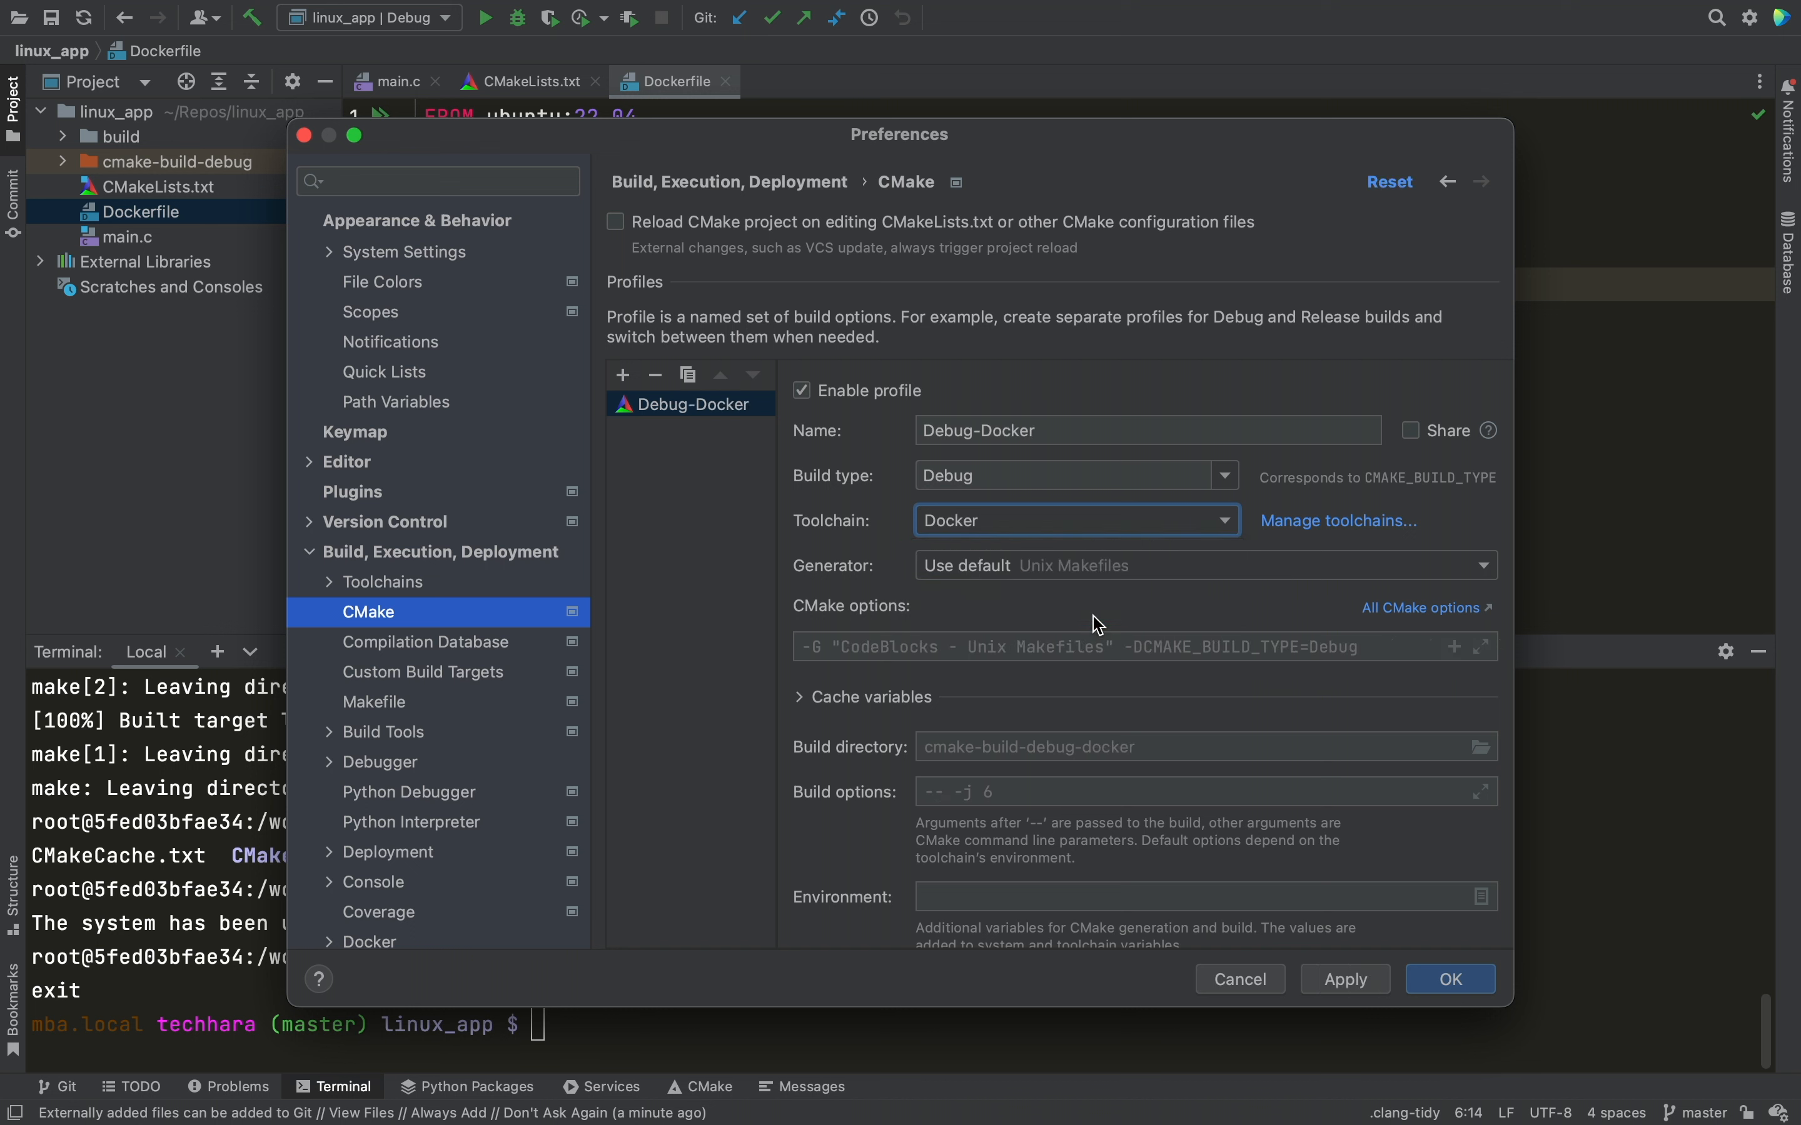
pyautogui.moveTo(1376, 1023)
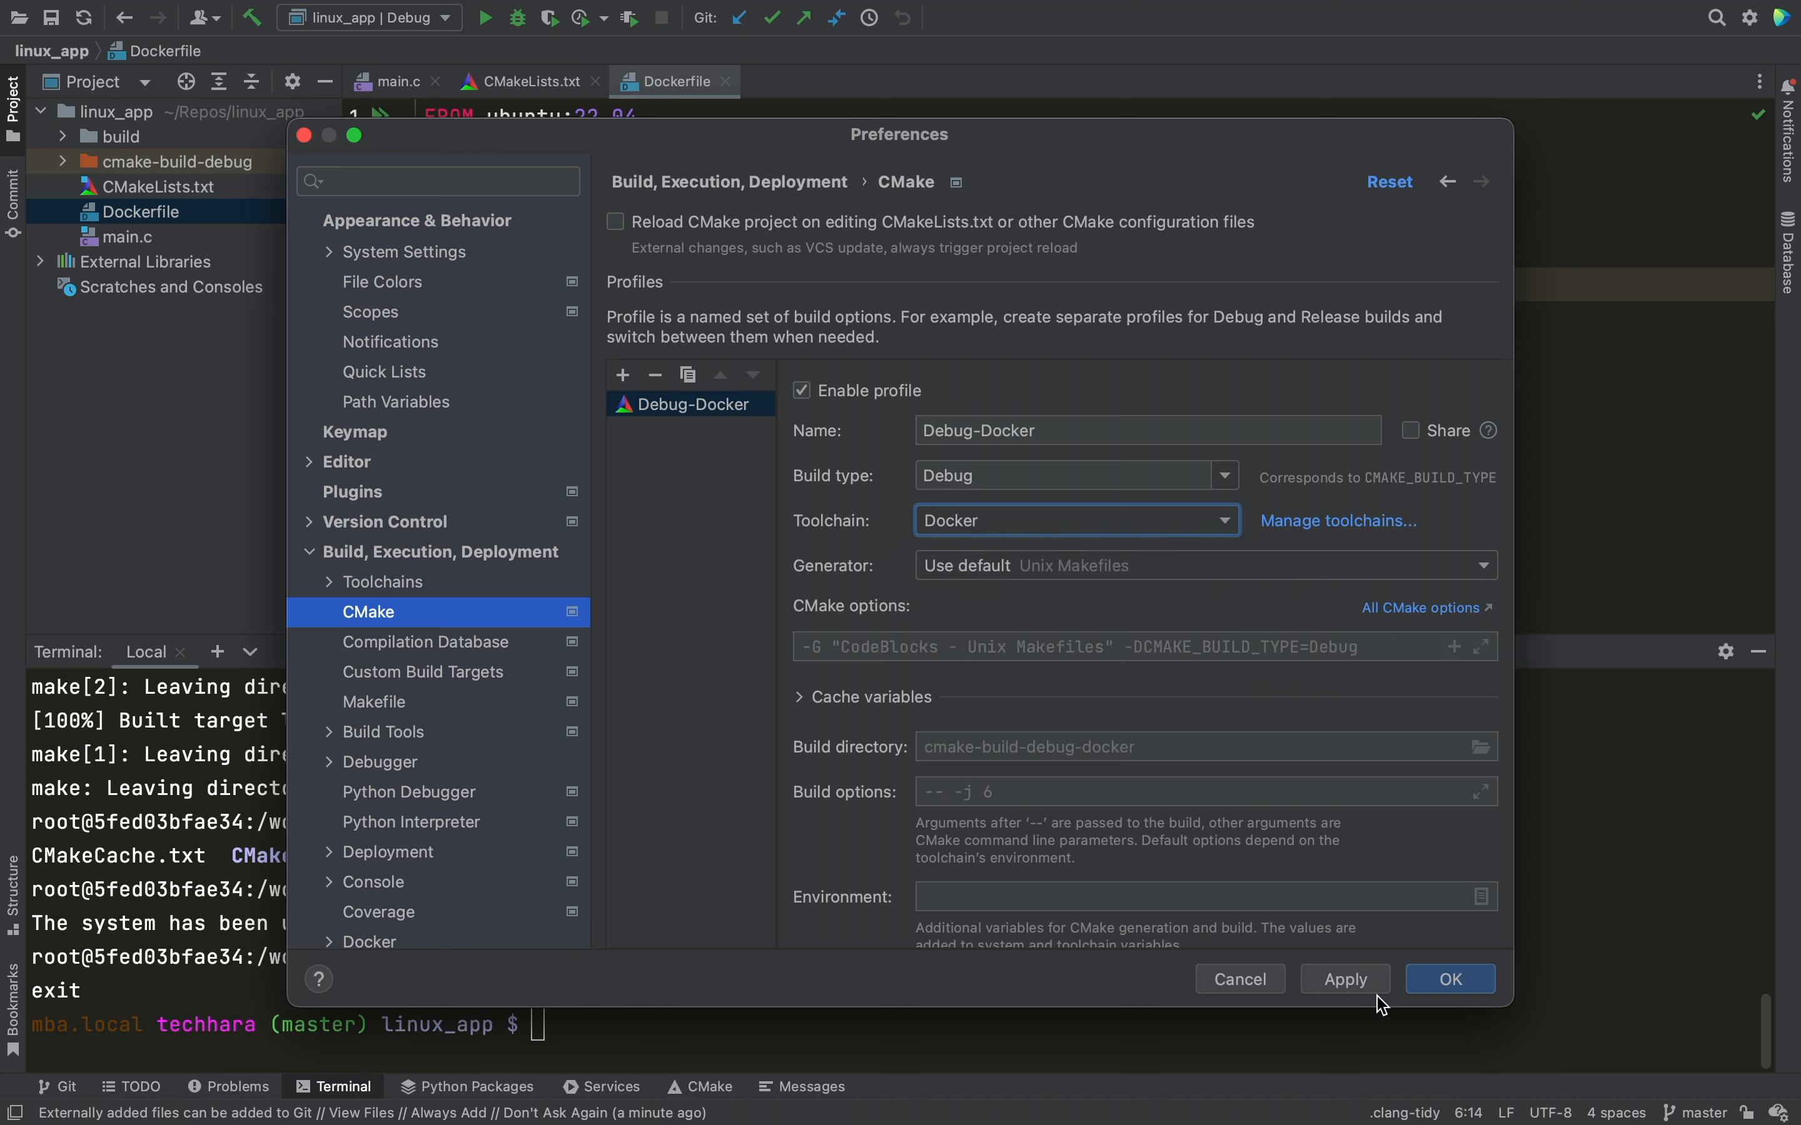
pyautogui.click(1451, 980)
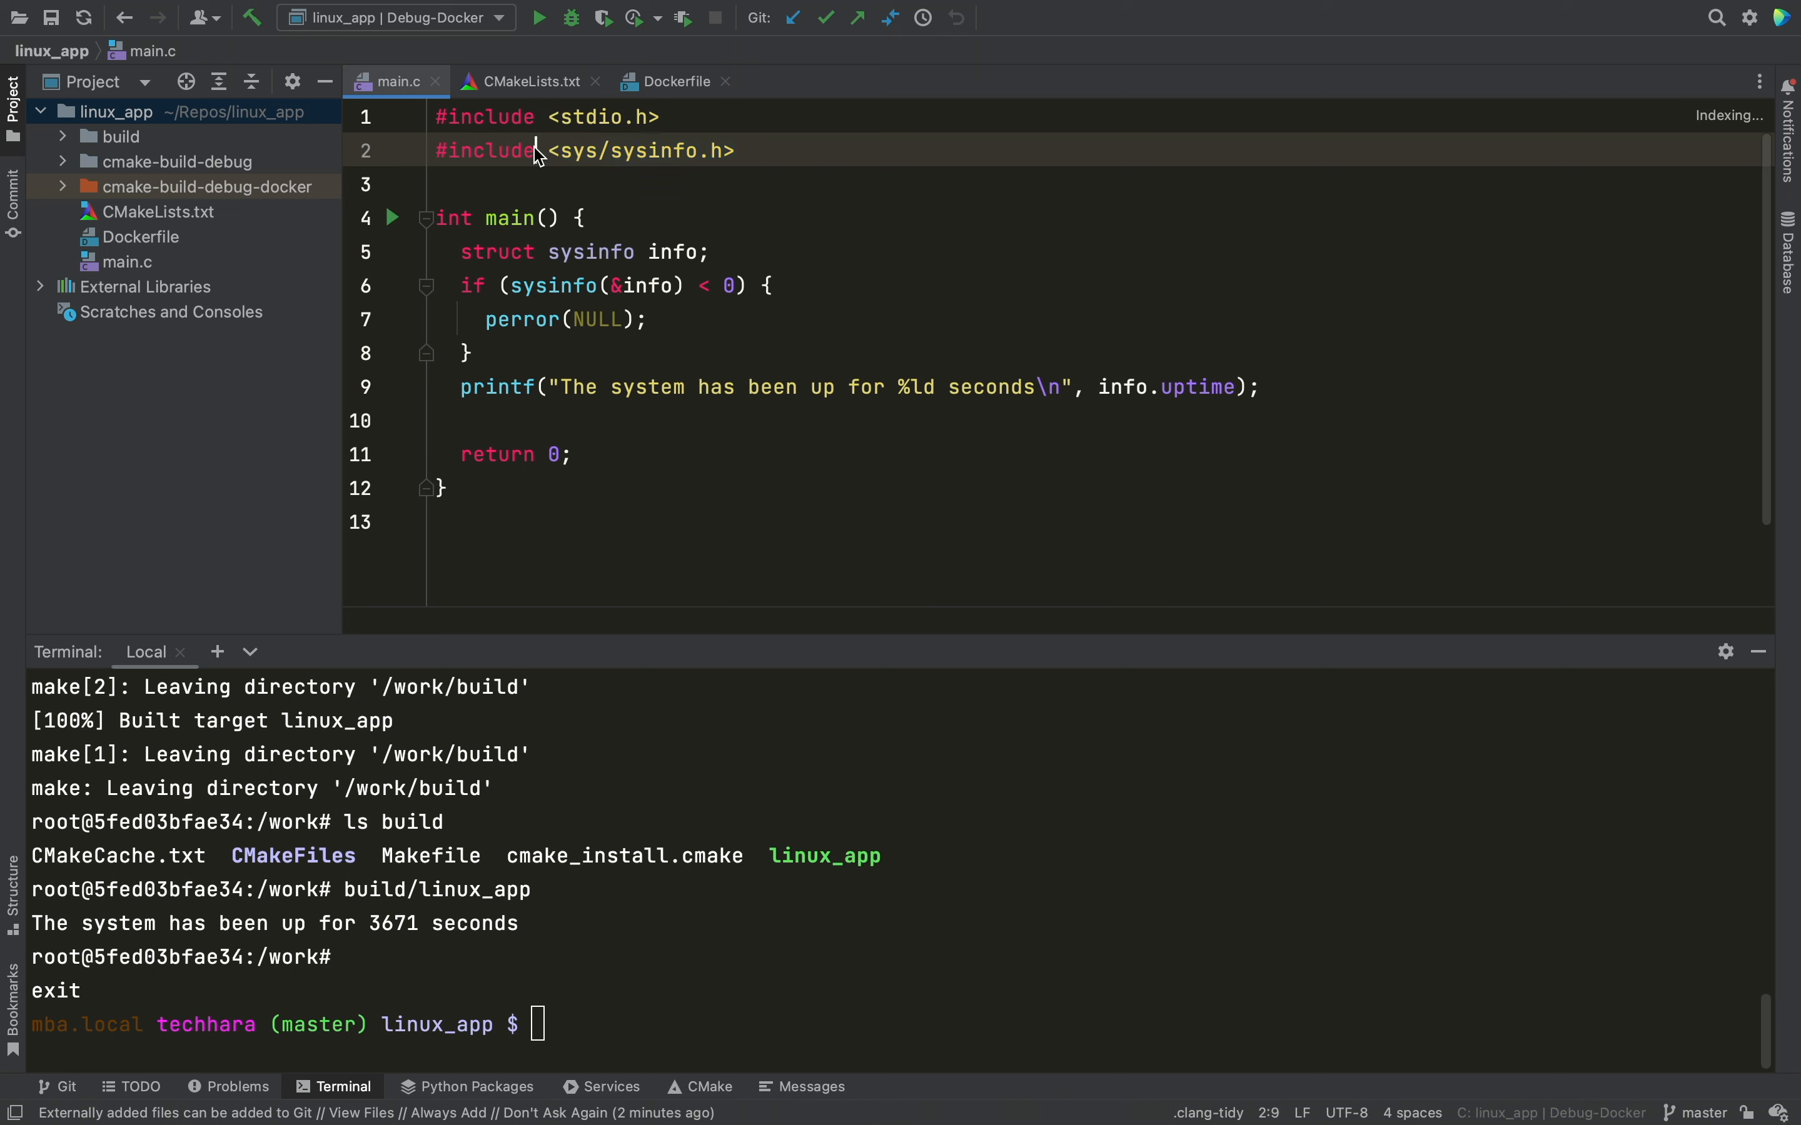
# Build Project, run linux_app to print uptime, then start a debug session in the container
pyautogui.click(573, 15)
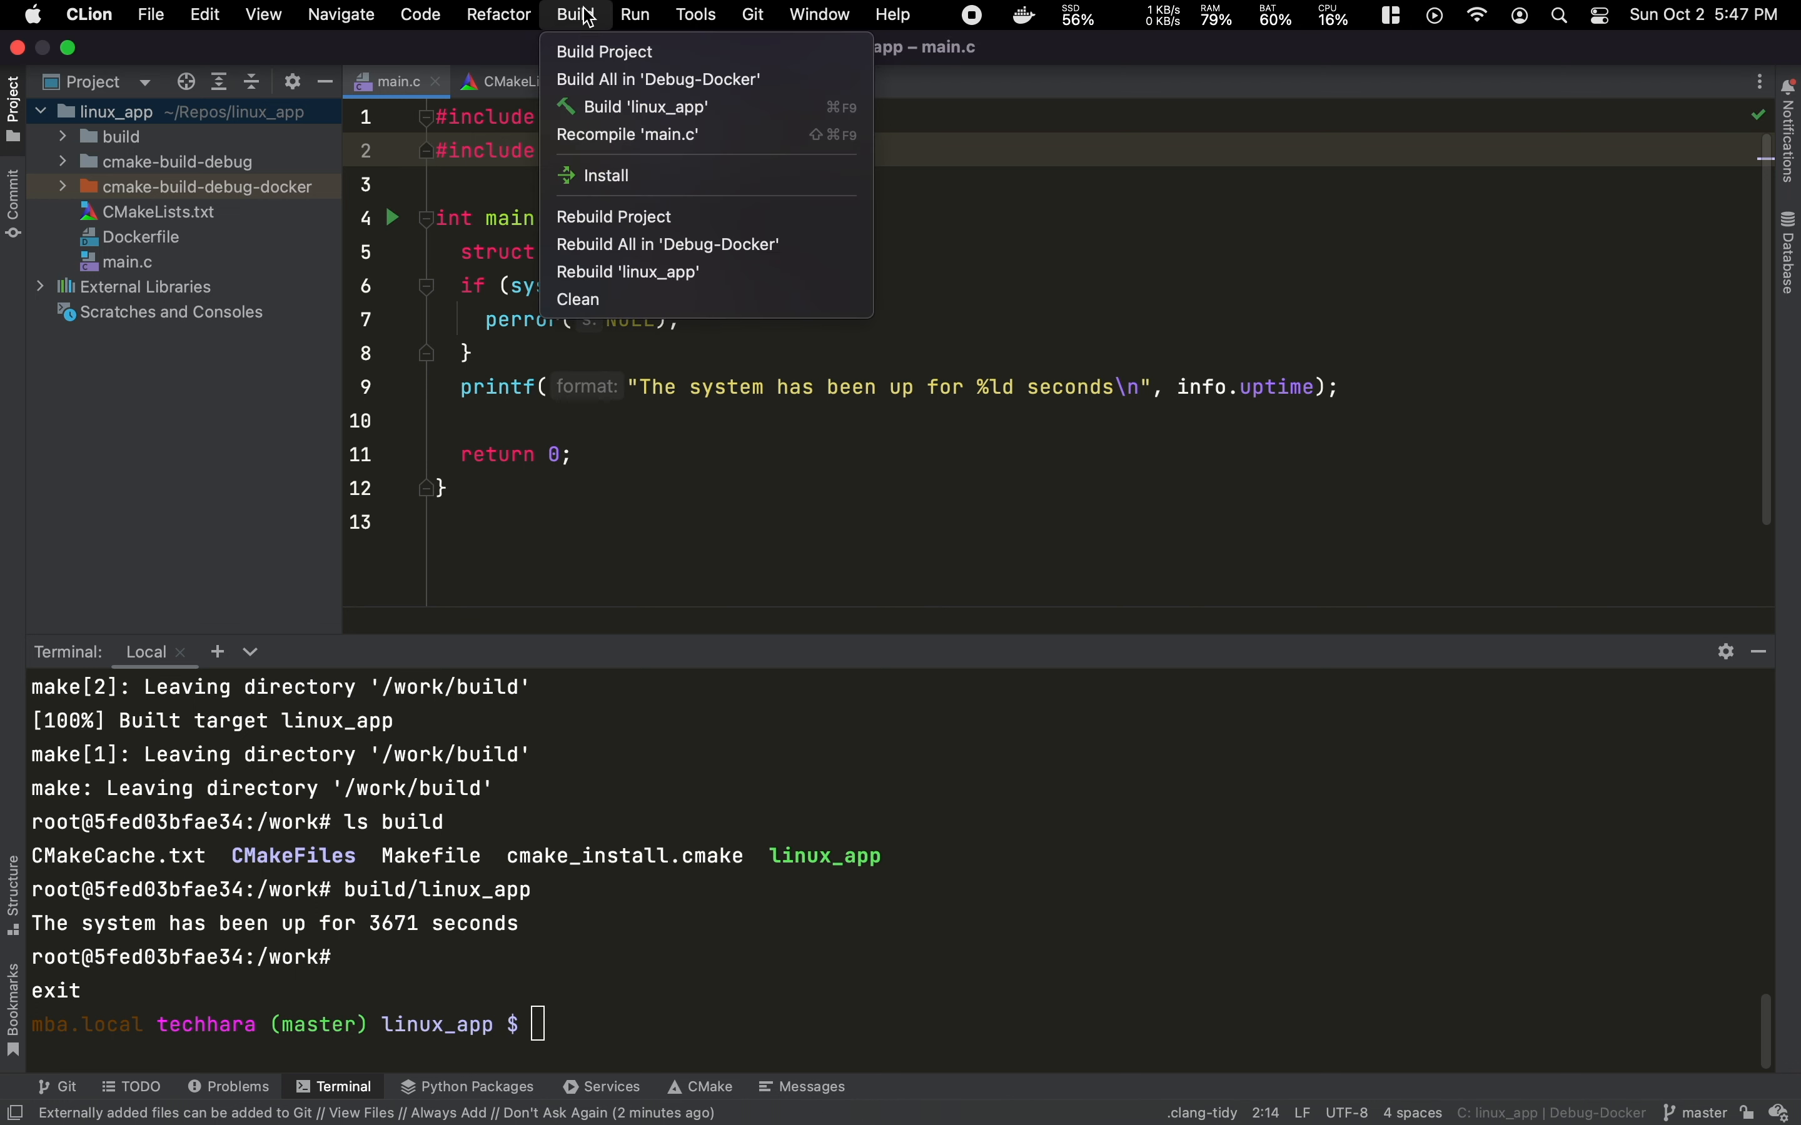
pyautogui.click(657, 80)
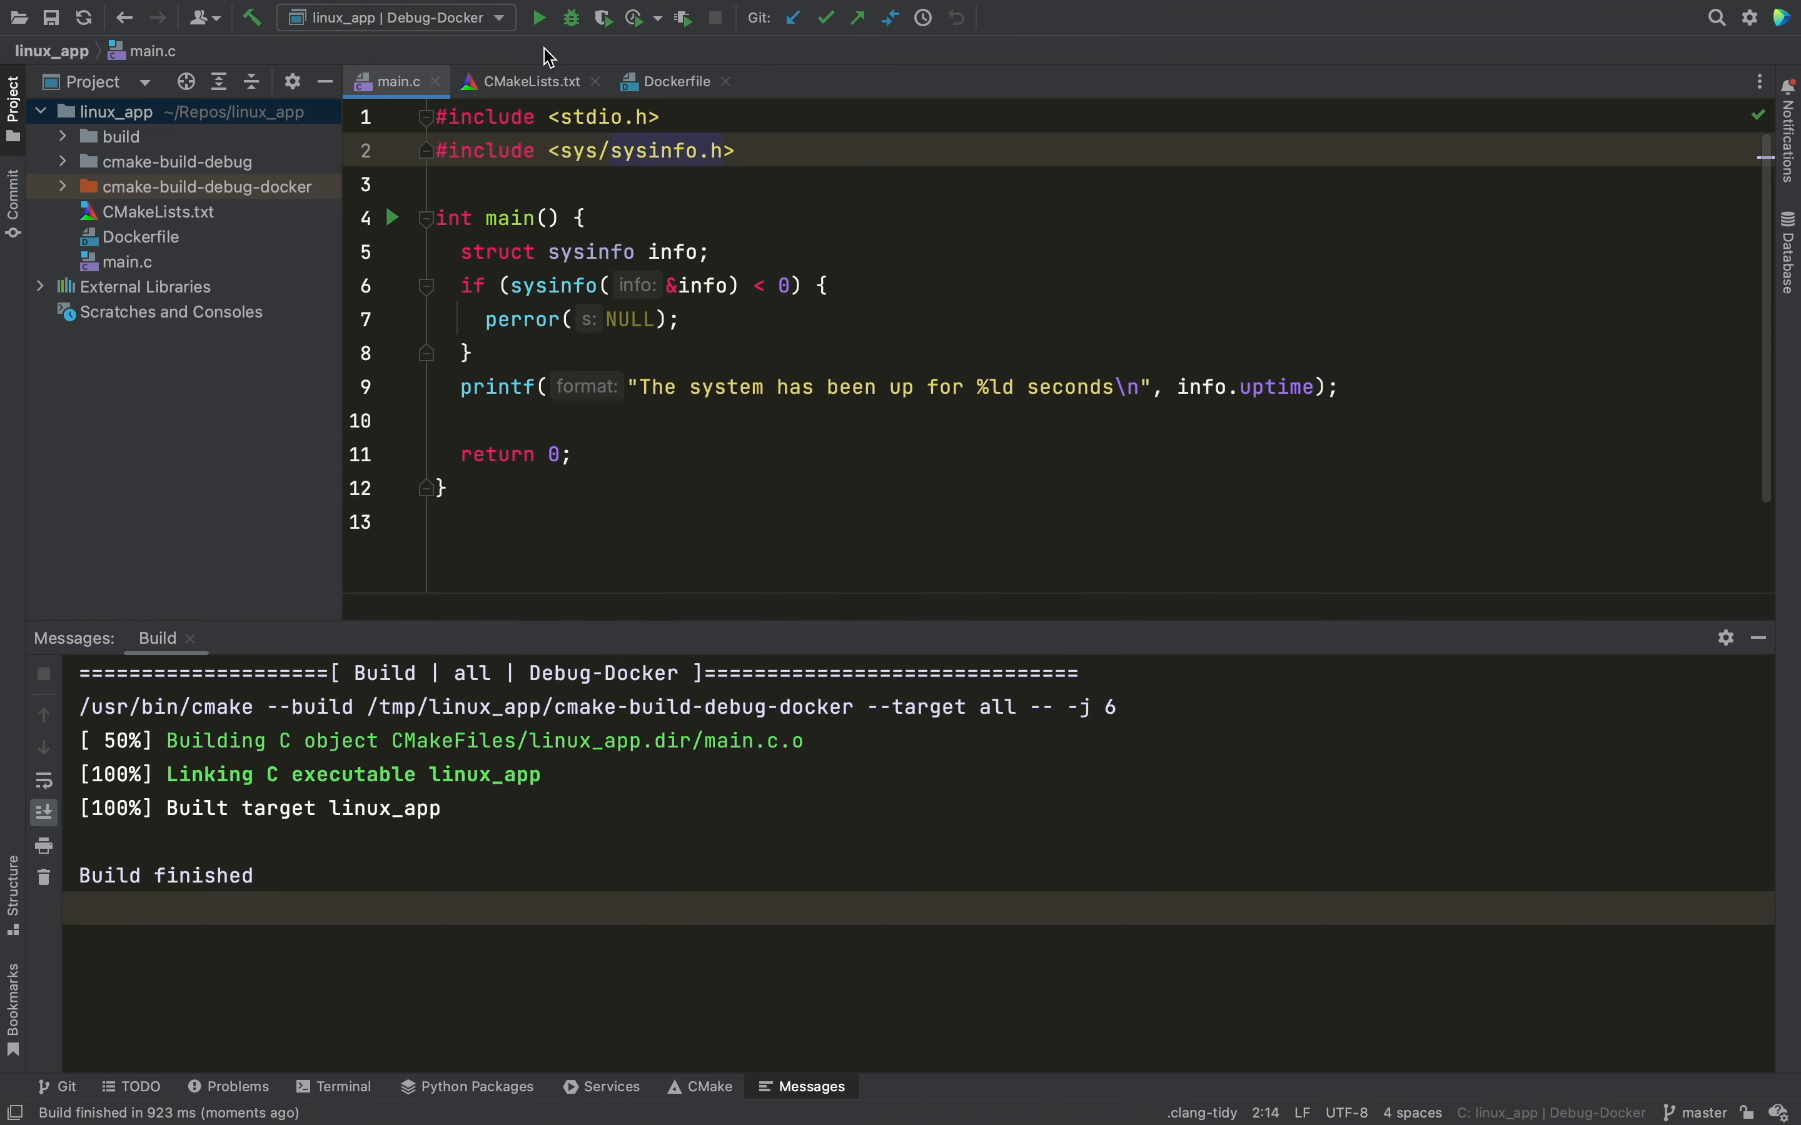
pyautogui.click(540, 18)
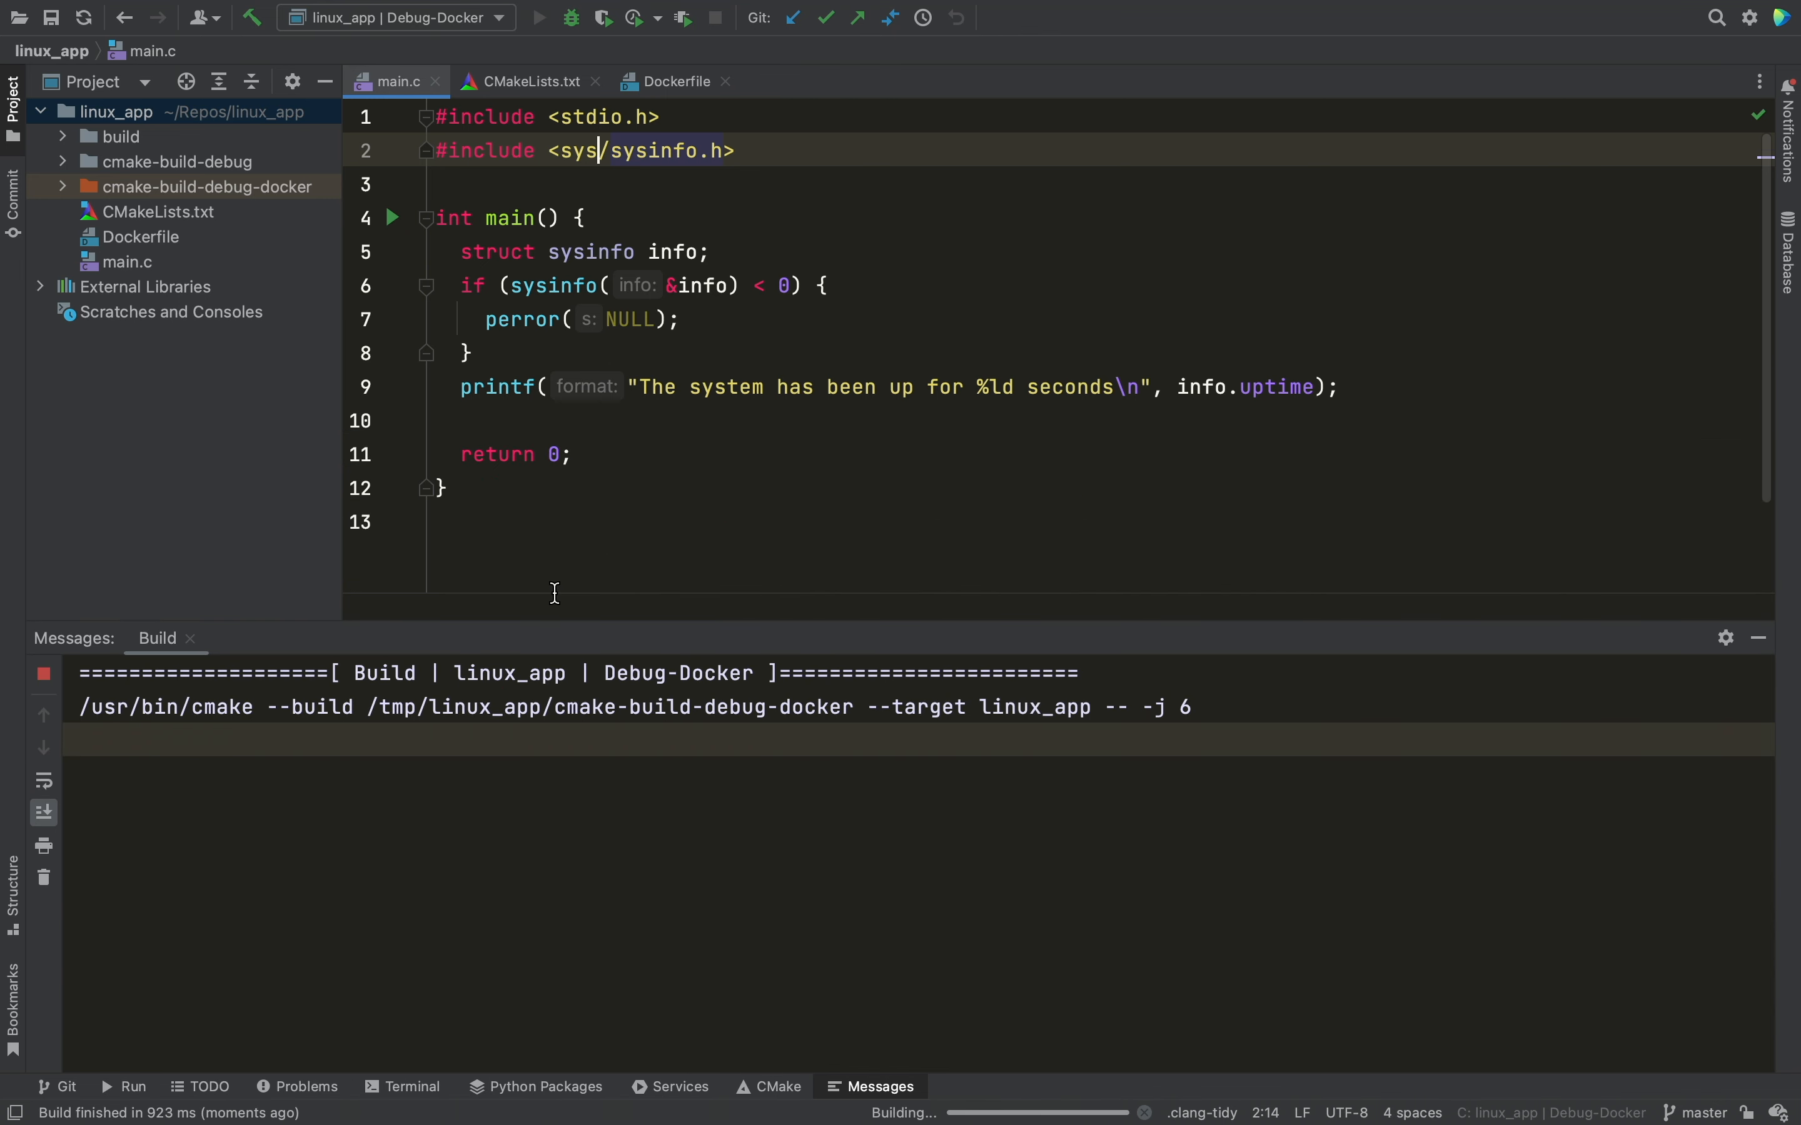
pyautogui.click(538, 18)
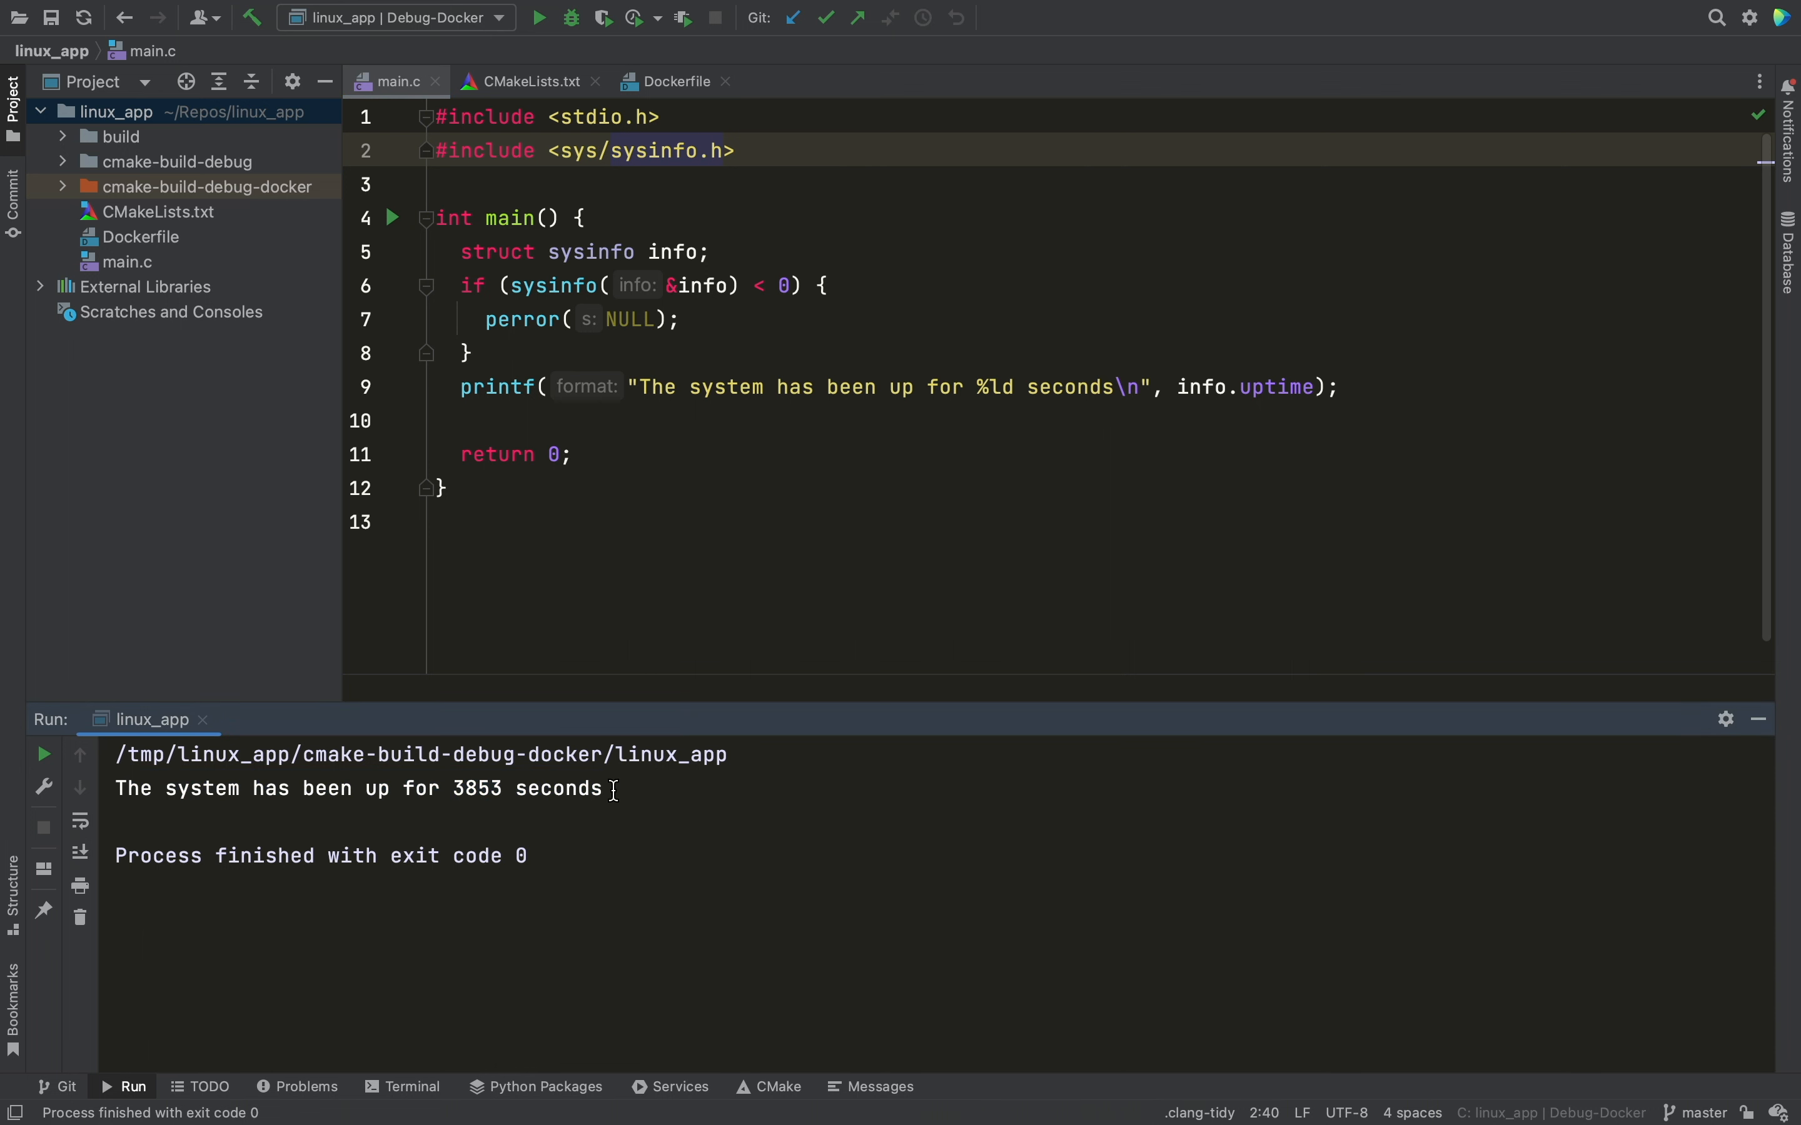
pyautogui.click(570, 17)
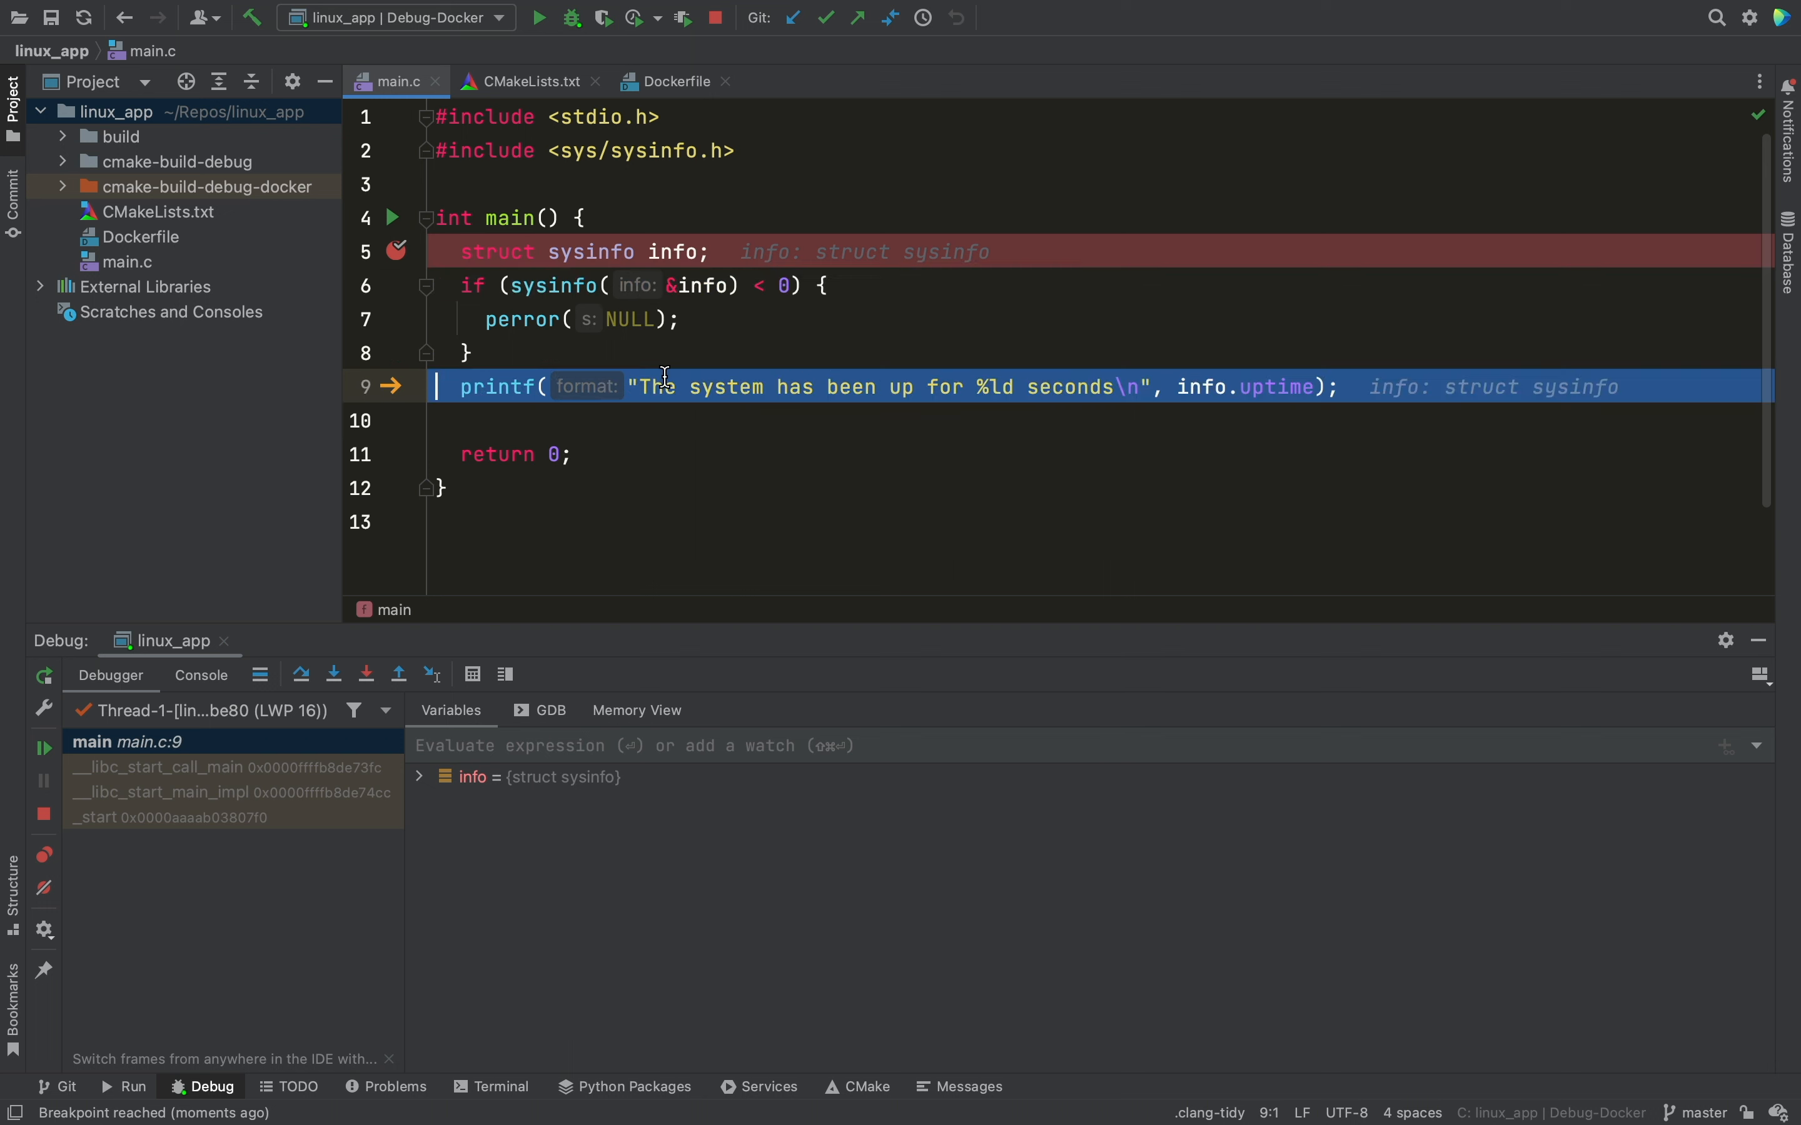
# Expand info under Variables, print 'p info.uptime' in GDB, then resume to exit code 0
pyautogui.click(418, 777)
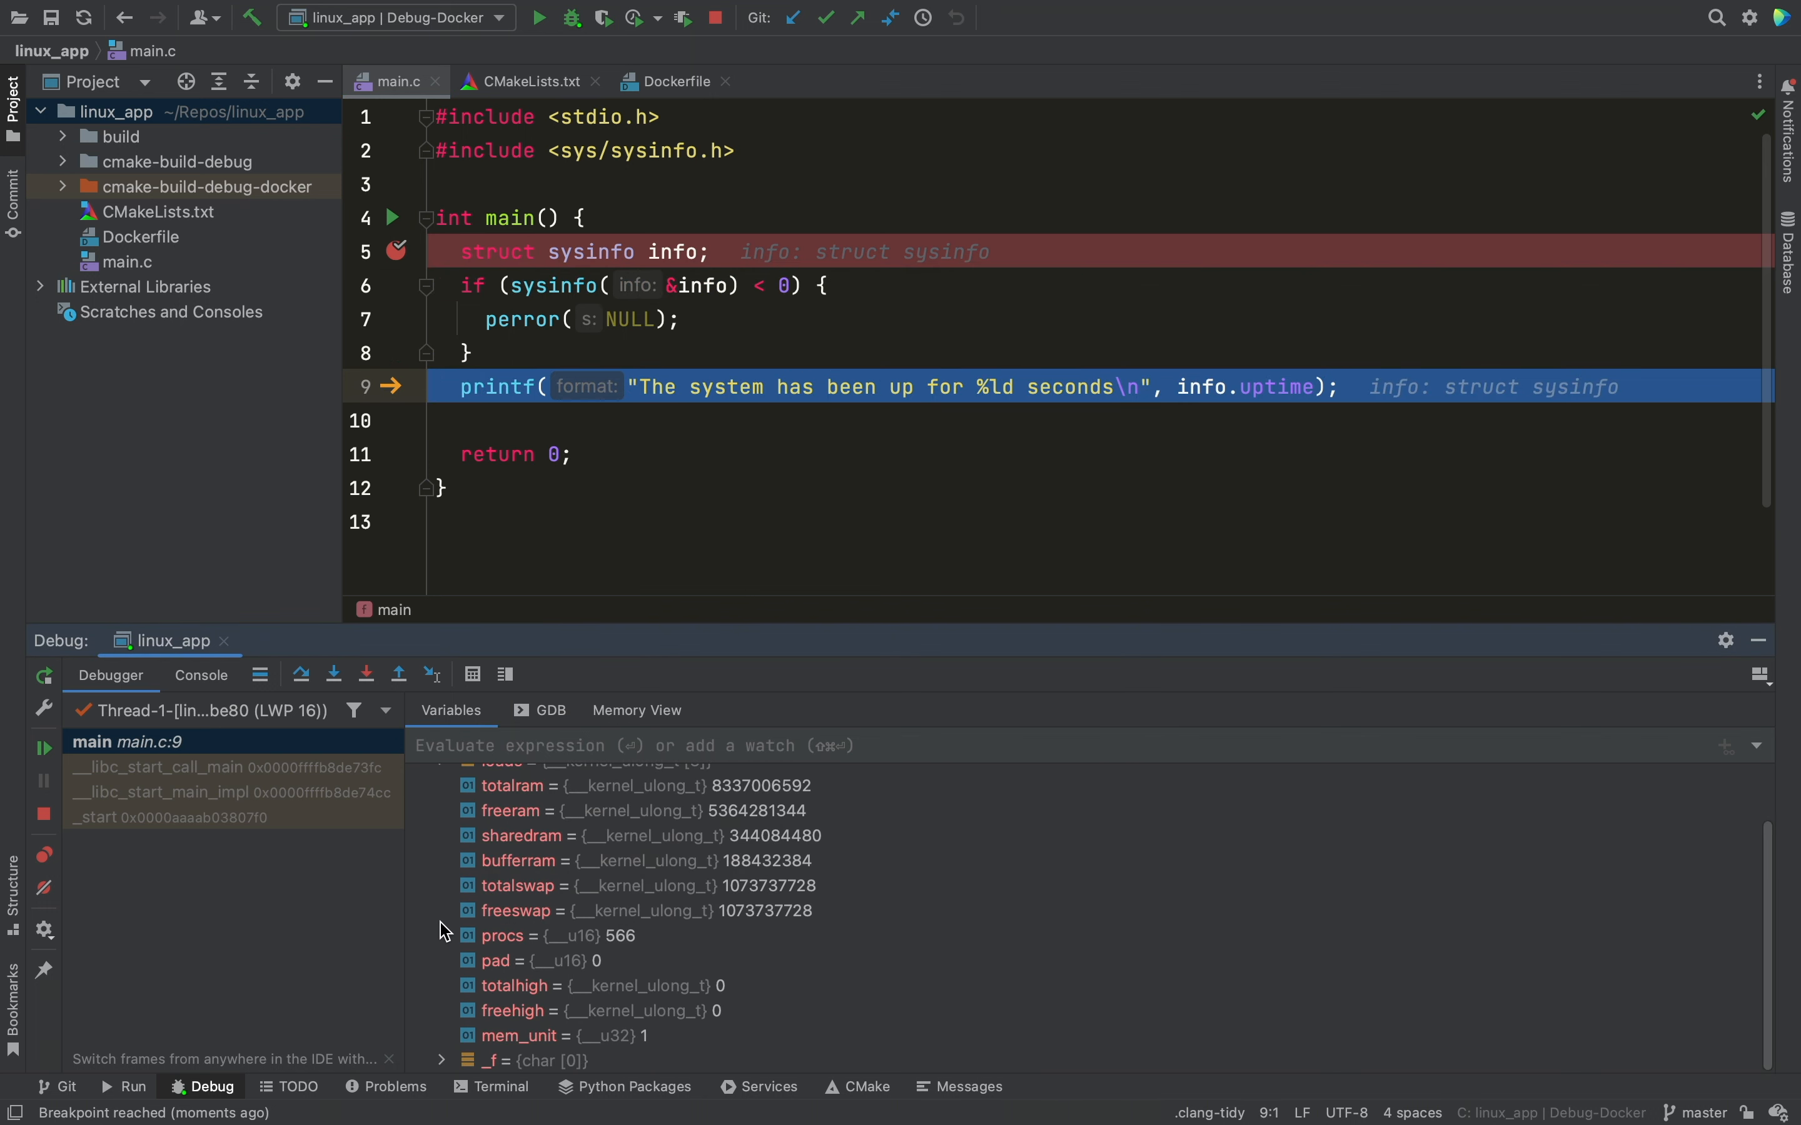
pyautogui.click(550, 710)
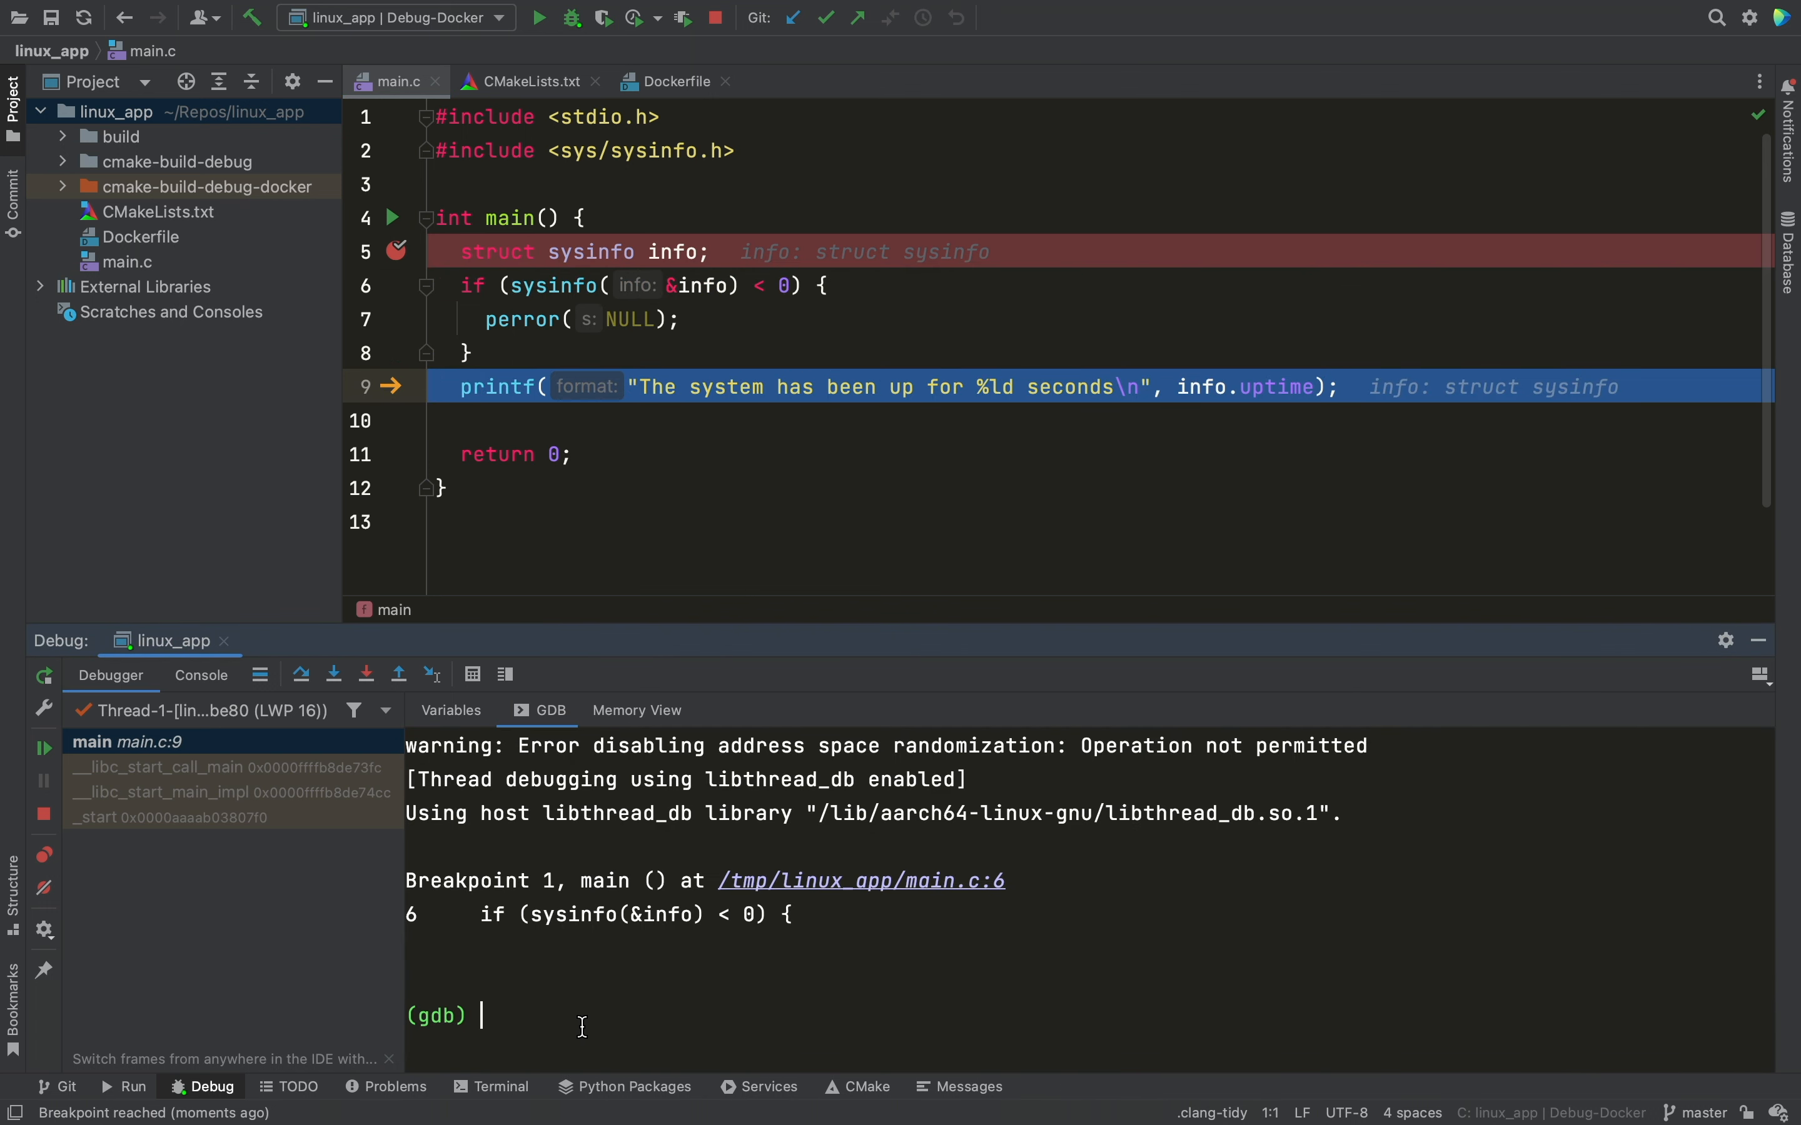
pyautogui.write('p info.uptime')
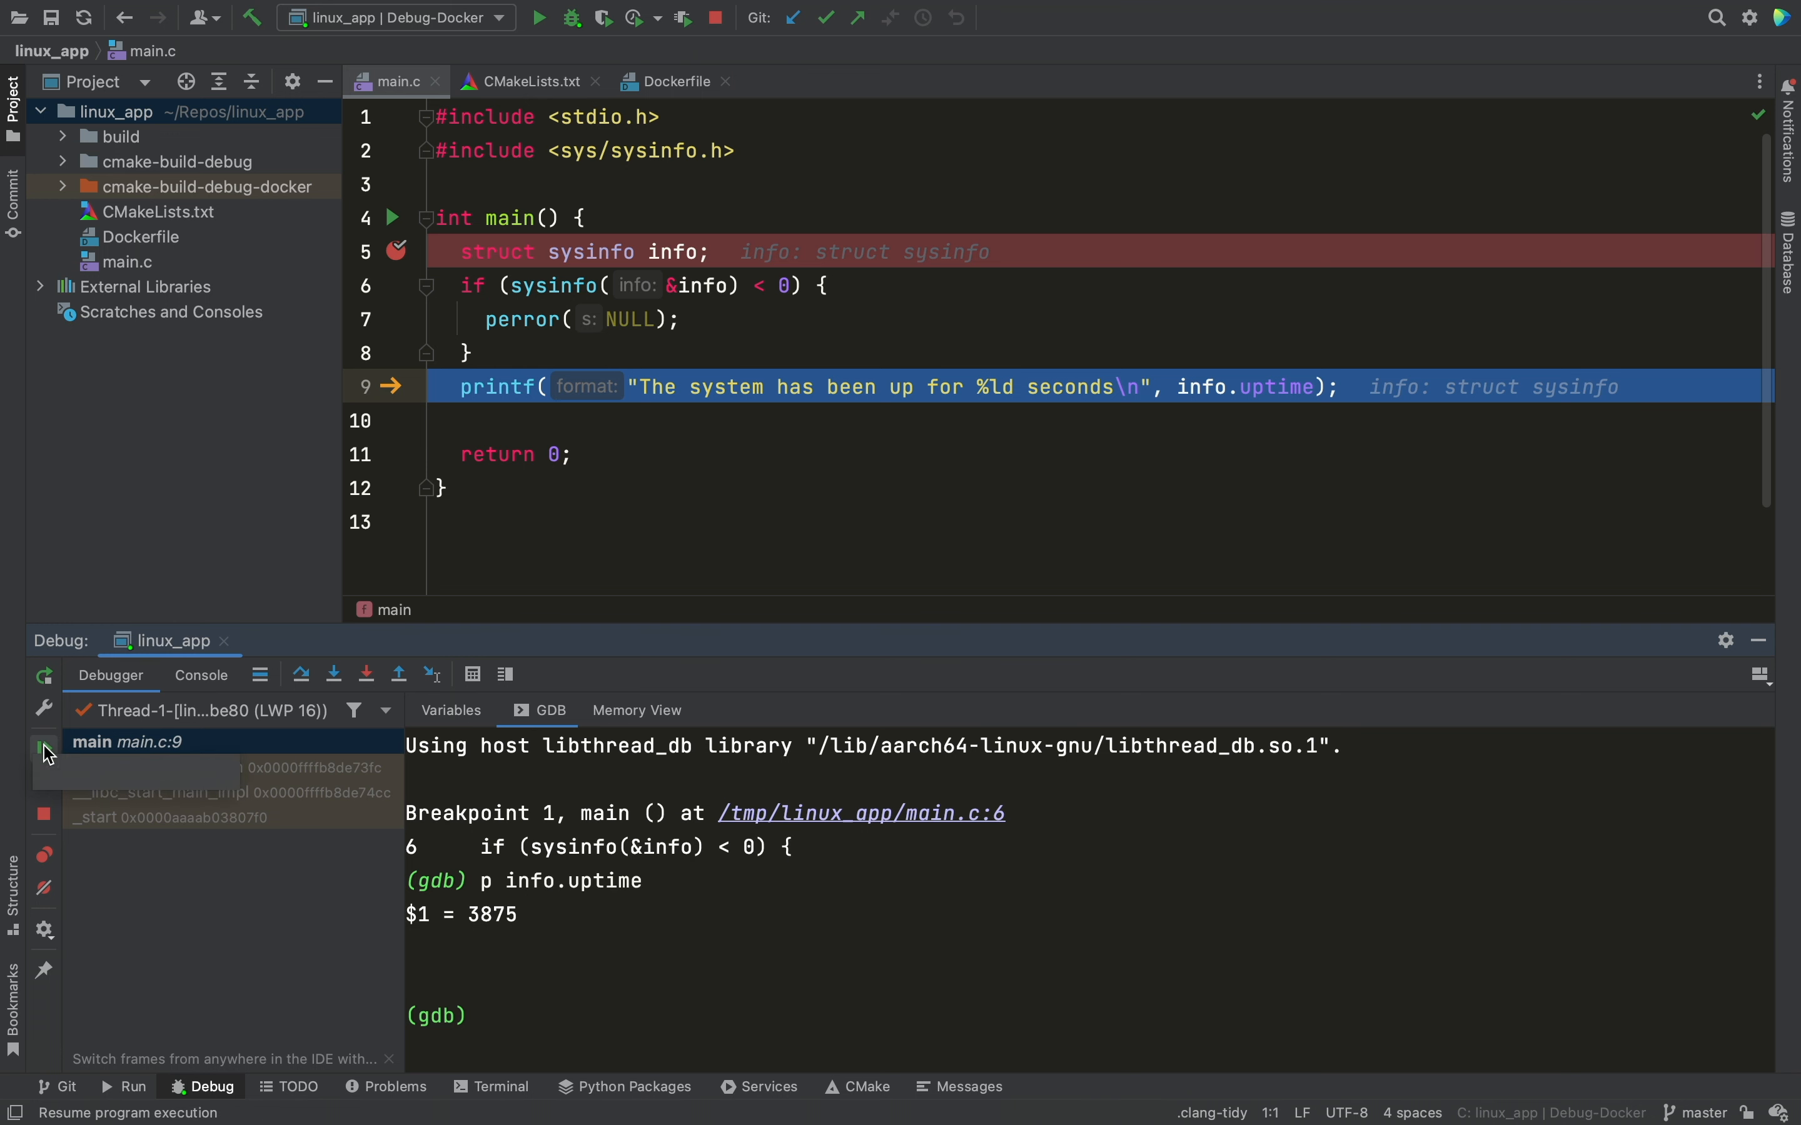
pyautogui.click(42, 749)
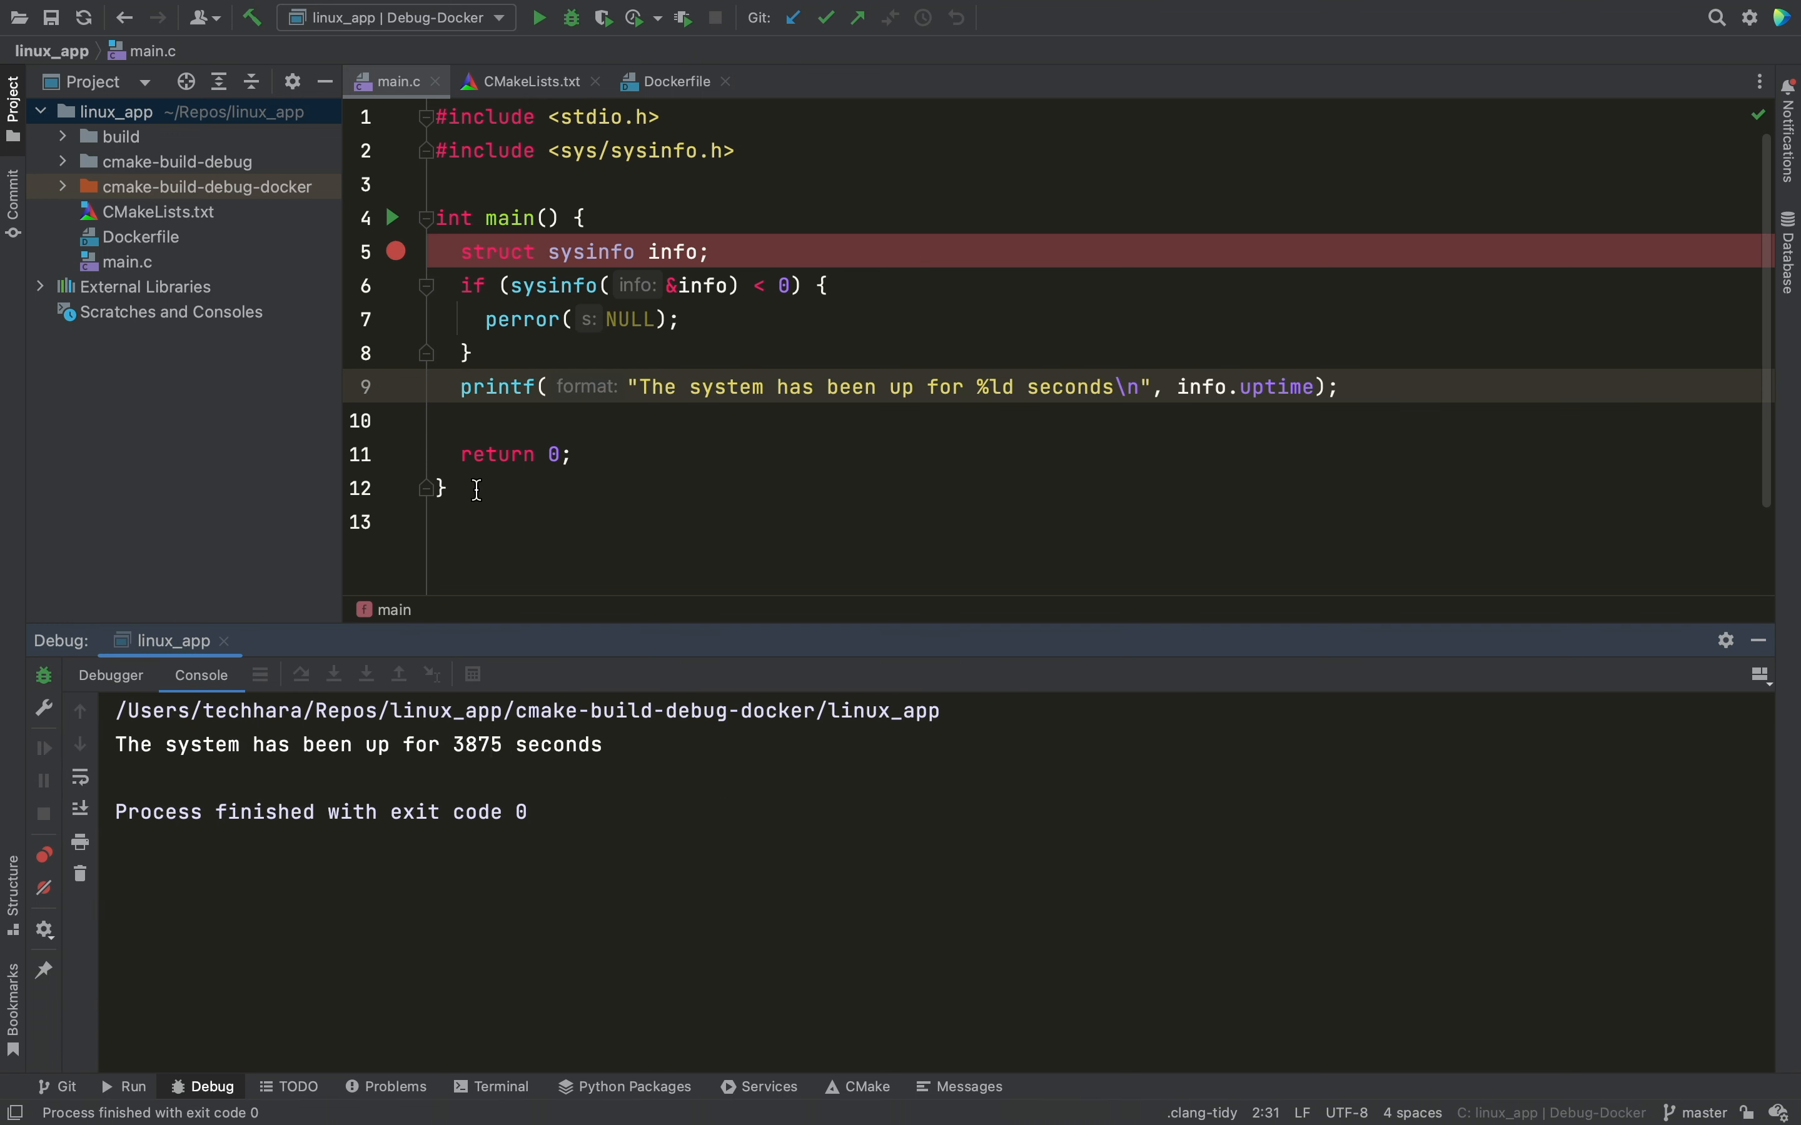